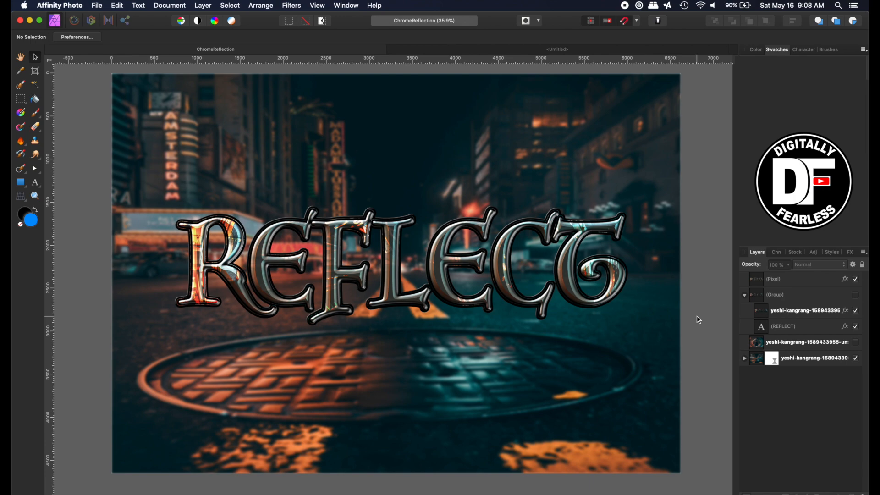
mouse_move(343, 287)
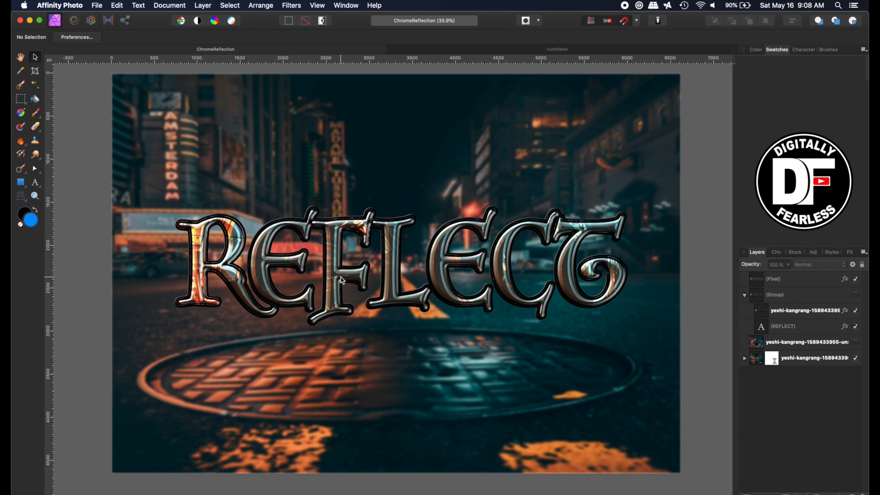
mouse_move(486, 57)
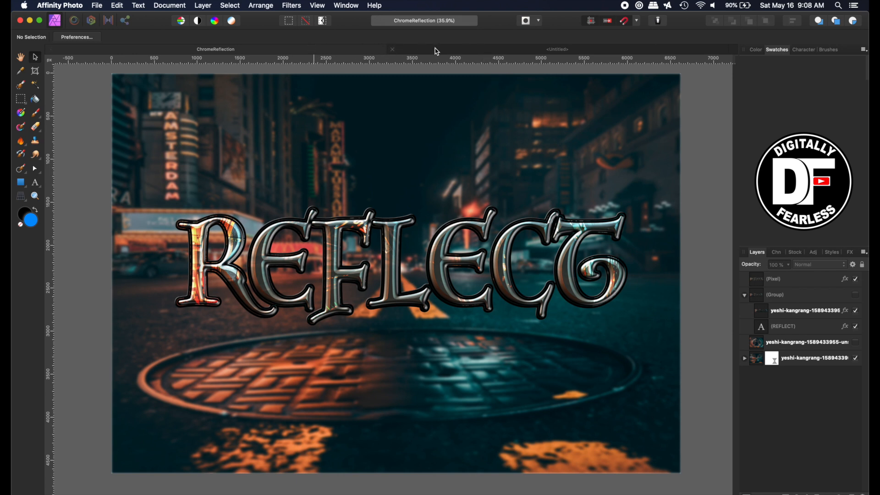
Place the Unsplash 'city' manhole night-street photo into the untitled document and select it.
left_click(556, 49)
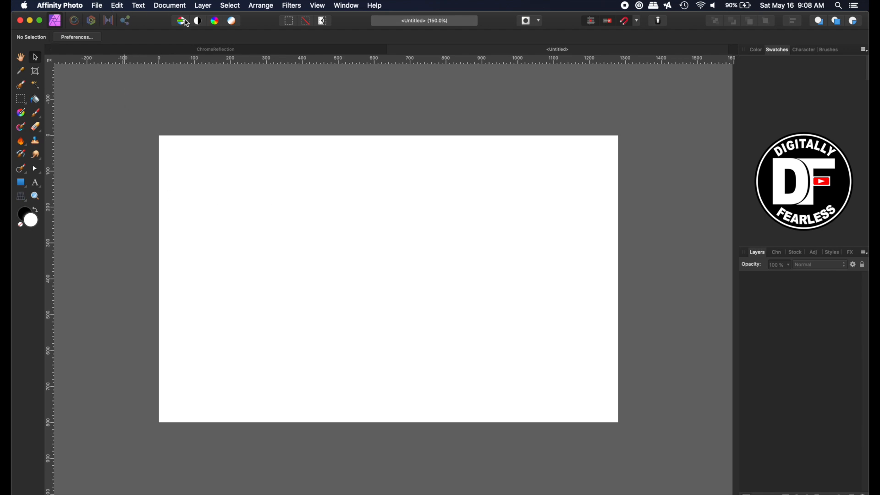
mouse_move(83, 117)
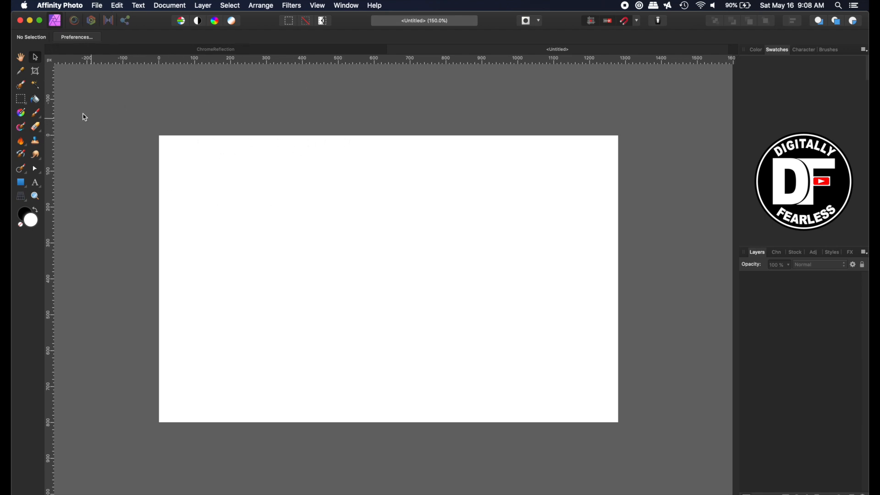
mouse_move(762, 265)
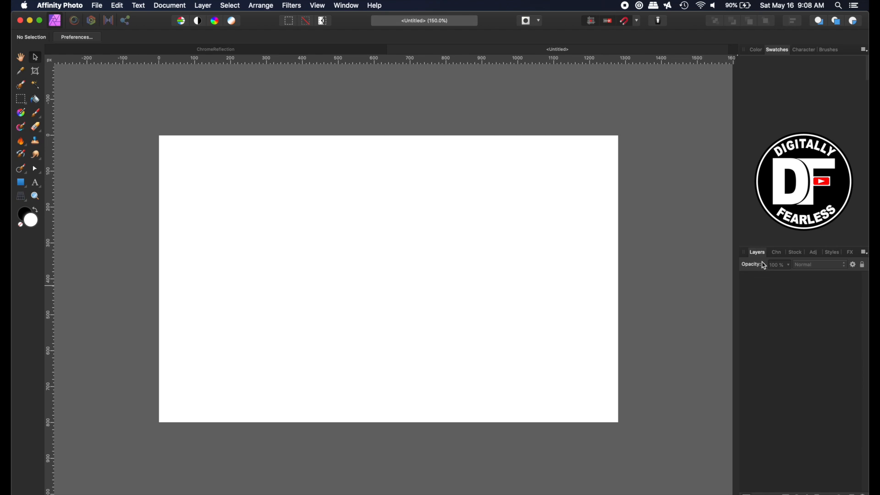
left_click(790, 251)
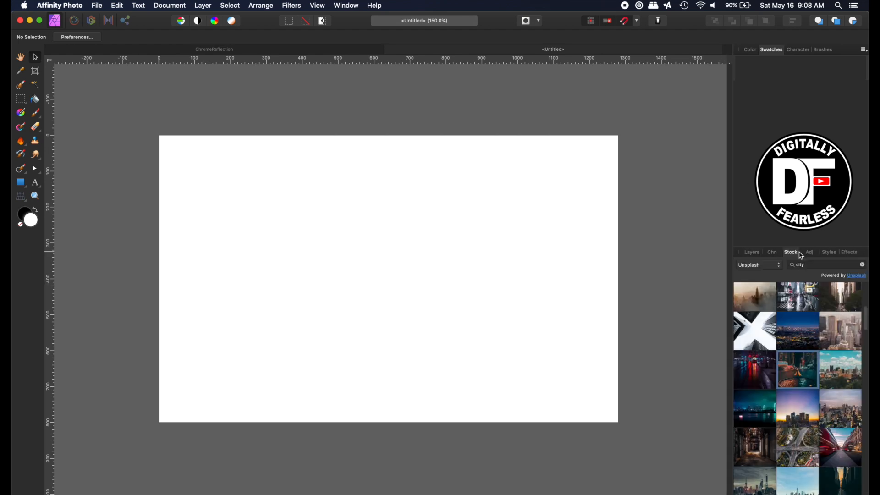
mouse_move(789, 361)
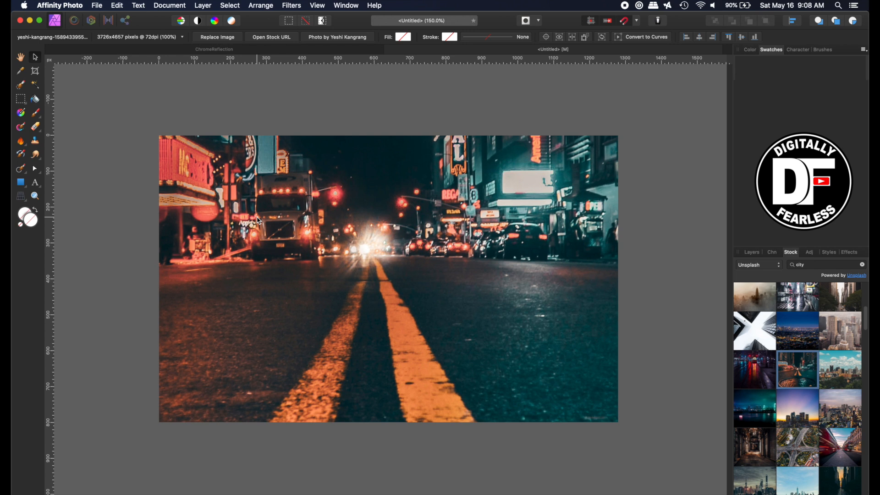
left_click(170, 5)
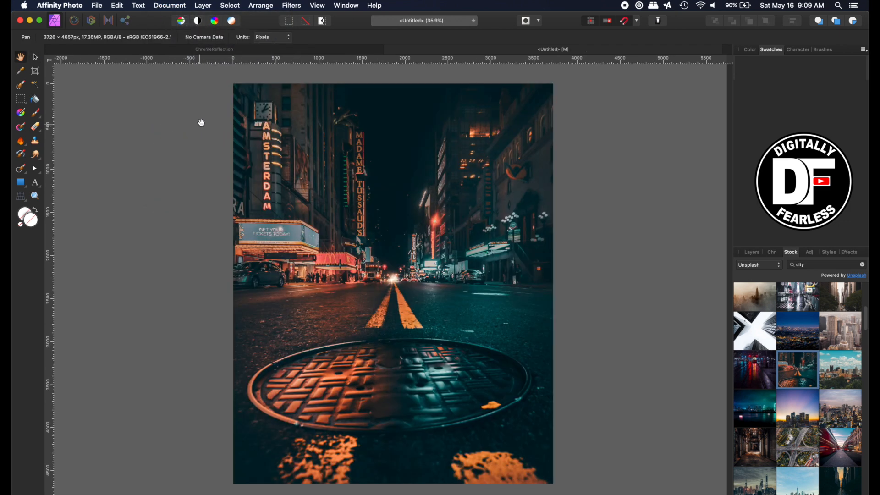
mouse_move(659, 181)
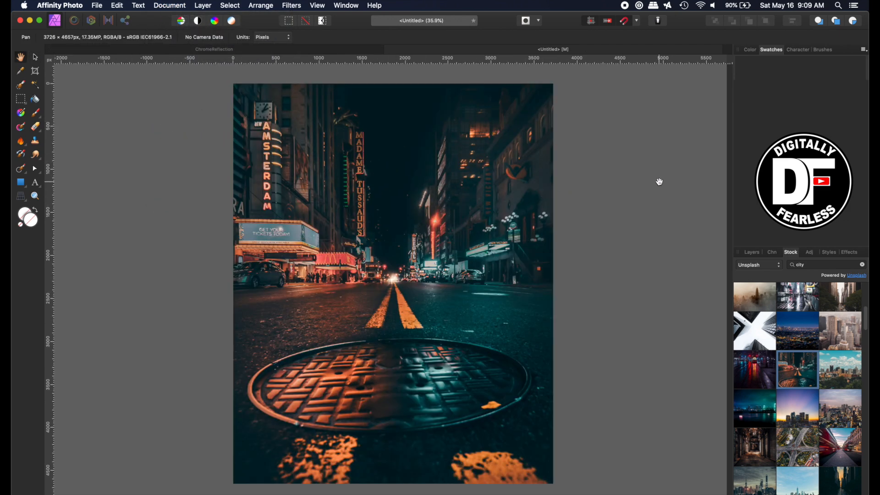
left_click(393, 280)
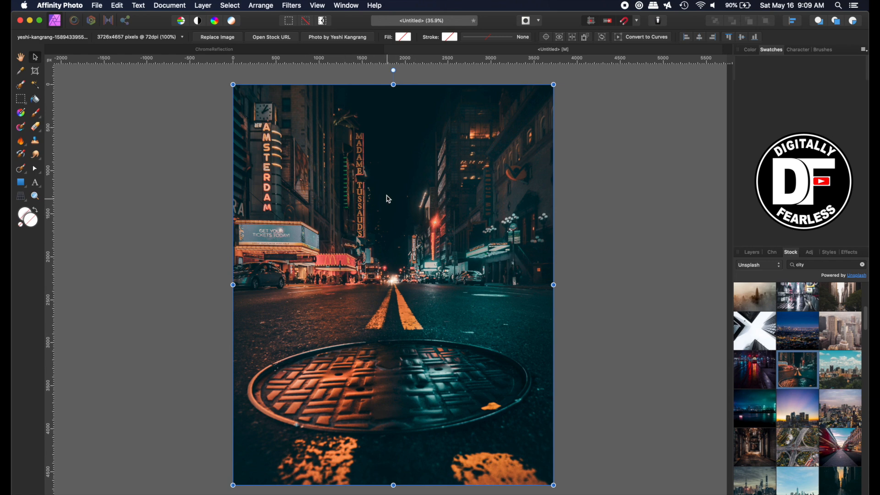
mouse_move(35, 71)
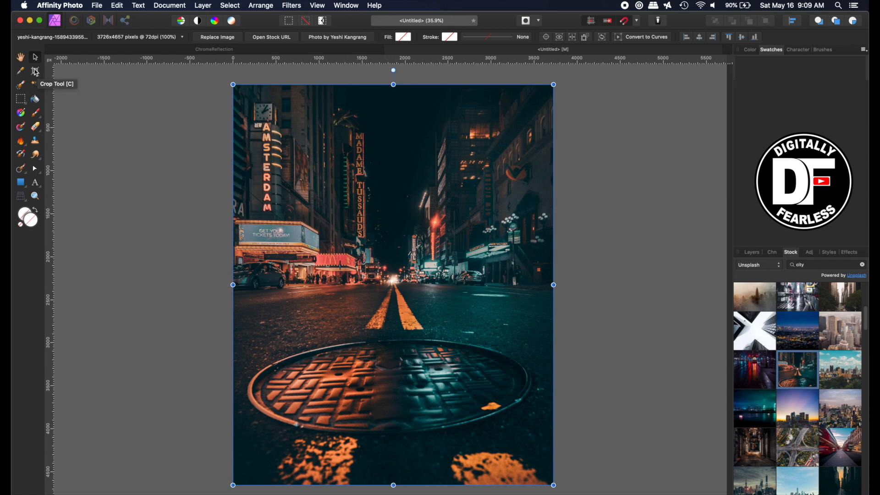
Crop the canvas wider into landscape and stretch the street photo across the new width.
left_click(34, 71)
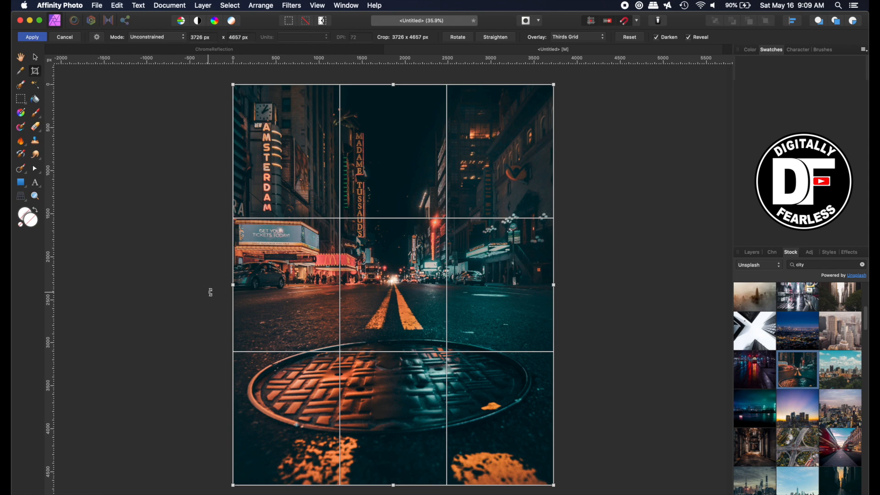
left_click_drag(233, 287, 117, 287)
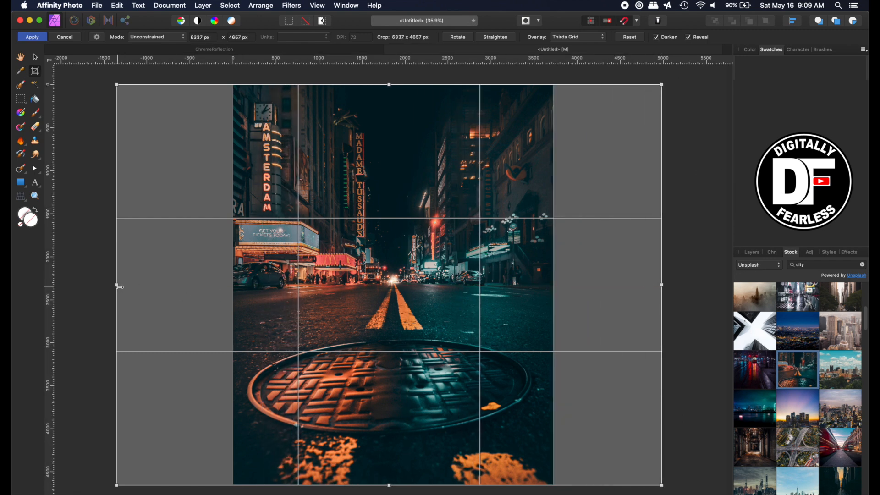
left_click_drag(117, 287, 124, 286)
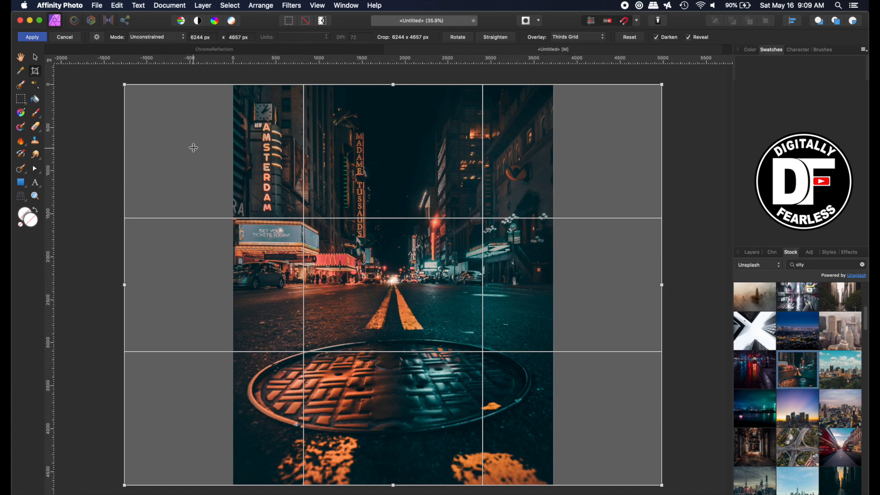
left_click(31, 37)
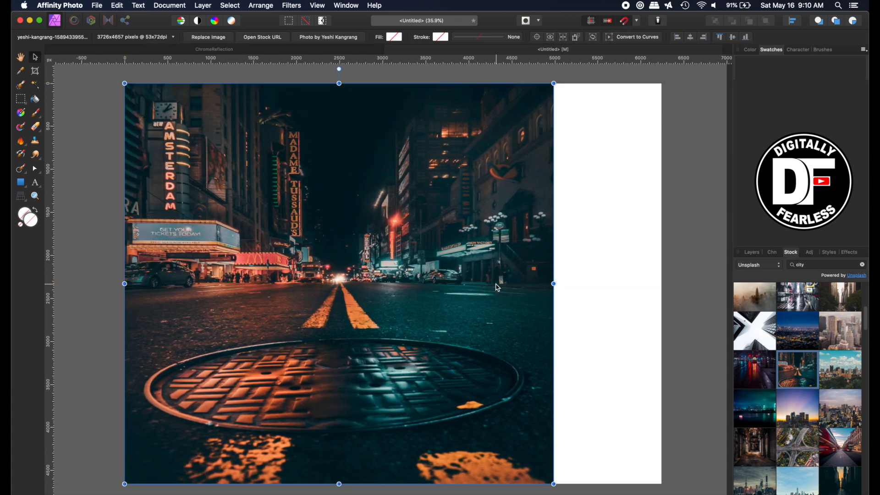
left_click_drag(553, 283, 660, 293)
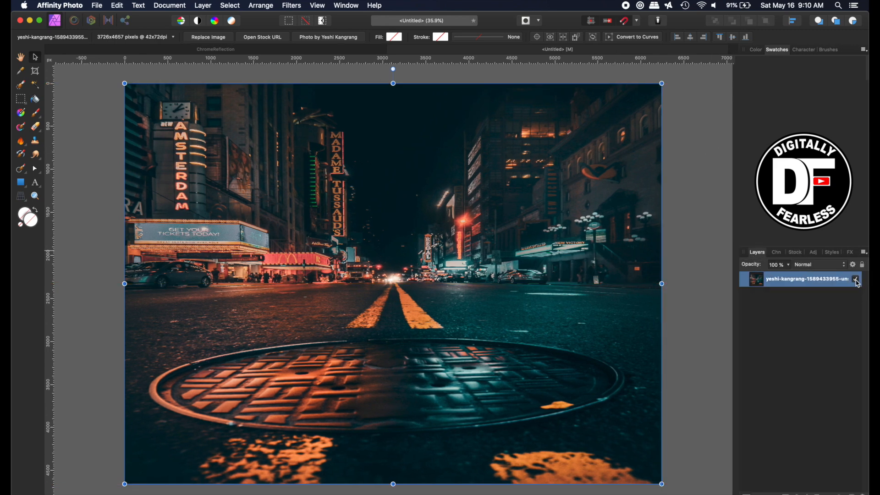
Hide the street photo layer and type 'REFLECTION' as large artistic text.
left_click(854, 279)
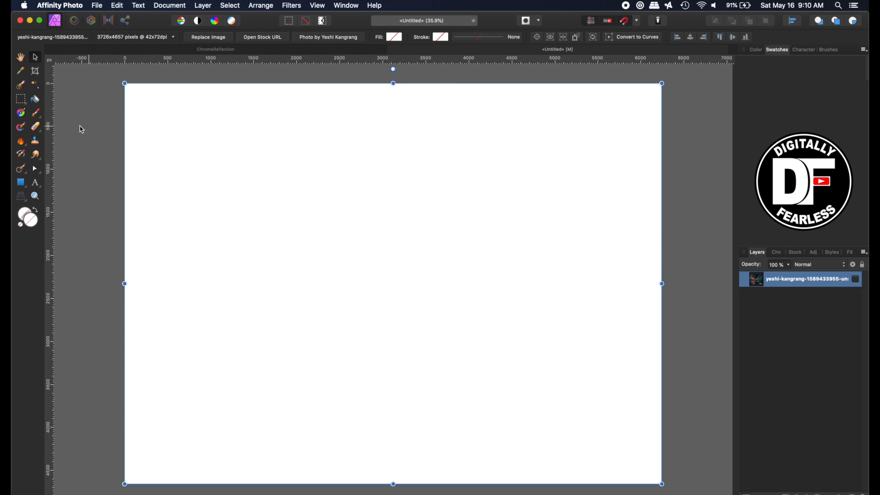
left_click(35, 182)
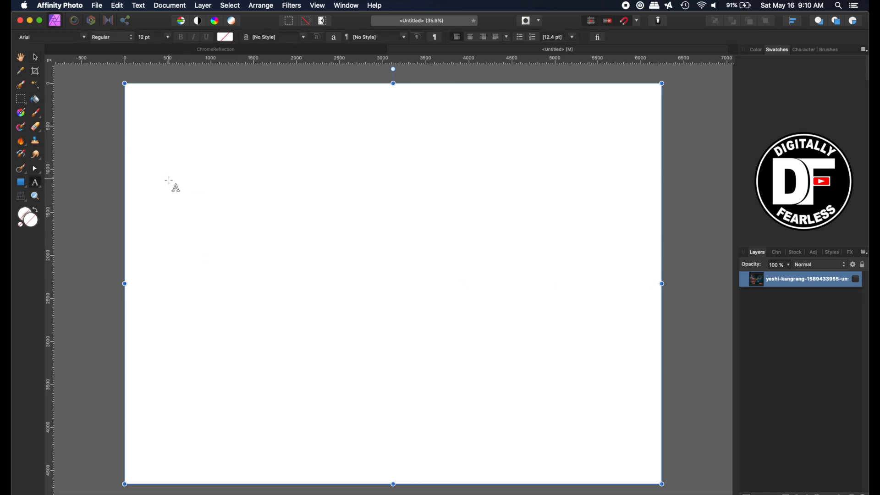
left_click_drag(171, 185, 264, 250)
type("R")
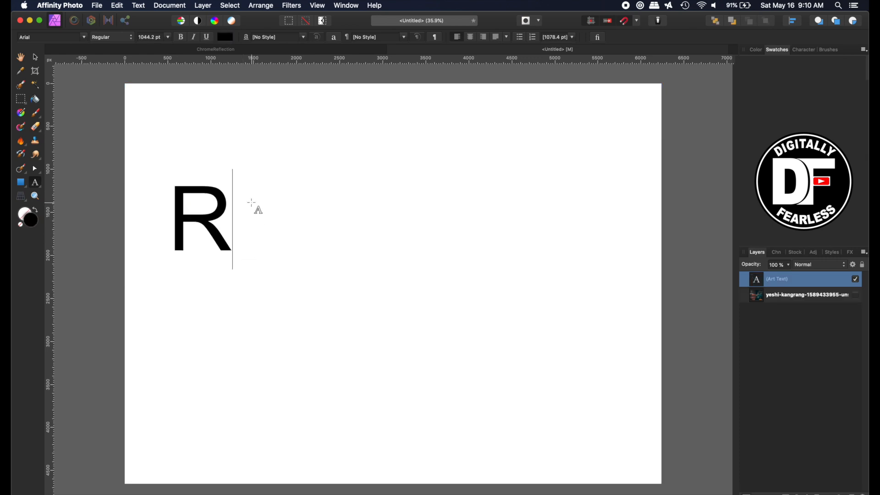
type("EFL")
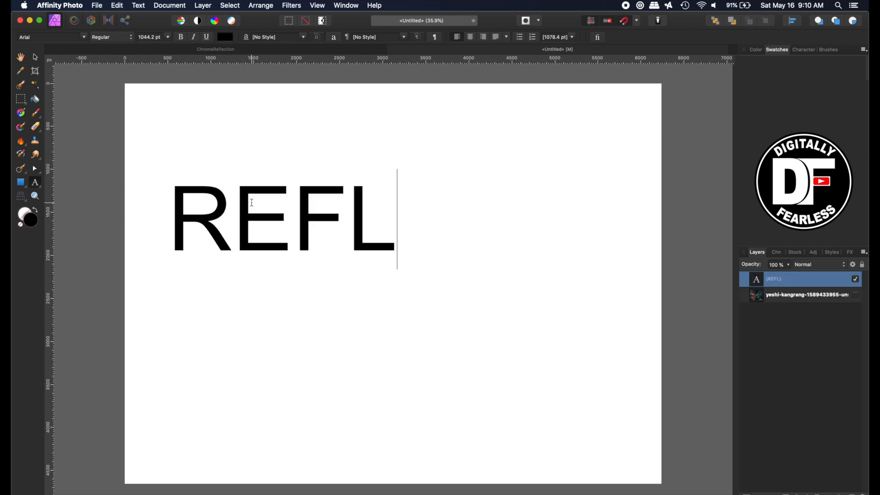
type("ECT")
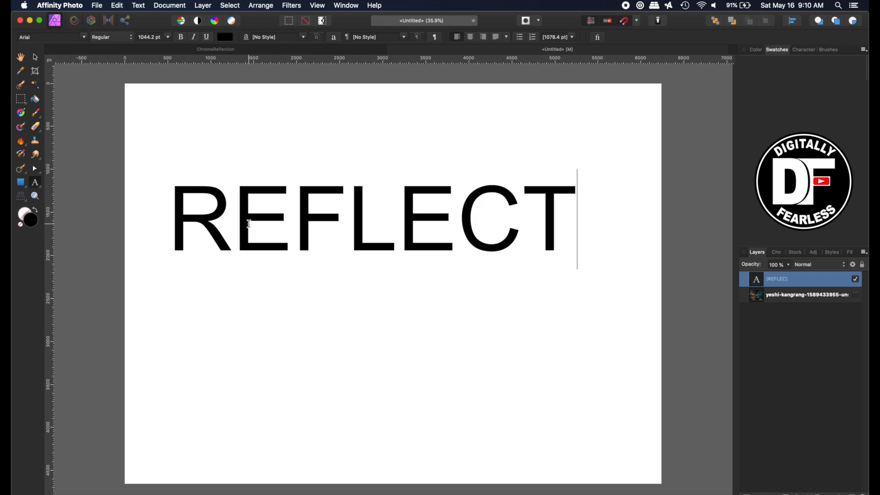
type("ION")
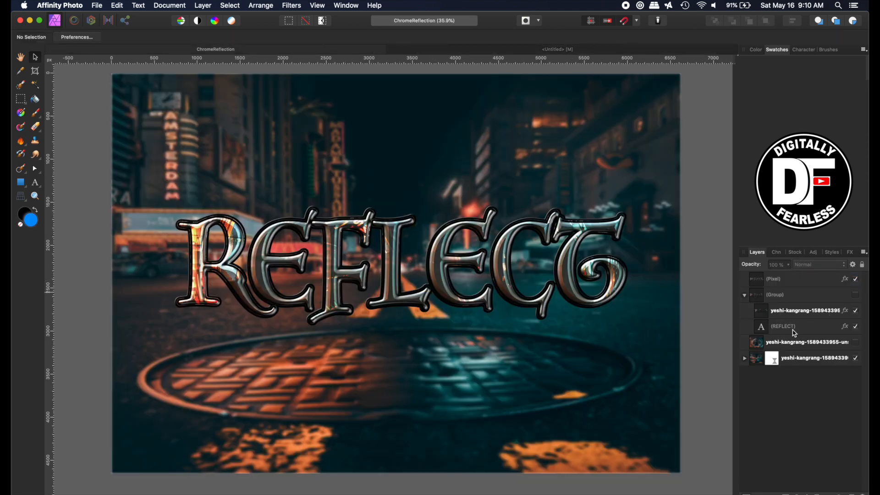
Recolour the REFLECTION text fill to neutral mid-grey on the HSL colour wheel.
left_click(782, 326)
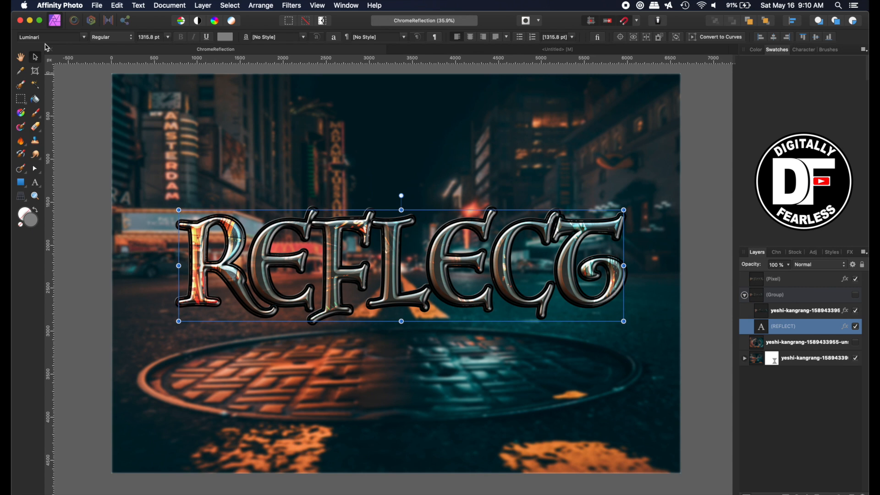
mouse_move(129, 126)
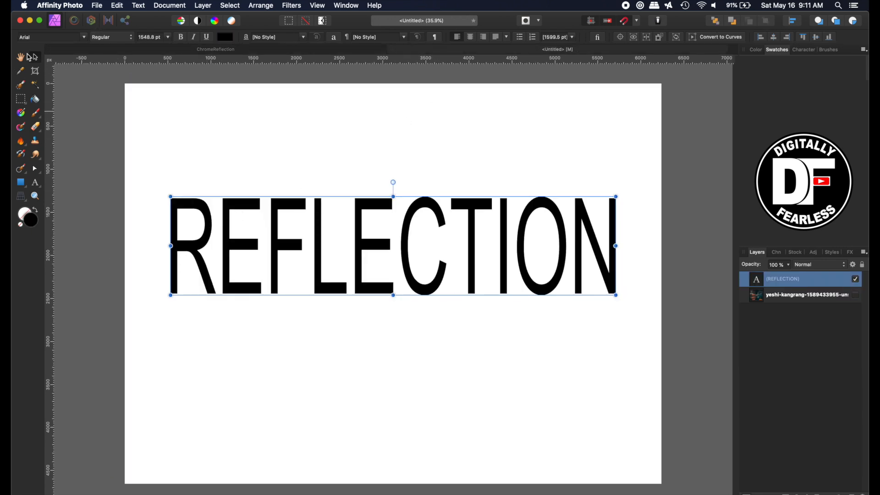
left_click(48, 37)
type("Luminari")
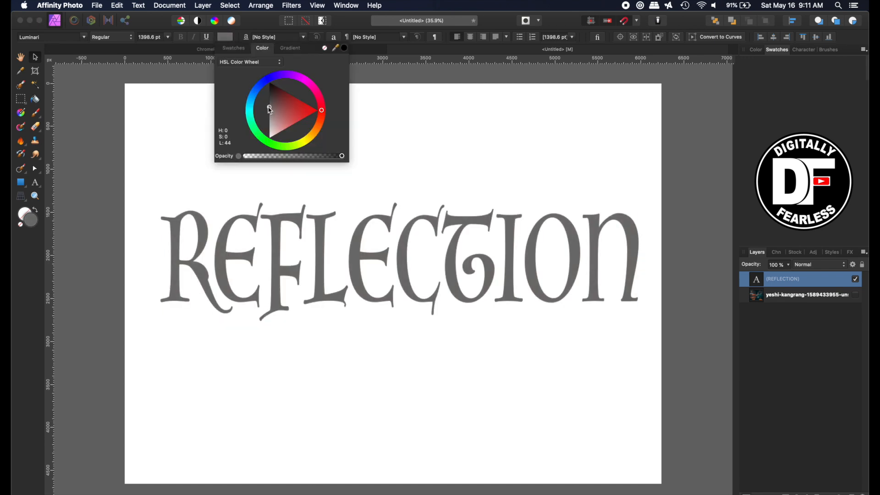
left_click_drag(268, 110, 268, 125)
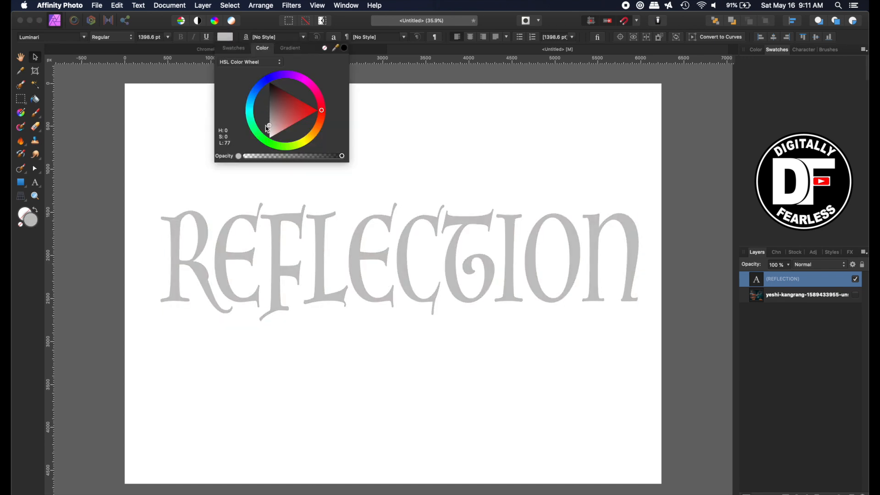
left_click_drag(268, 125, 268, 115)
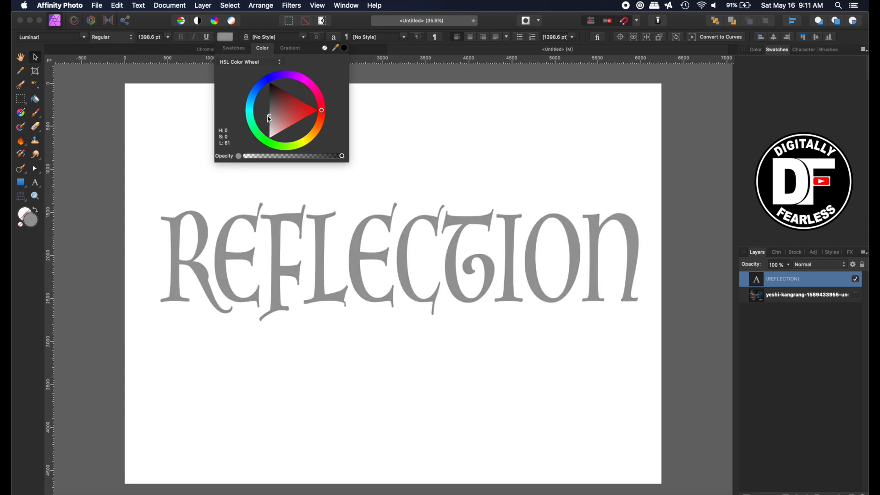
left_click_drag(268, 118, 268, 109)
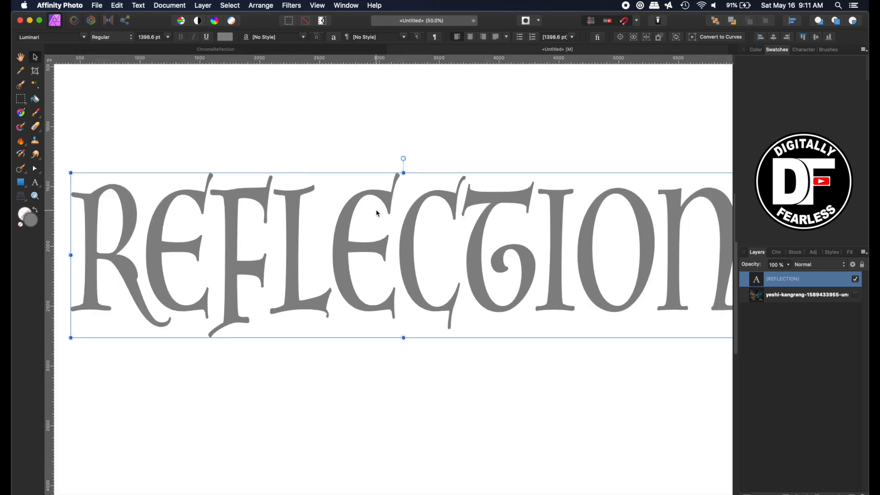
Enable the 3D layer effect on the lettering with a larger radius and rounded profile.
double_click(802, 279)
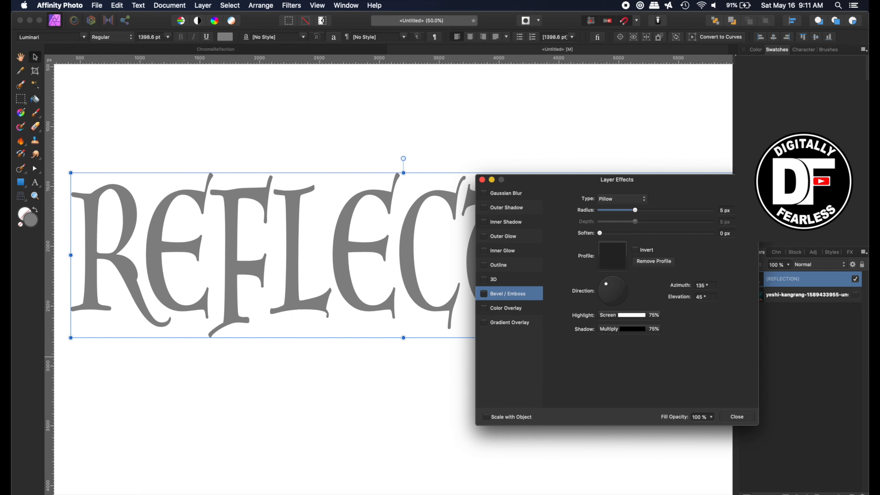
mouse_move(510, 312)
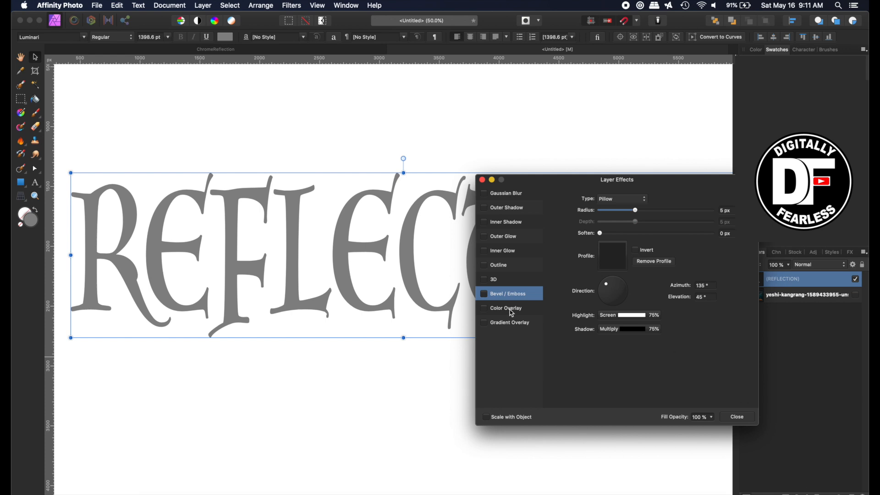
left_click(484, 280)
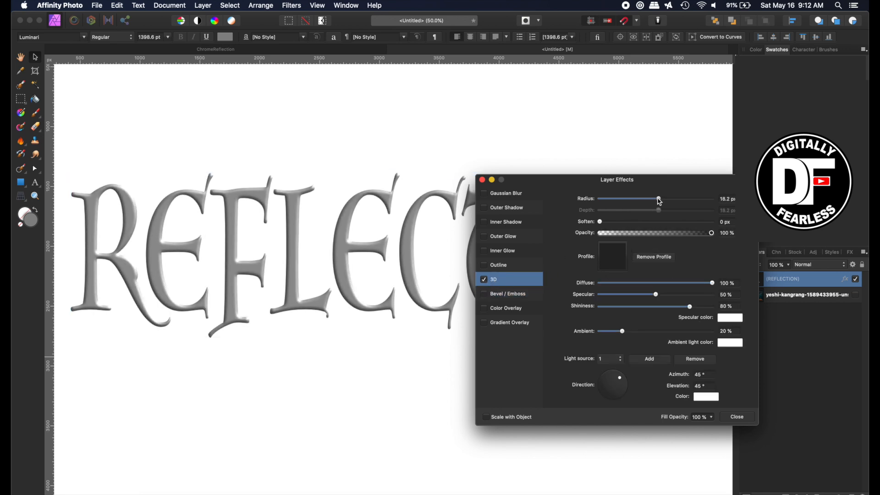
left_click_drag(659, 199, 682, 200)
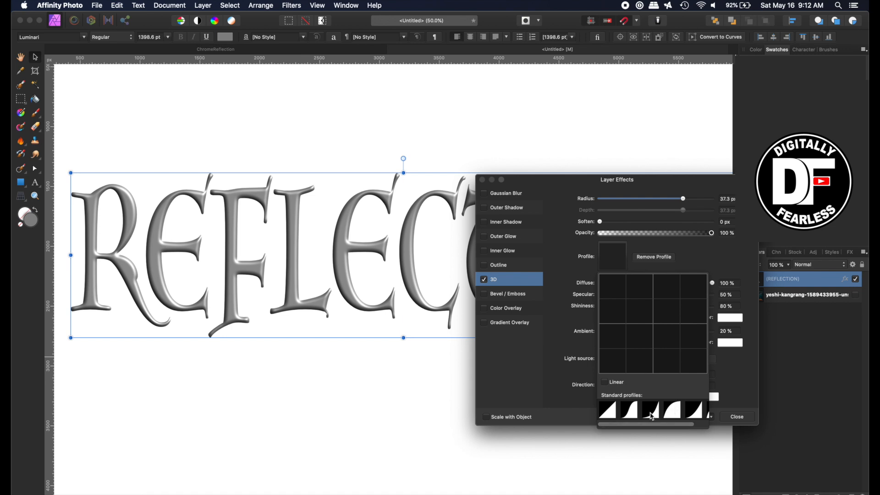
left_click(610, 408)
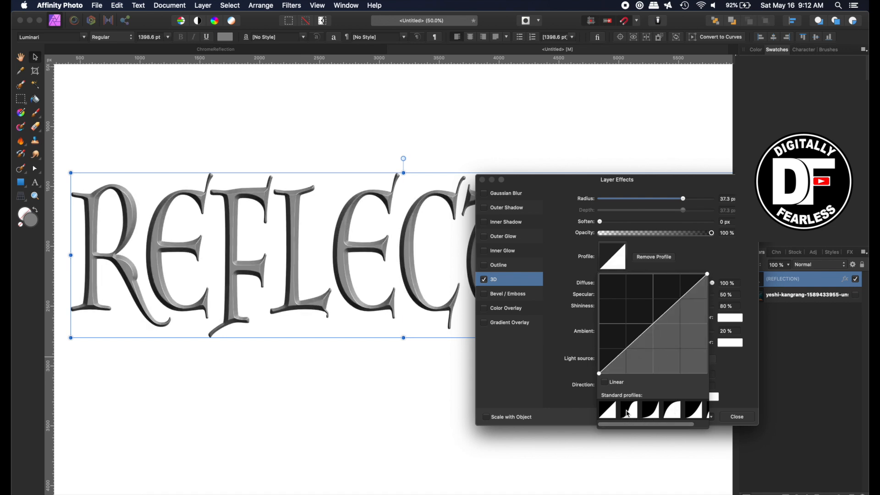
left_click(650, 410)
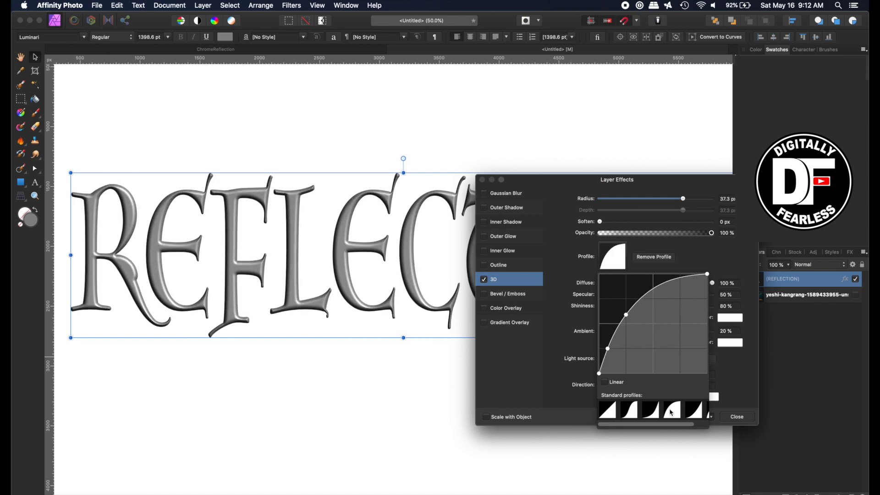
mouse_move(731, 392)
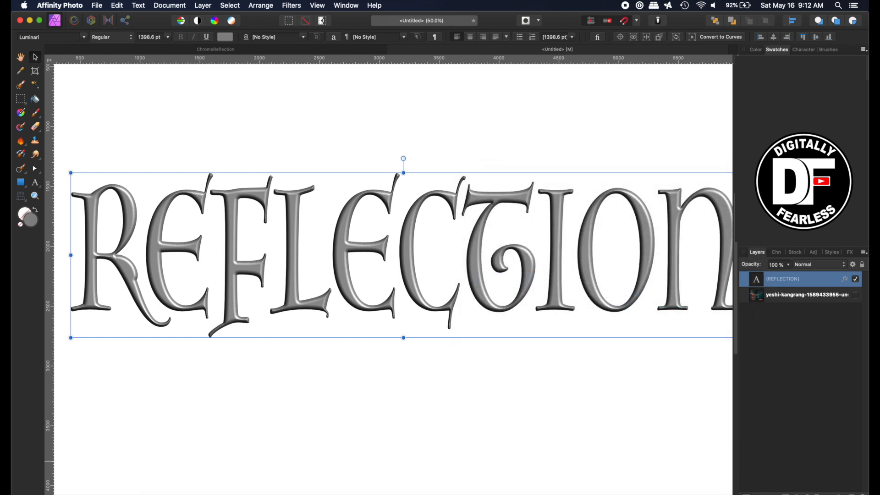
Adjust the first 3D light's direction and elevation.
left_click(847, 279)
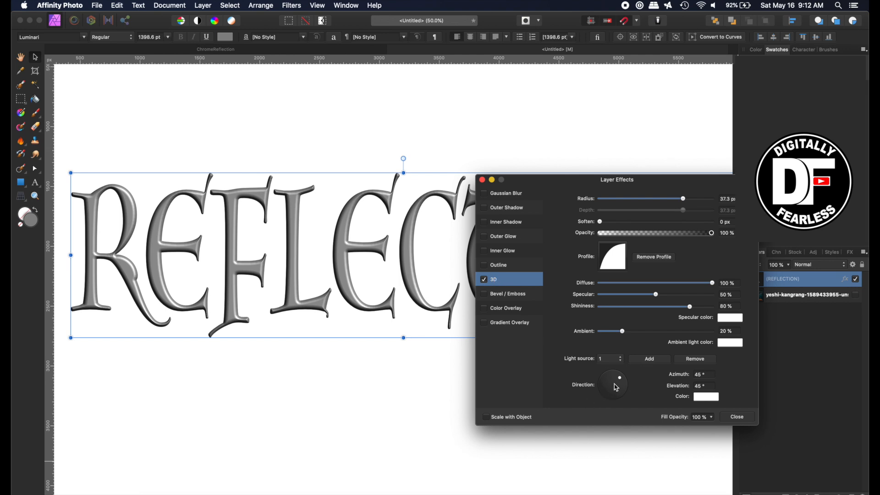
left_click_drag(618, 378, 612, 385)
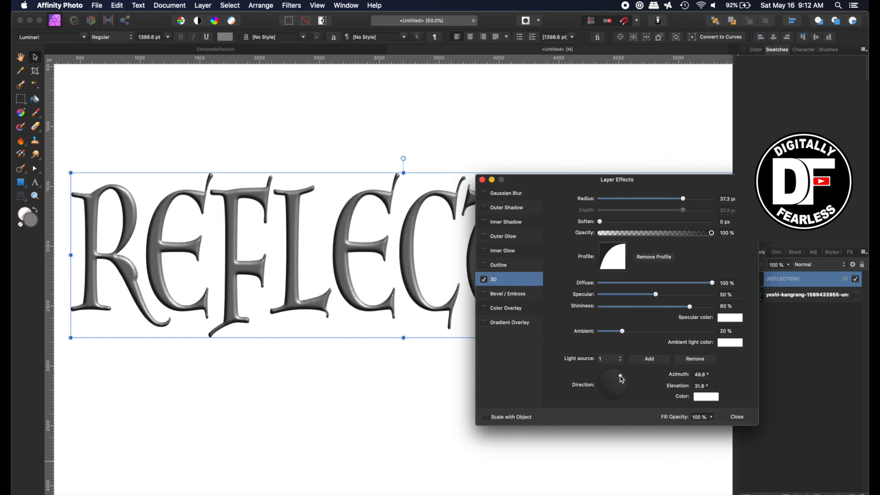
left_click_drag(615, 387, 613, 381)
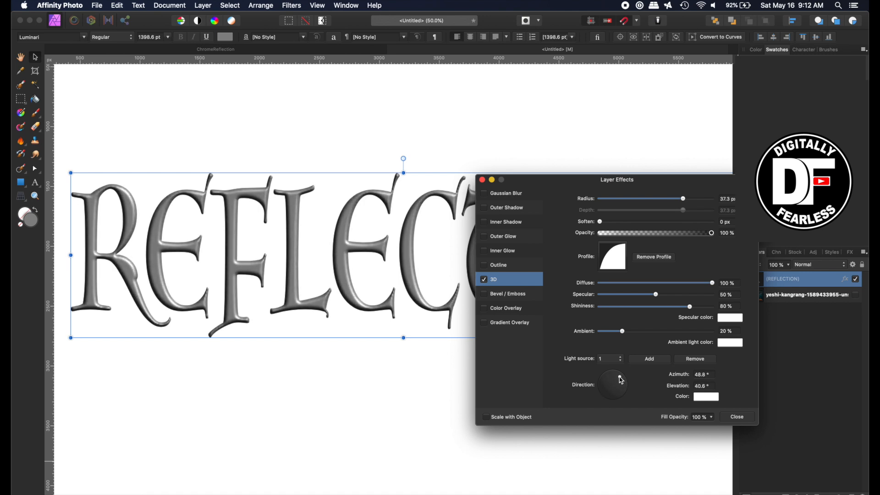
left_click_drag(612, 377, 623, 383)
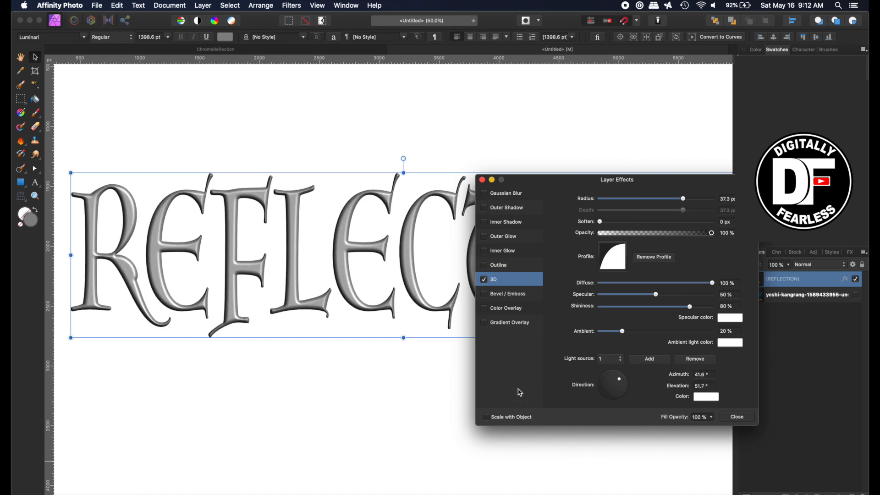
Add second and third light sources aimed from the lower and upper left.
left_click(648, 358)
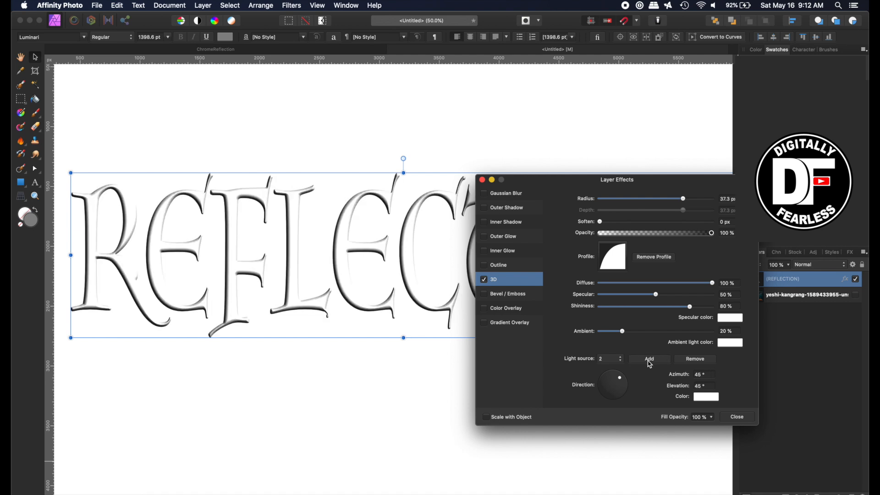
mouse_move(620, 382)
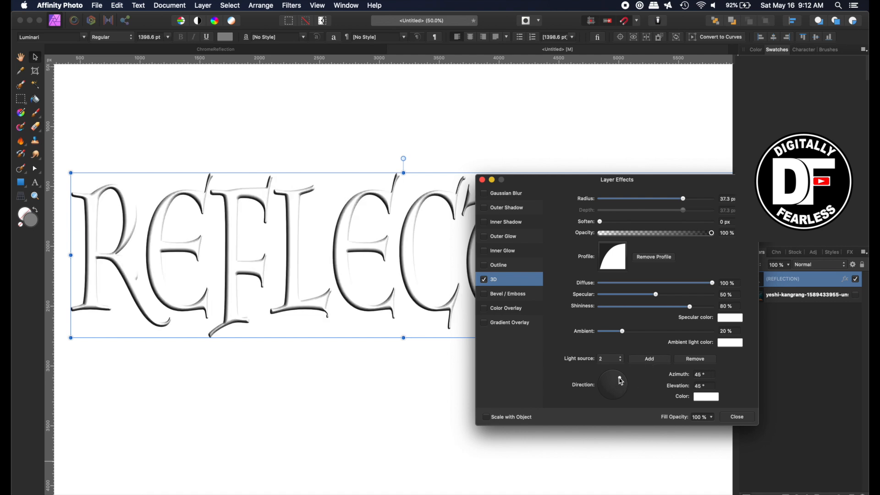
left_click_drag(620, 380, 598, 390)
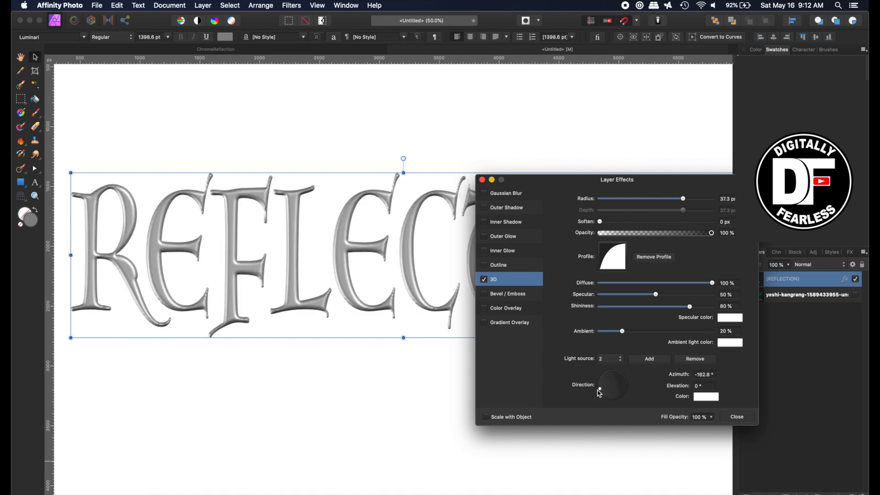
left_click_drag(597, 392, 614, 400)
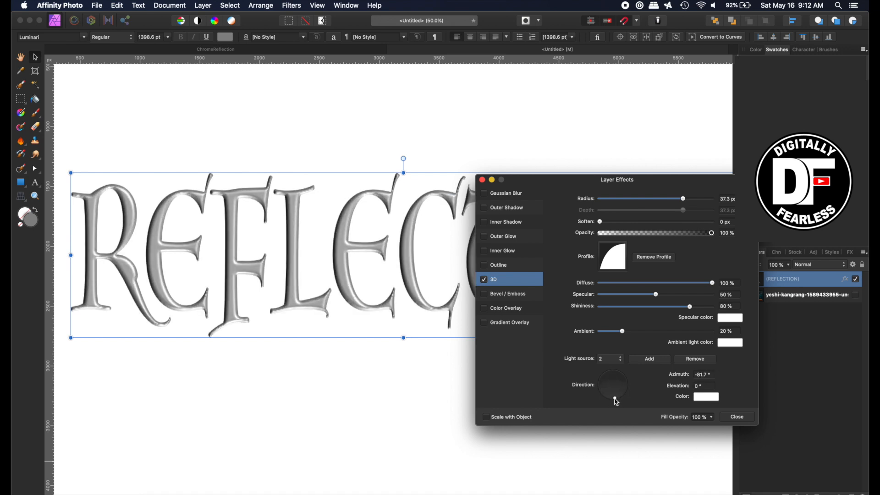
left_click_drag(615, 399, 610, 389)
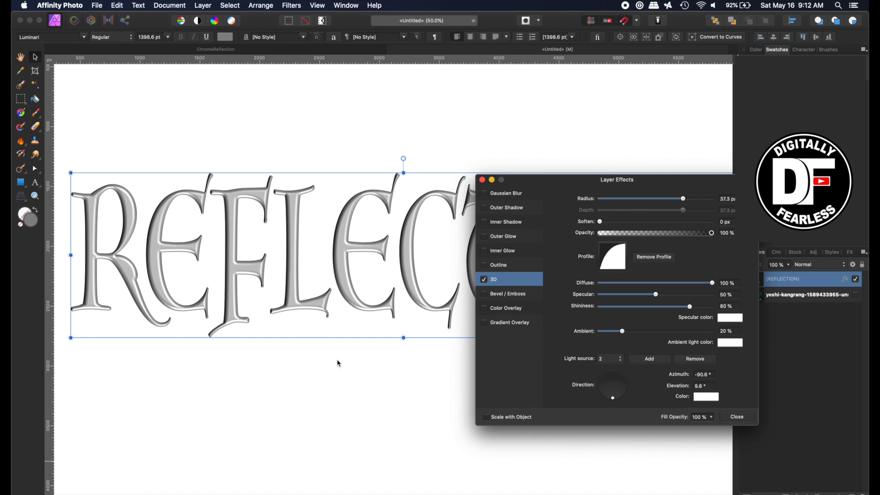
mouse_move(348, 339)
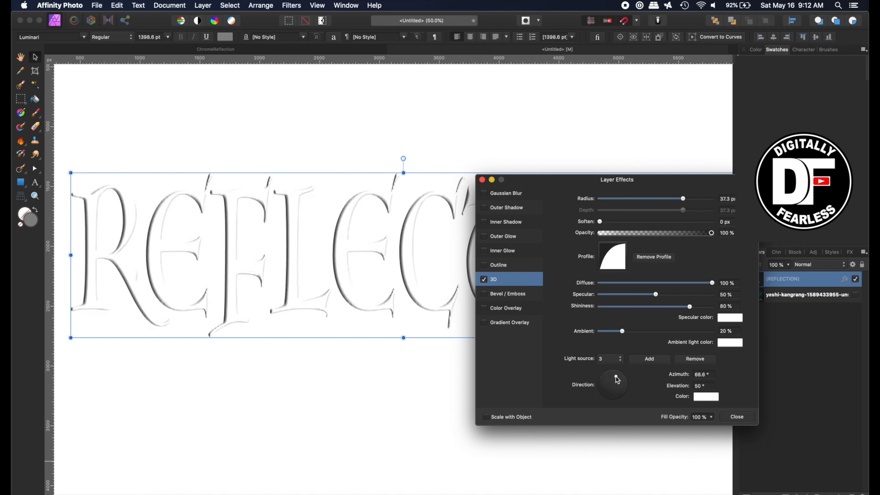
left_click_drag(615, 379, 610, 390)
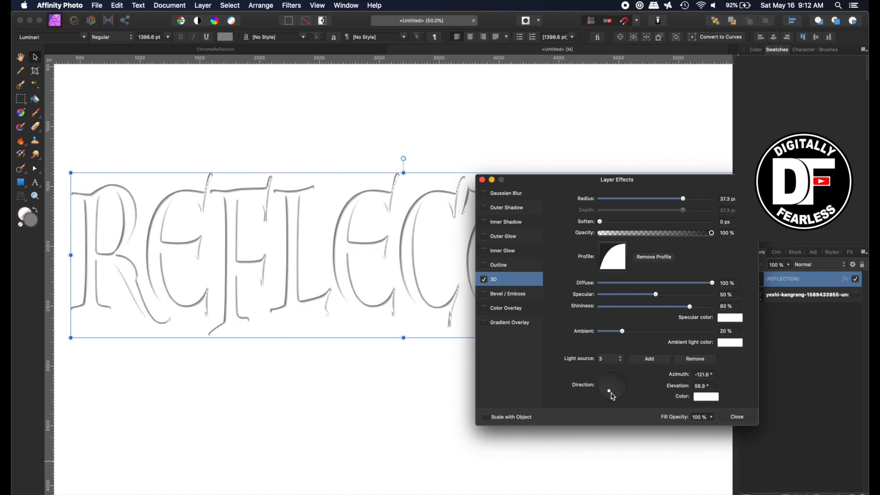
left_click_drag(609, 389, 602, 377)
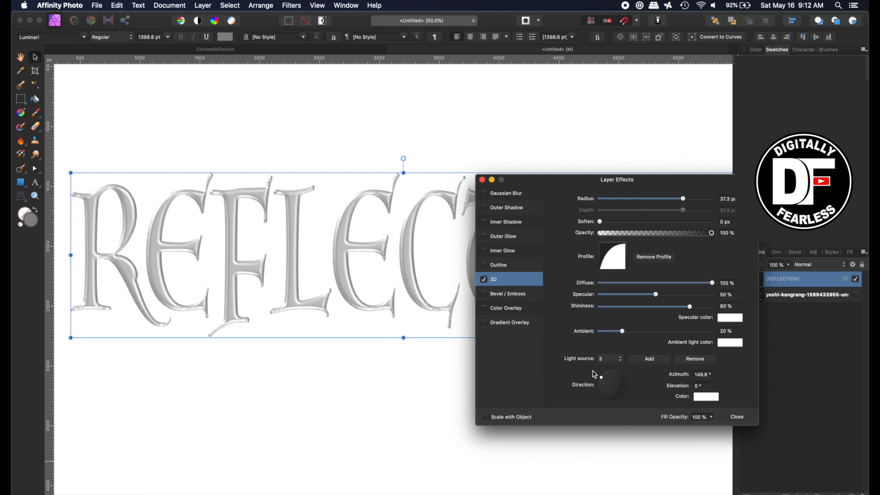
left_click_drag(600, 377, 602, 375)
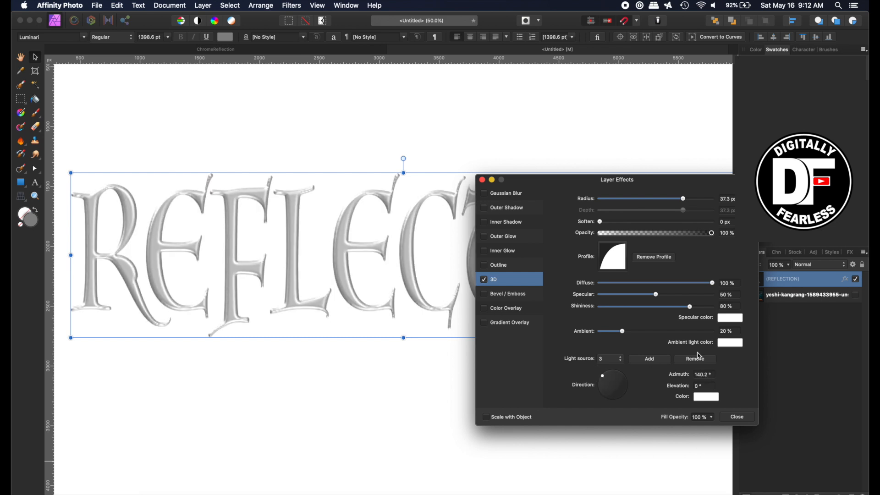
left_click(735, 417)
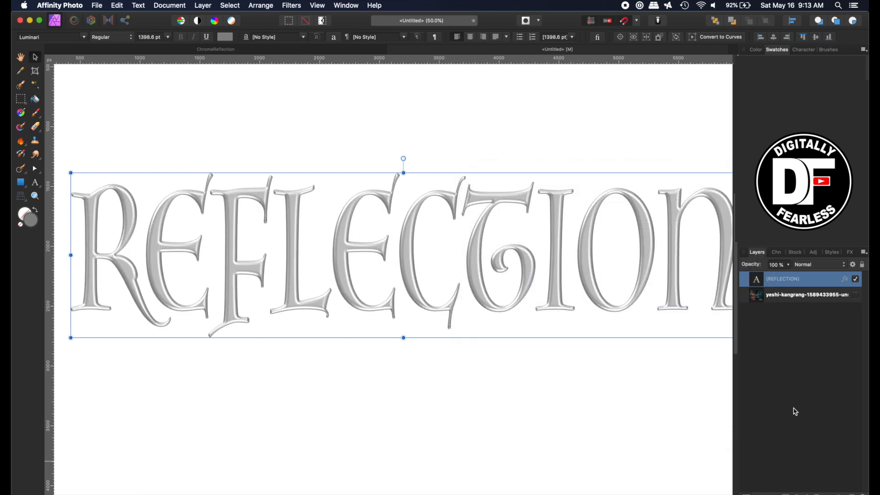
Show the street photo again and re-aim the third 3D light toward the right.
left_click(855, 296)
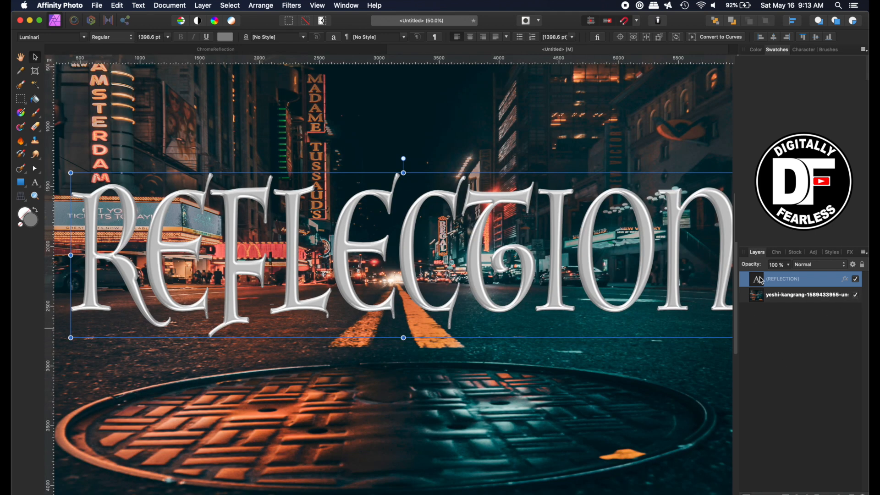
left_click(845, 279)
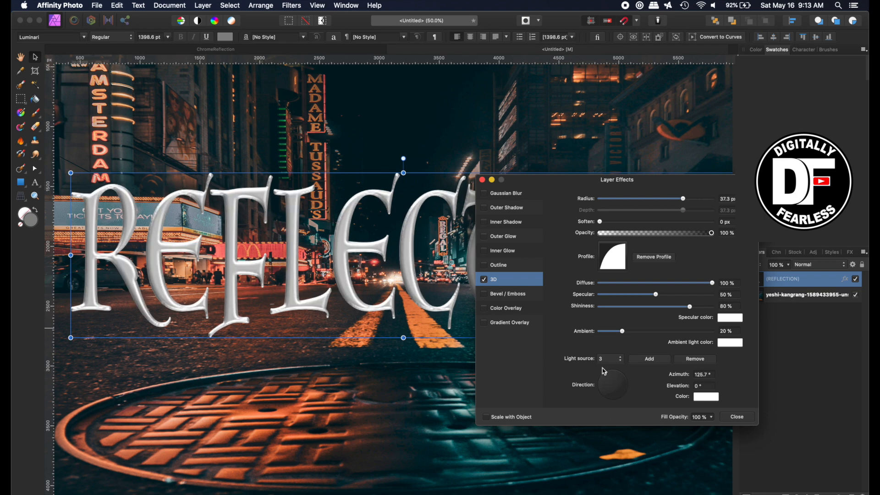
left_click_drag(617, 379, 610, 398)
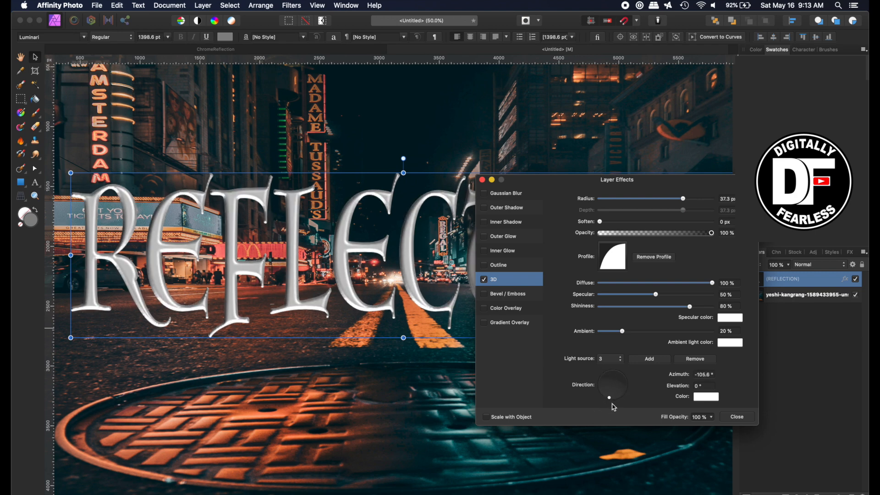
left_click_drag(605, 390, 626, 387)
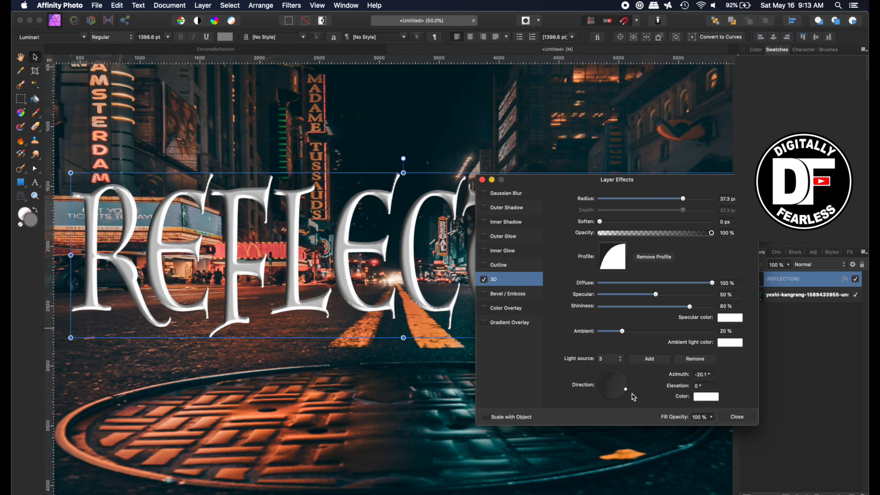
left_click_drag(627, 388, 621, 393)
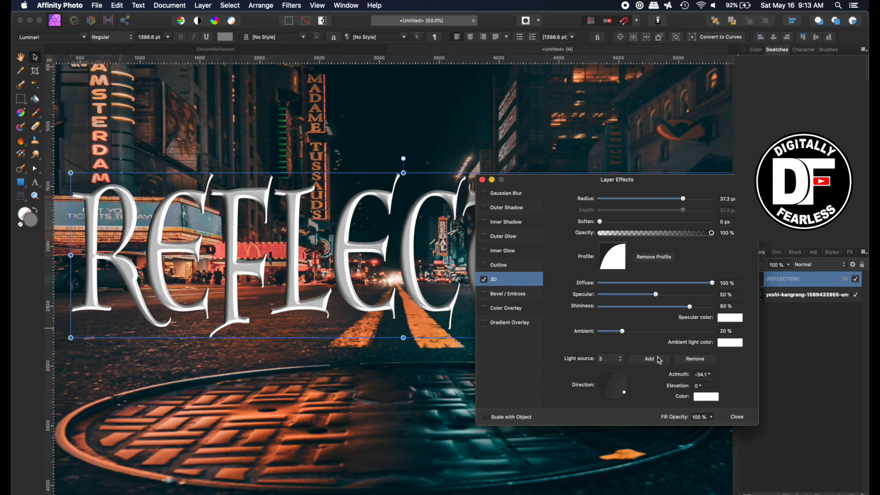
Add a fourth orange light source at a low side angle.
left_click(649, 358)
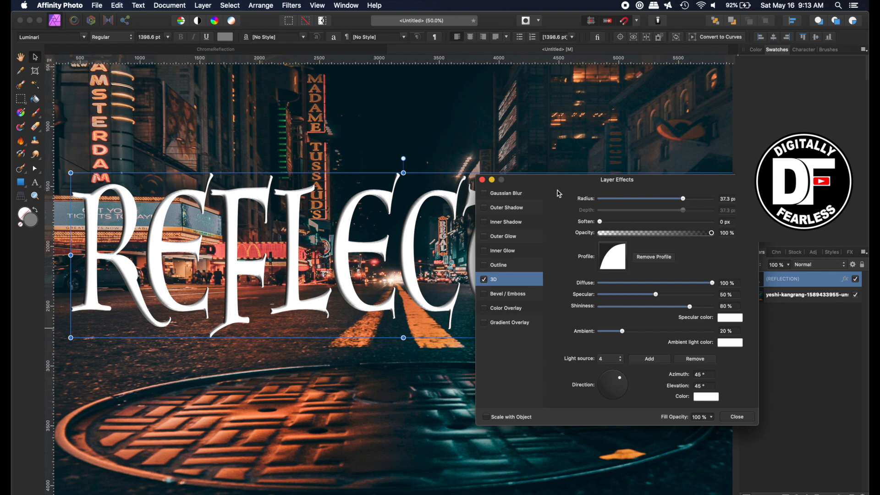
left_click_drag(617, 180, 701, 150)
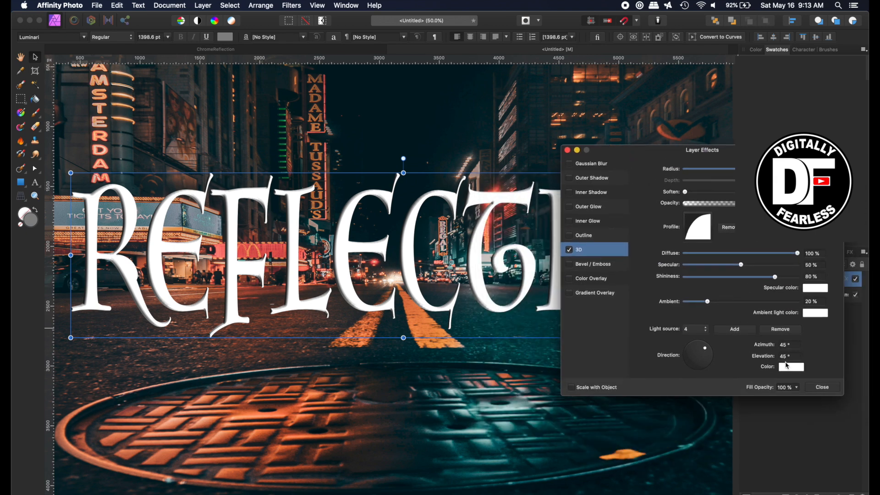
left_click_drag(697, 355, 701, 350)
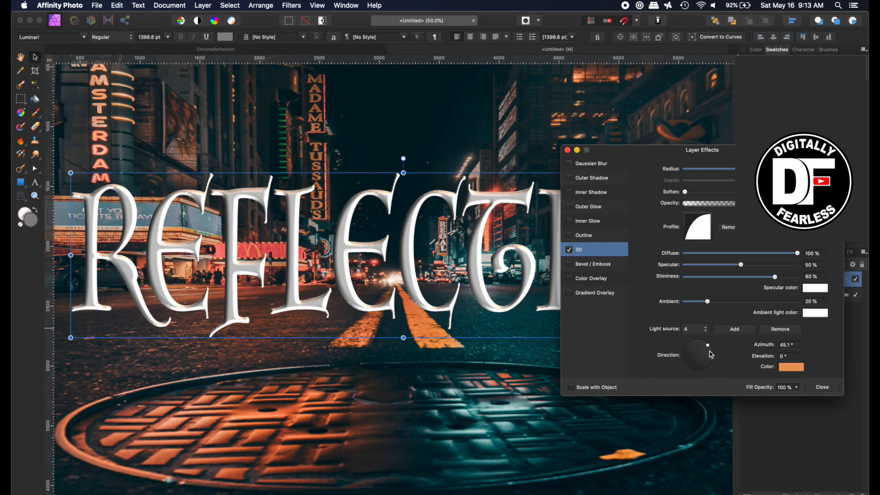
left_click_drag(706, 344, 685, 355)
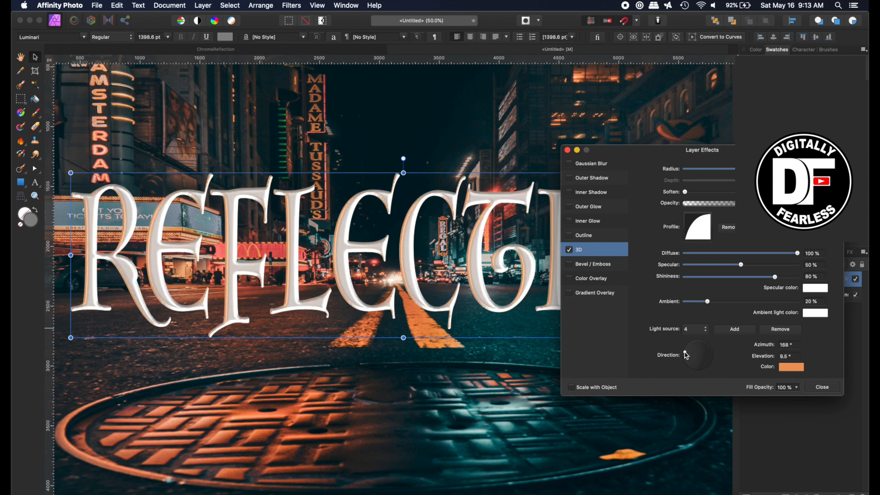
left_click_drag(696, 350, 683, 356)
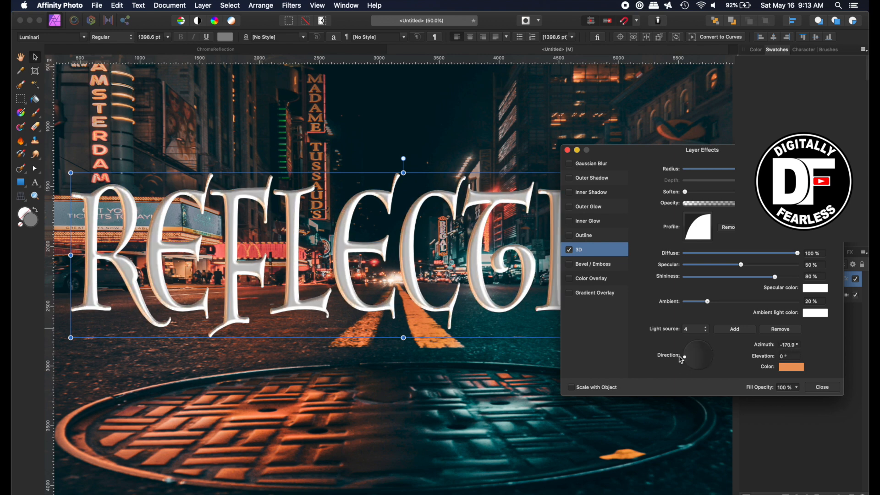
left_click_drag(679, 360, 697, 350)
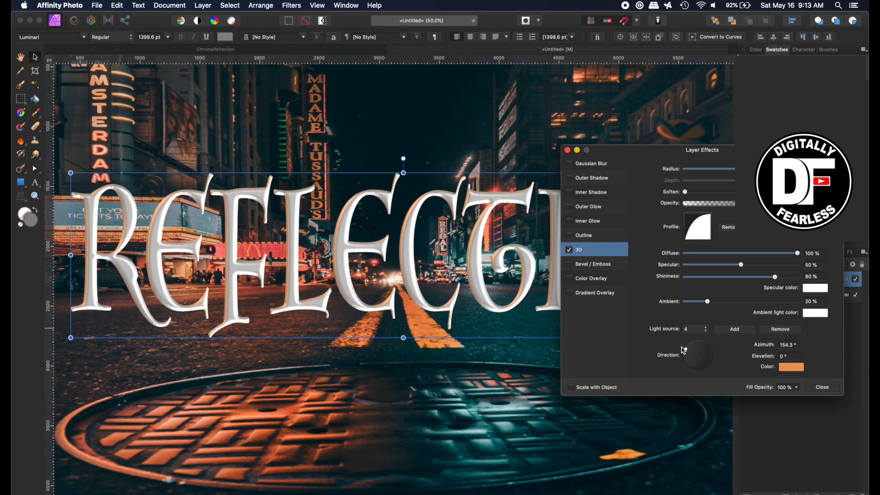
left_click_drag(701, 351, 696, 354)
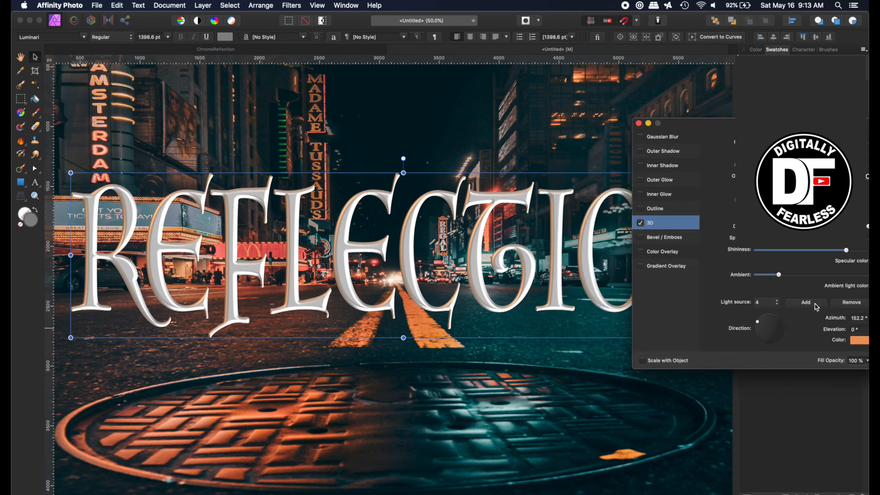
Add a fifth light source coloured pale teal at a grazing angle.
left_click_drag(759, 320, 778, 337)
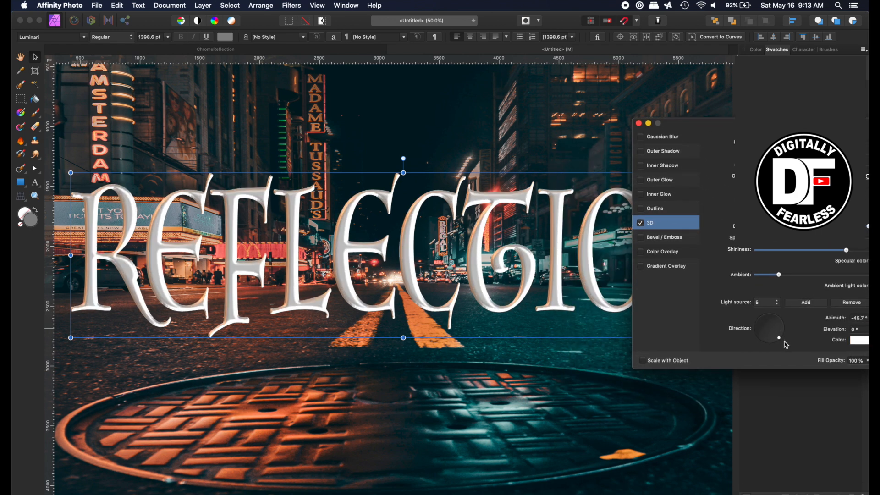
left_click_drag(764, 337, 778, 334)
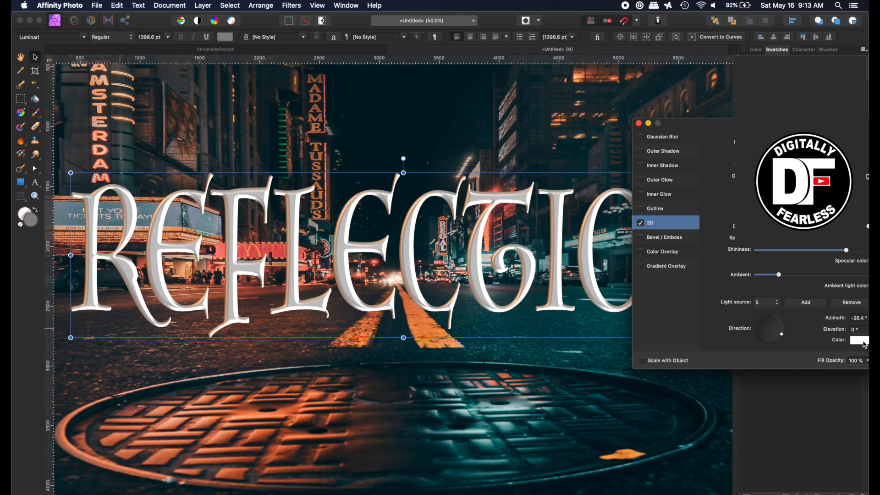
left_click(841, 340)
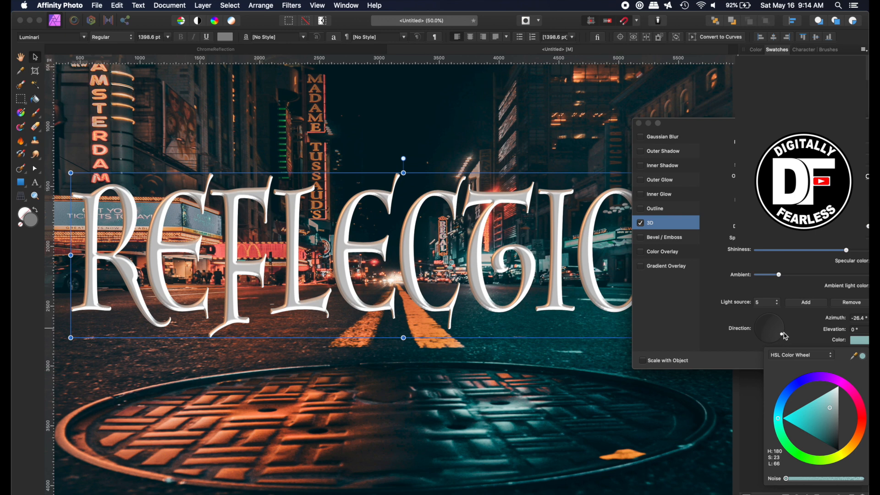
left_click_drag(782, 334, 779, 339)
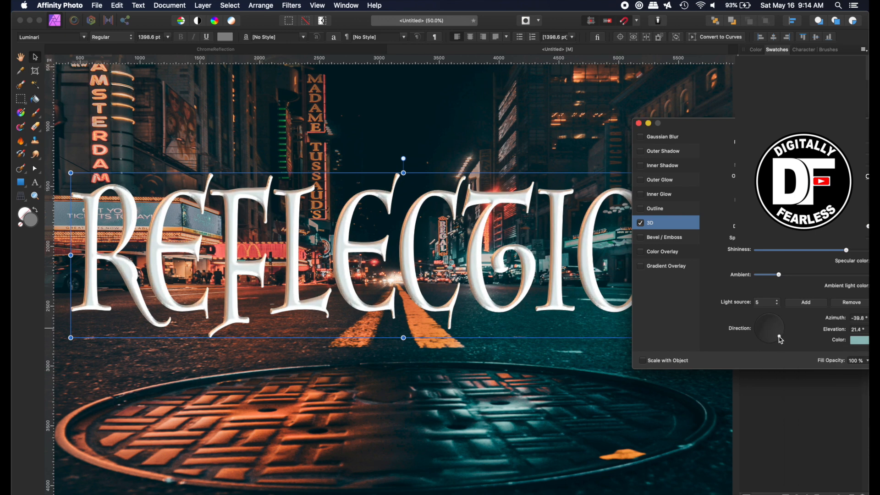
left_click_drag(769, 327, 783, 334)
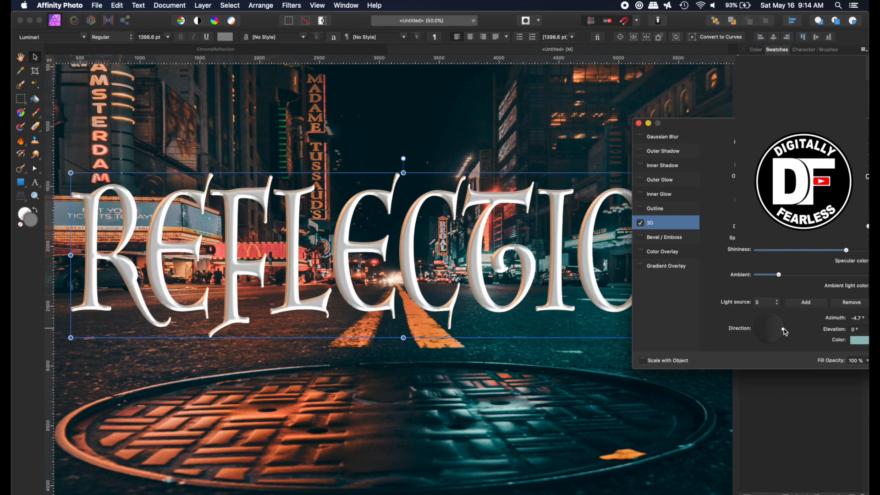
left_click(852, 339)
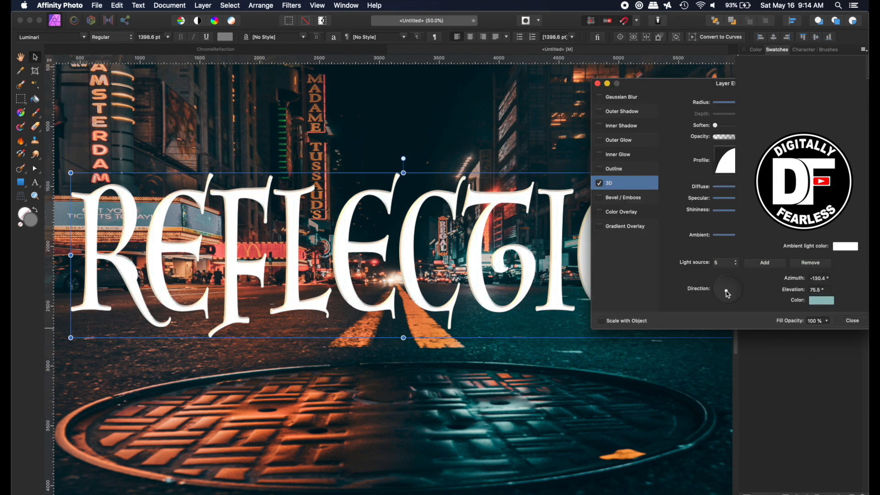
Settle the teal light at the lower right and set ambient lighting to 24%.
left_click_drag(723, 290, 738, 297)
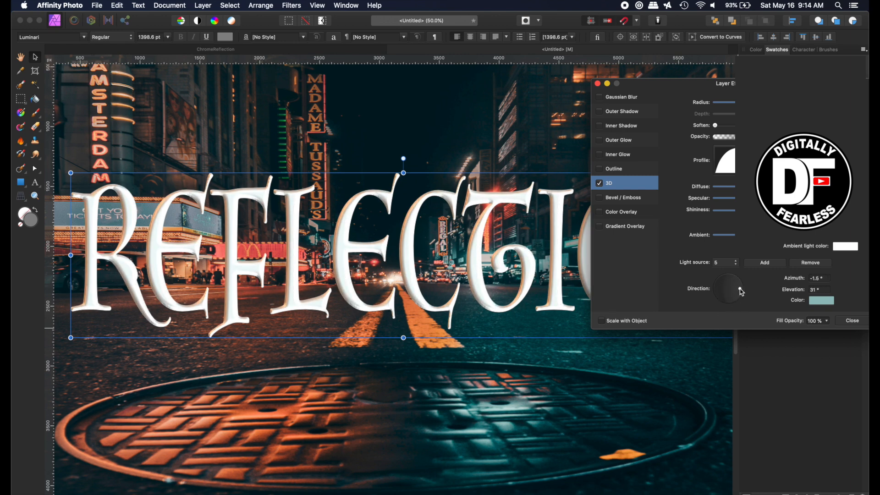
left_click_drag(739, 290, 733, 284)
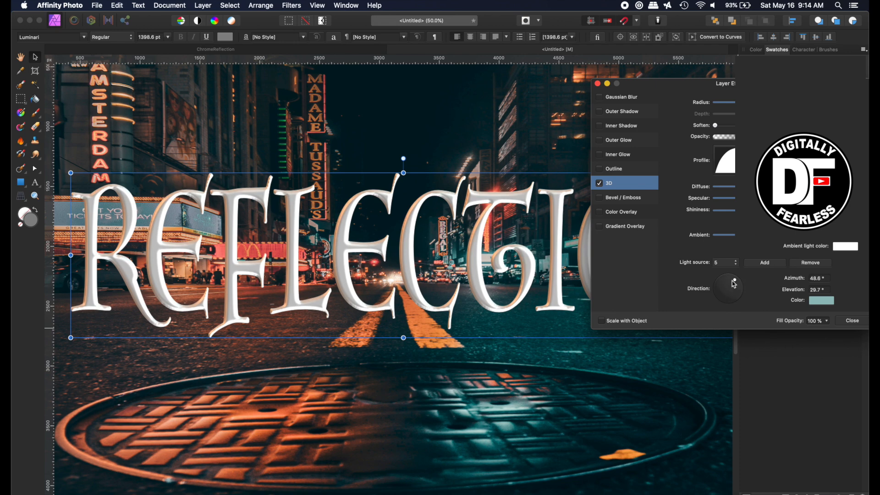
left_click_drag(732, 282, 737, 299)
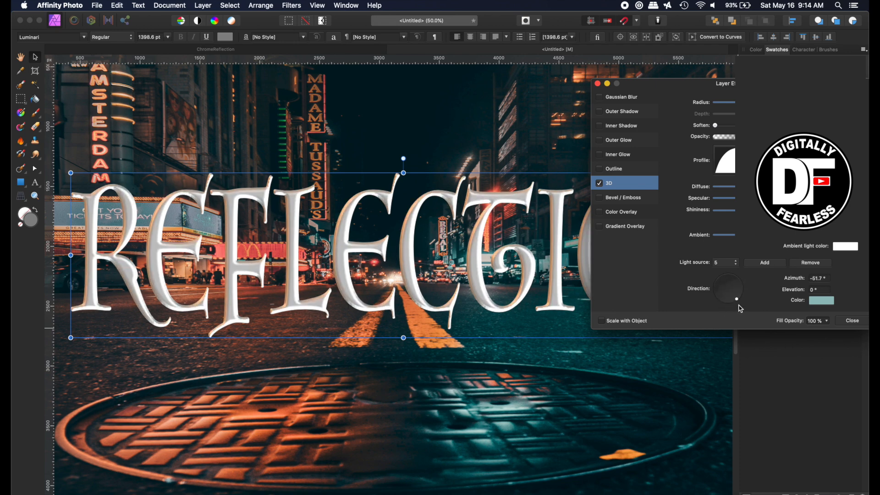
left_click_drag(727, 287, 734, 300)
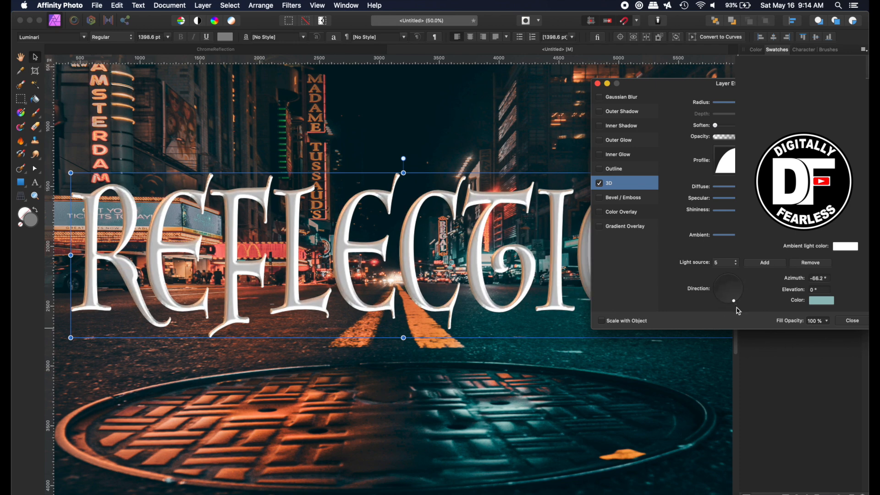
left_click_drag(727, 291, 733, 300)
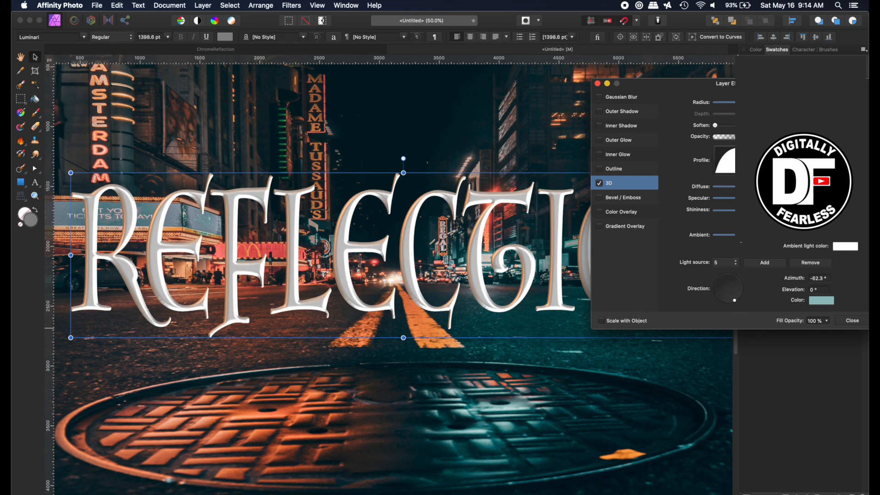
left_click_drag(712, 234, 730, 235)
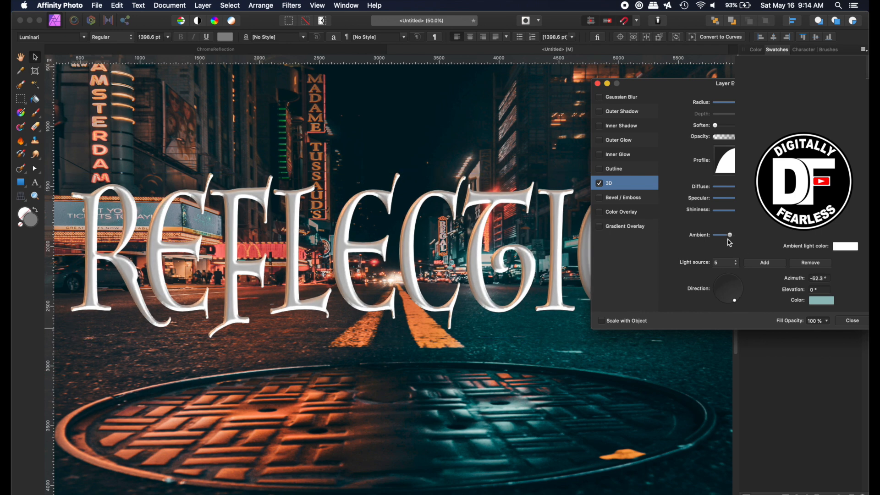
left_click_drag(730, 235, 715, 234)
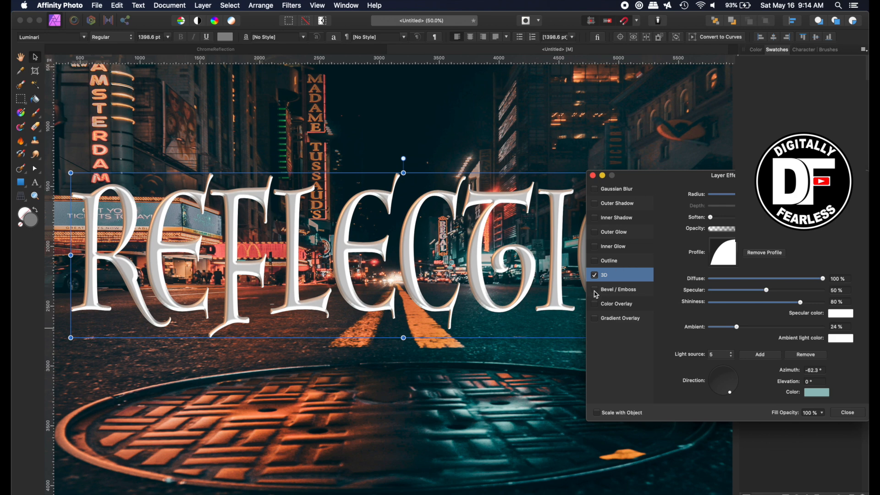
Enable an inner Bevel/Emboss with a standard profile and adjusted light direction.
left_click(619, 289)
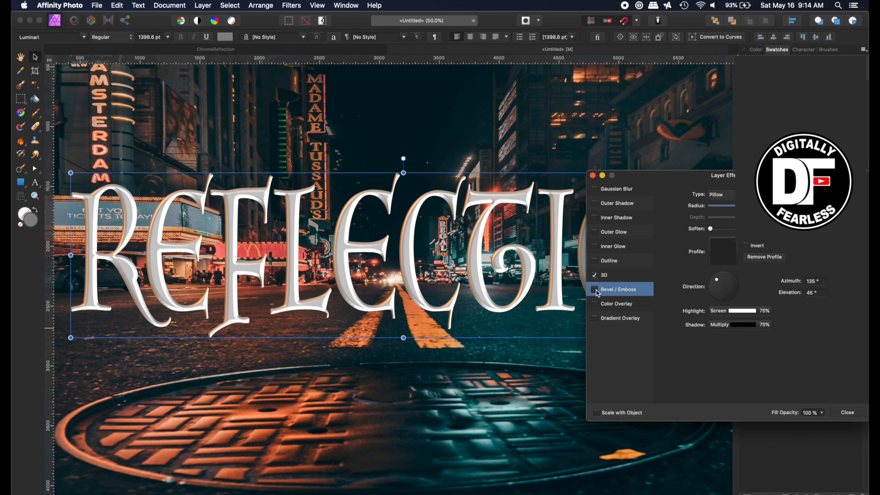
left_click(720, 195)
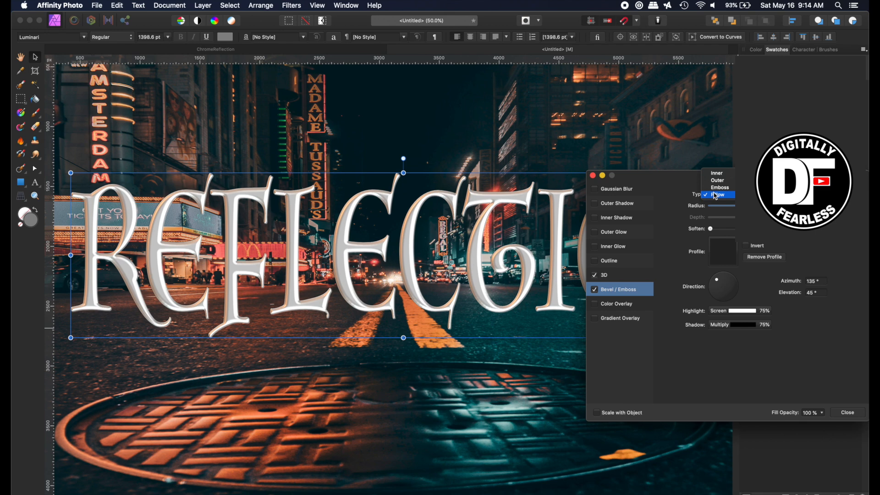
left_click(717, 172)
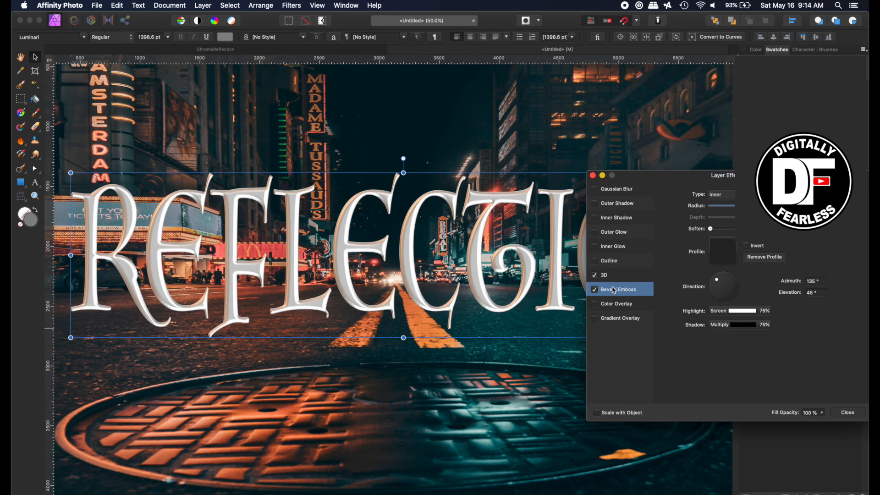
mouse_move(635, 284)
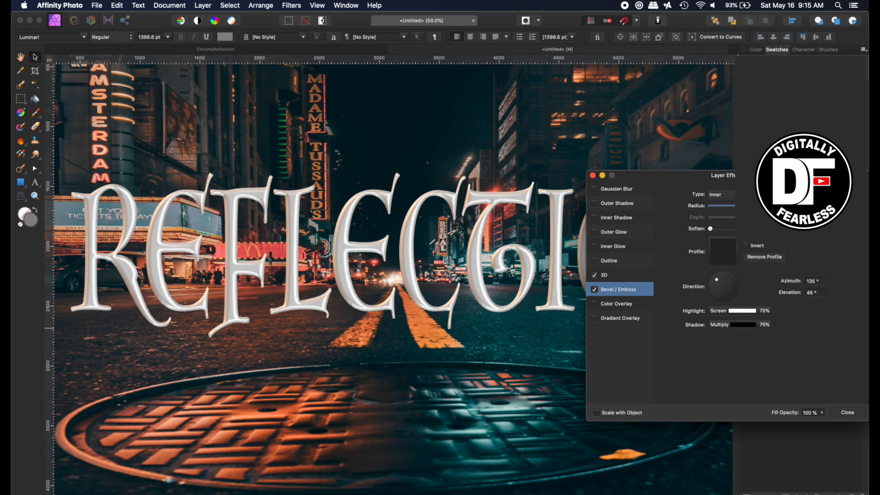
left_click(722, 252)
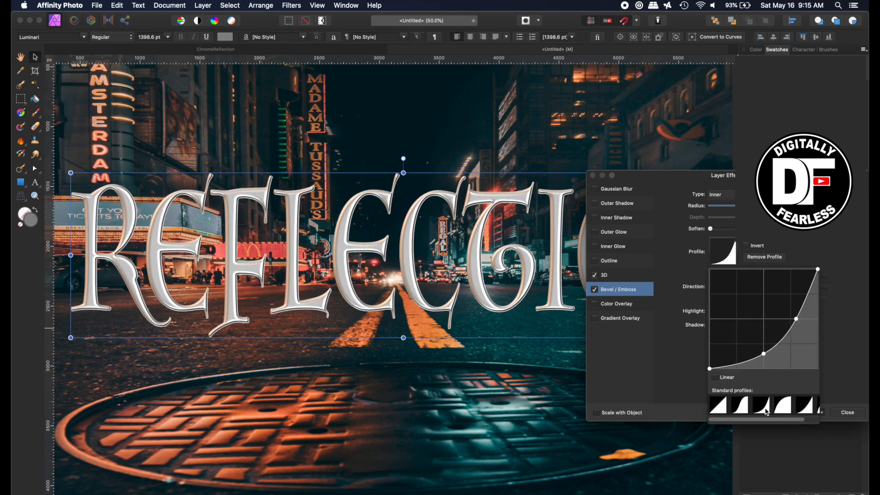
left_click(804, 404)
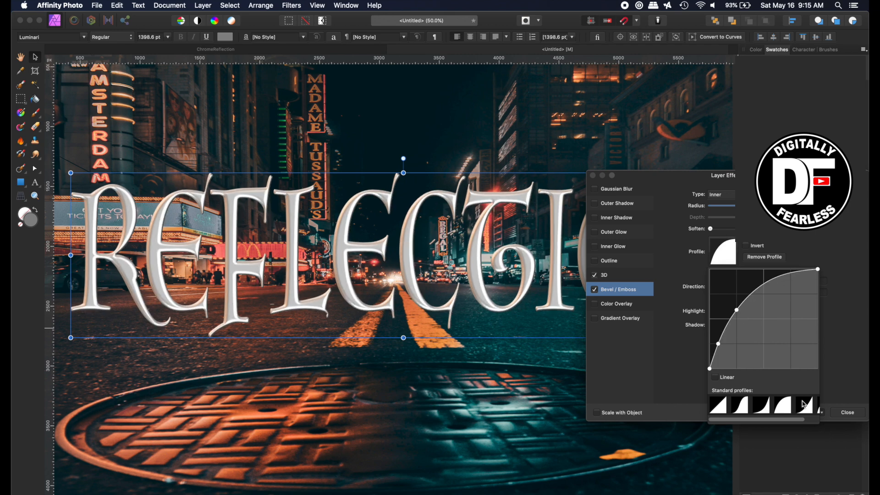
left_click(804, 405)
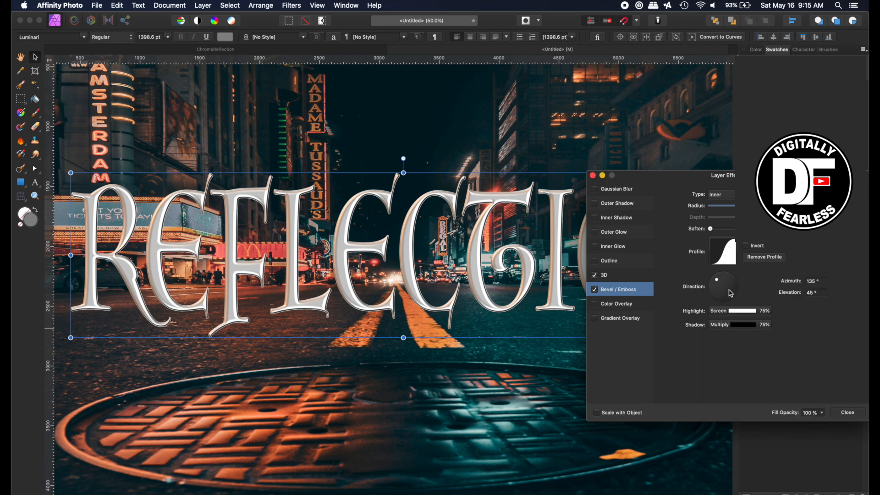
left_click_drag(722, 289, 717, 281)
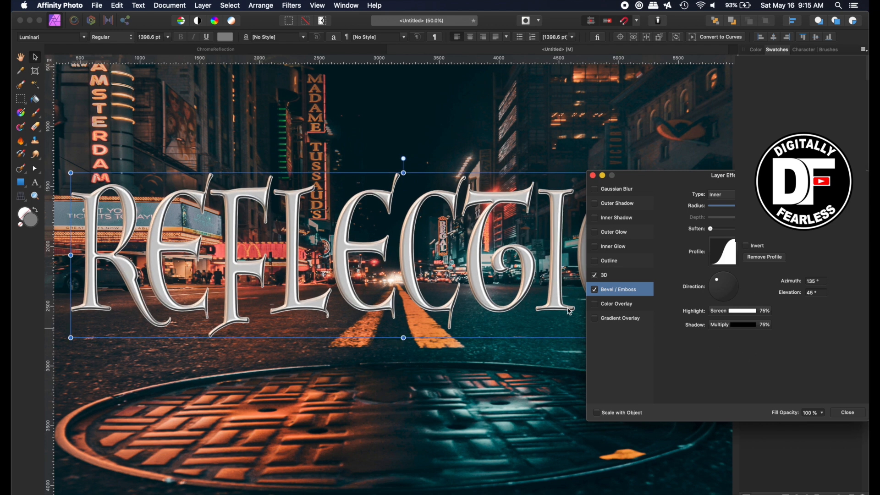
Turn on a black outside Outline for the lettering and set its radius.
left_click(595, 232)
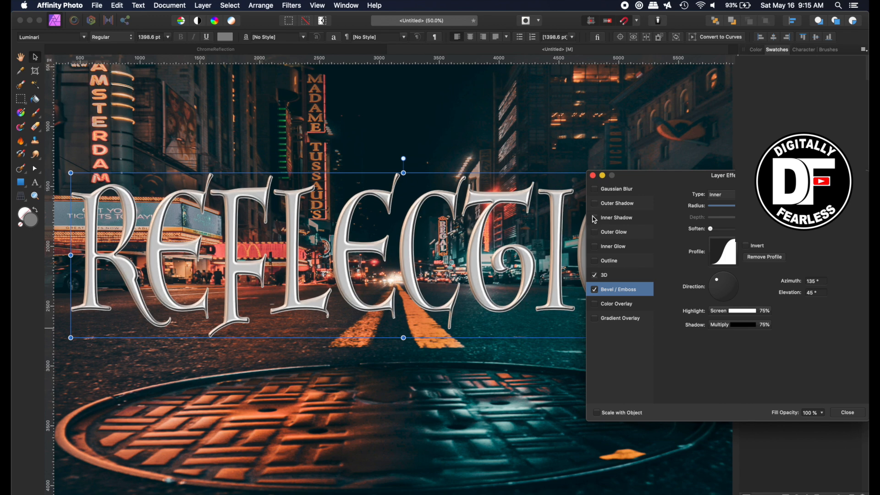
left_click(594, 261)
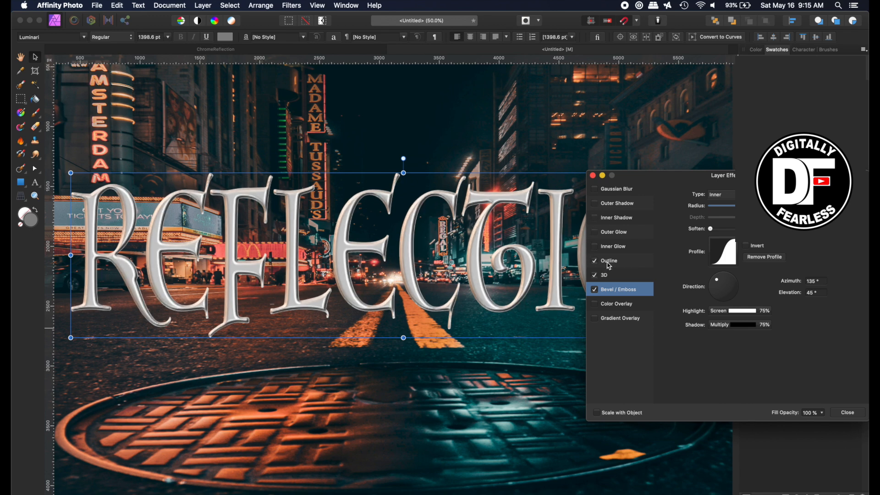
left_click(608, 260)
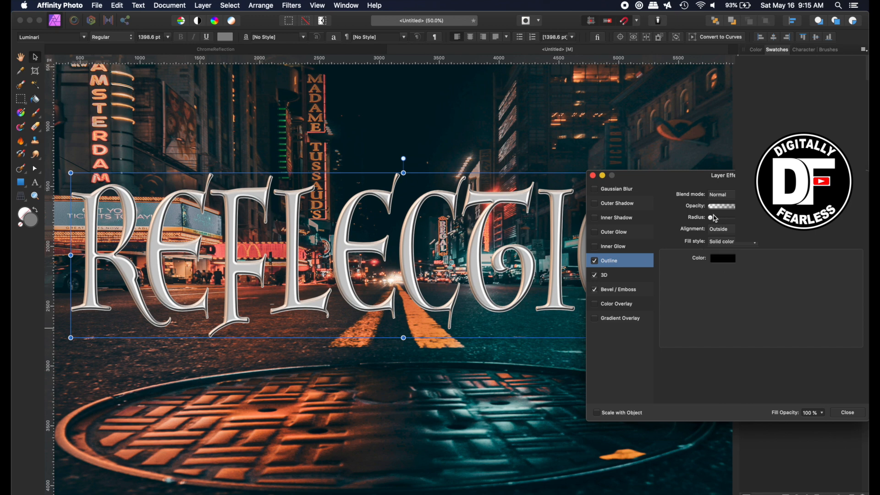
left_click_drag(712, 218, 734, 218)
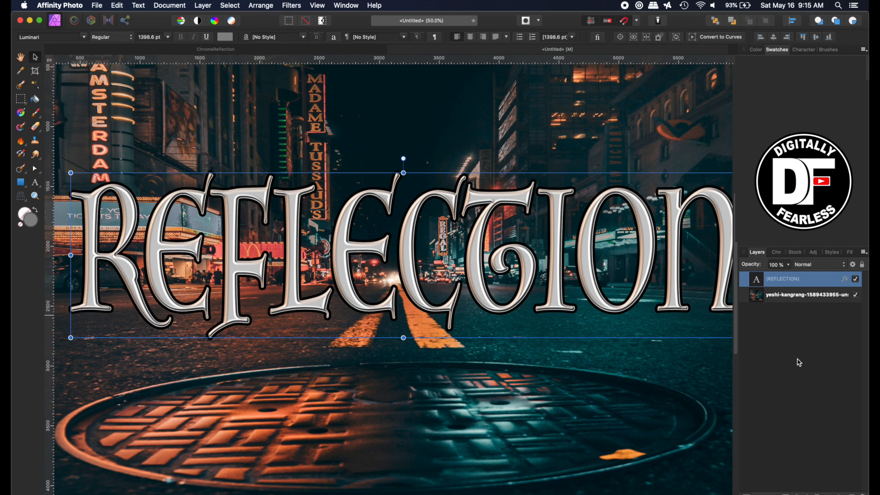
mouse_move(762, 300)
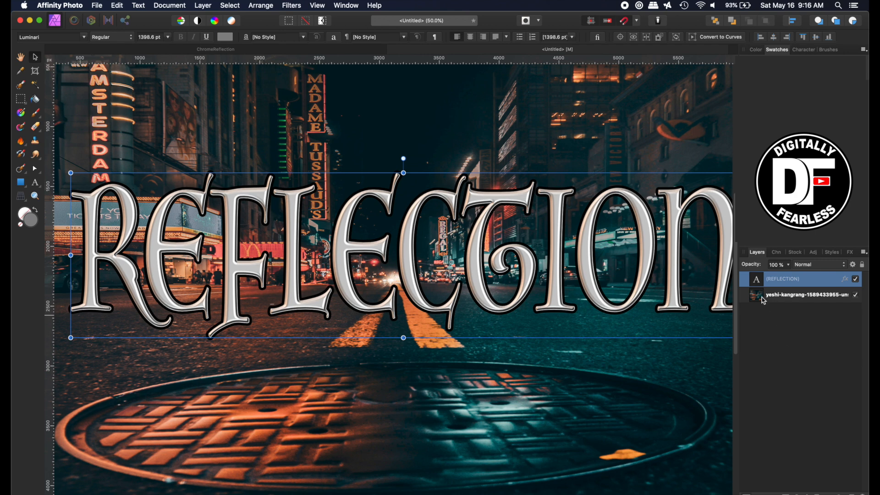
Select the night-street photo layer in the Layers panel.
left_click(803, 295)
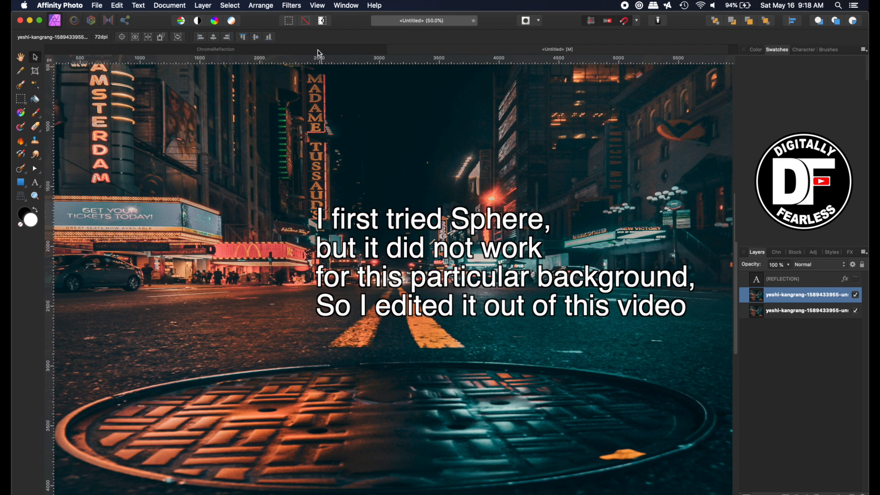
left_click(290, 5)
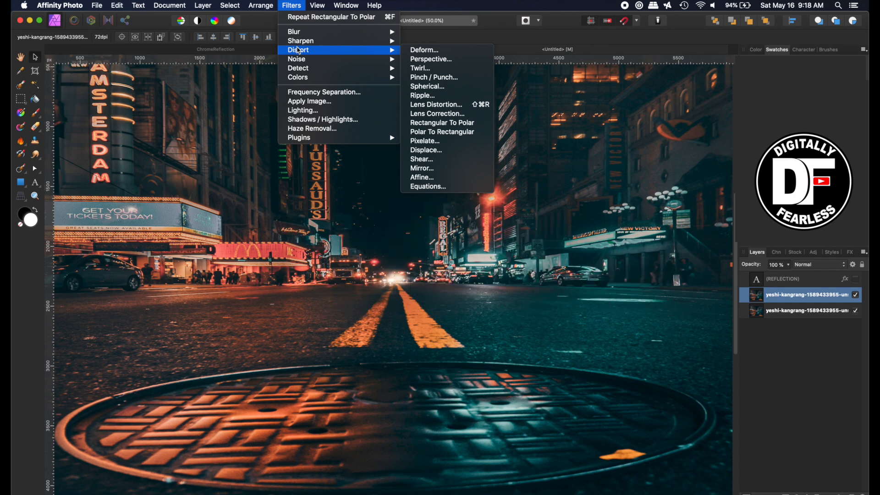
mouse_move(442, 131)
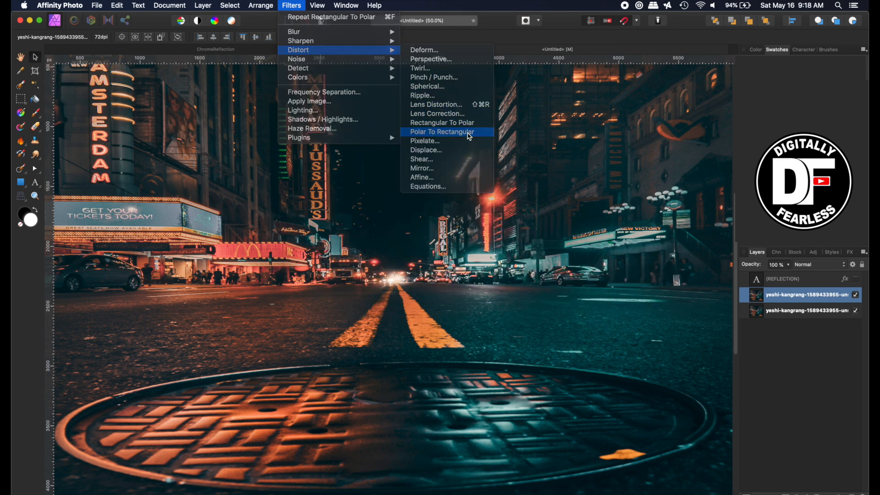
left_click(442, 131)
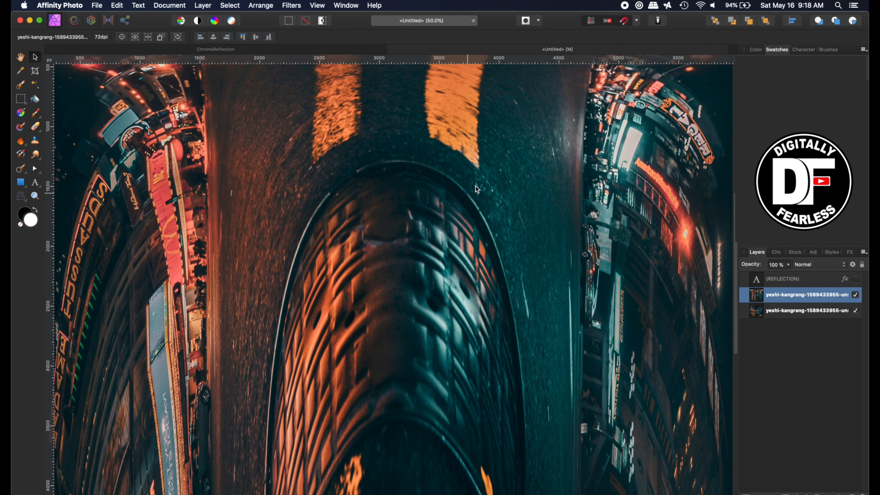
mouse_move(110, 203)
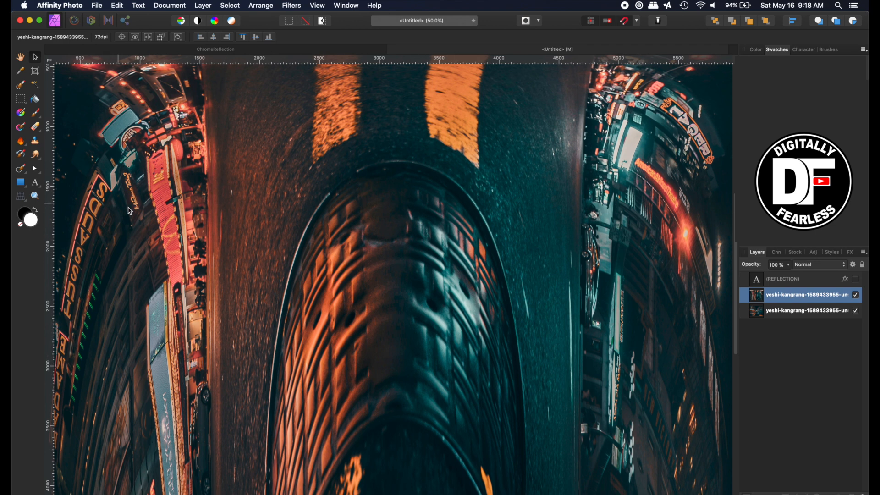
mouse_move(173, 202)
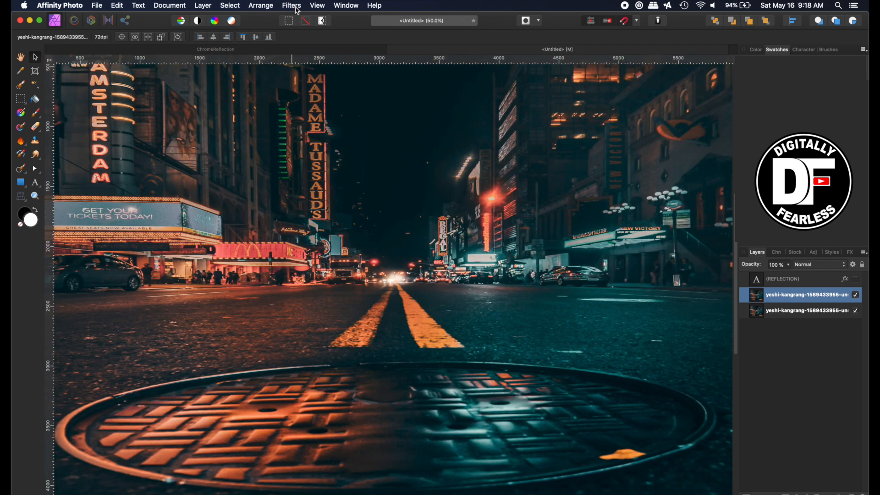
Apply Filters > Distort > Rectangular To Polar to the duplicated street photo layer.
left_click(292, 5)
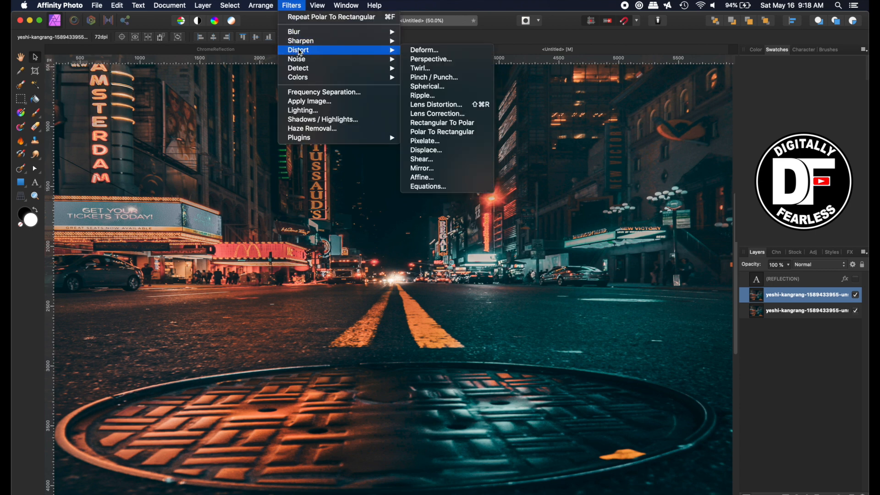
mouse_move(443, 122)
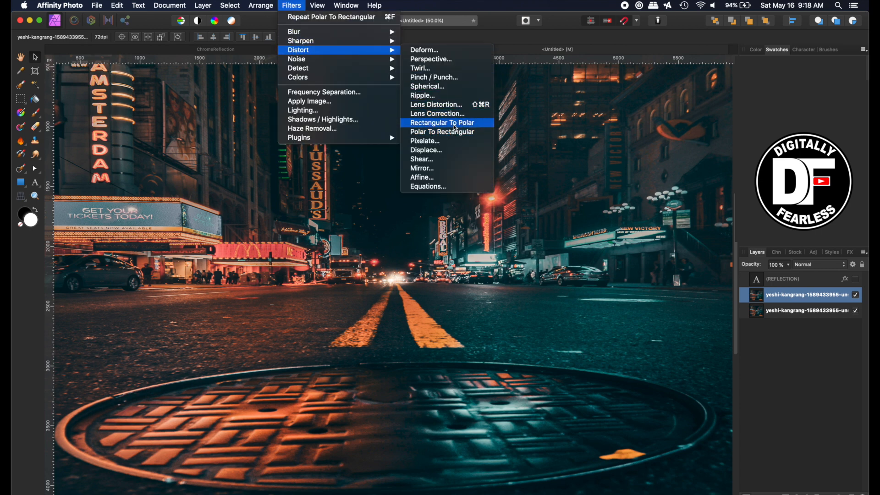
left_click(441, 122)
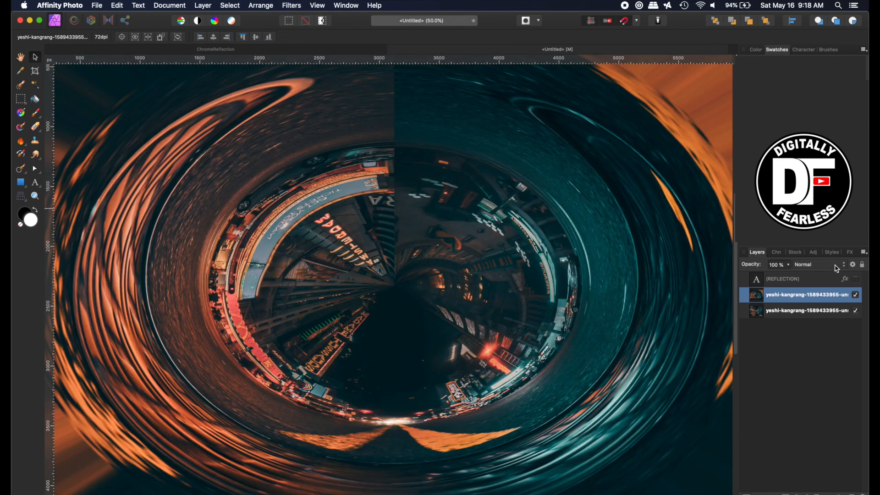
left_click(854, 279)
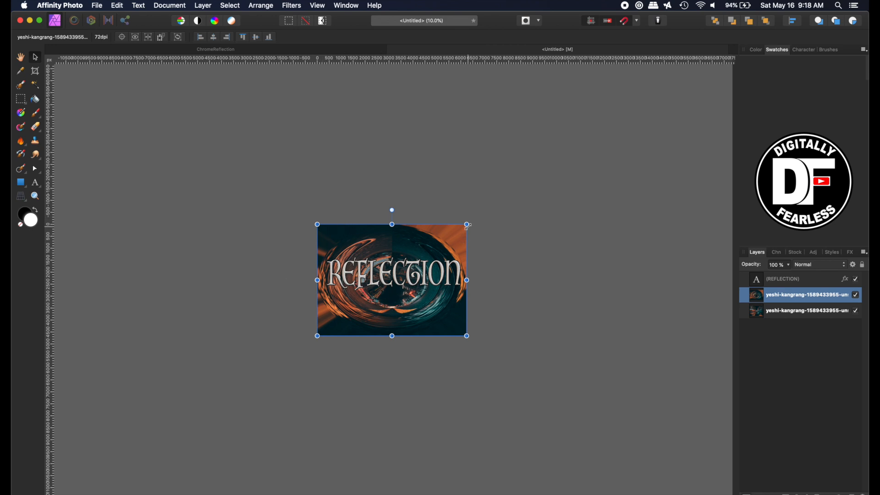
Drag a corner to scale the swirled photo copy beyond the canvas edges.
left_click_drag(468, 225, 471, 220)
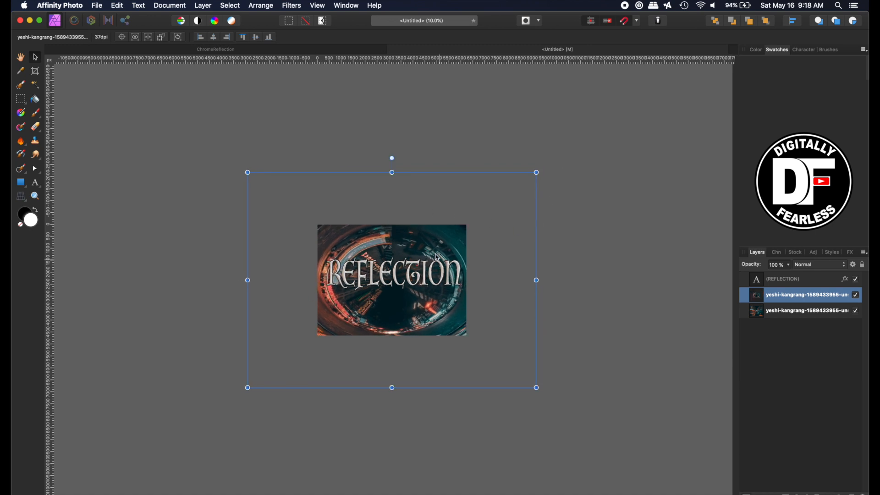
mouse_move(374, 225)
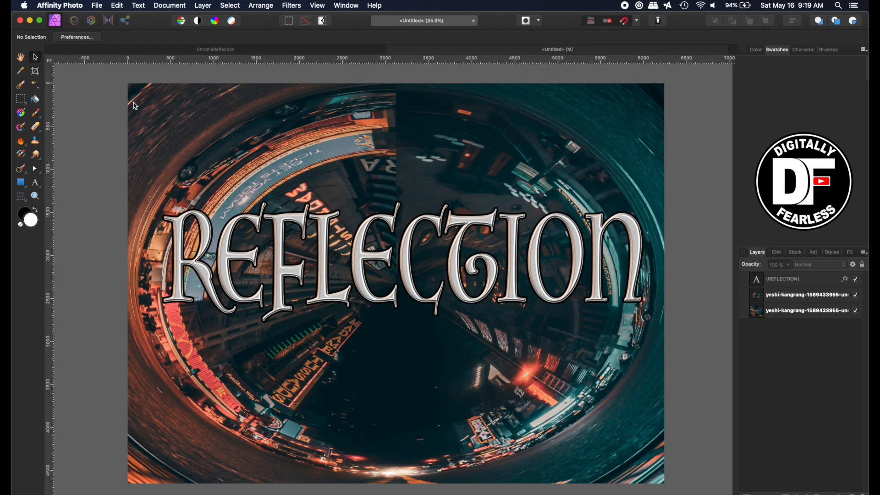
mouse_move(319, 232)
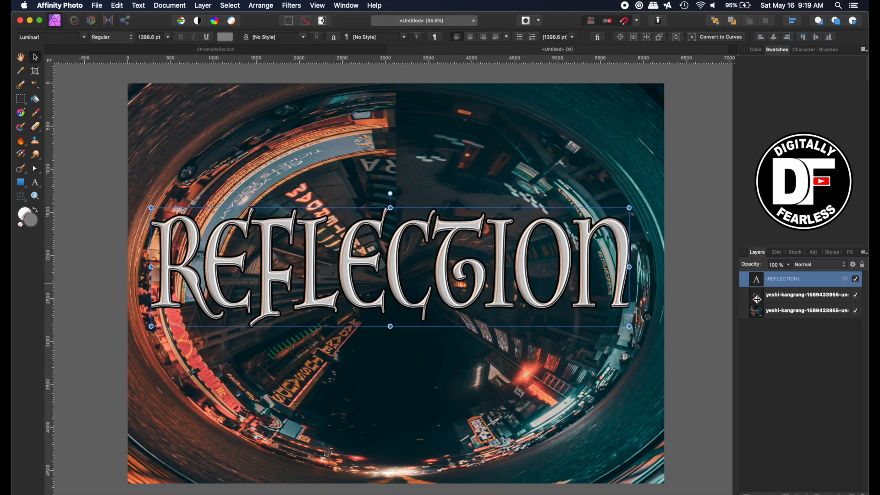
Rasterize the swirled photo layer via its layer context menu.
left_click(802, 295)
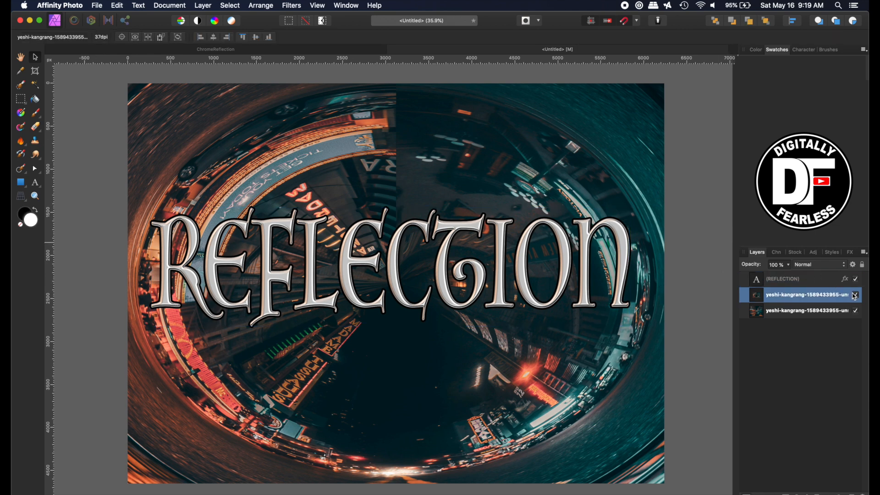
right_click(802, 296)
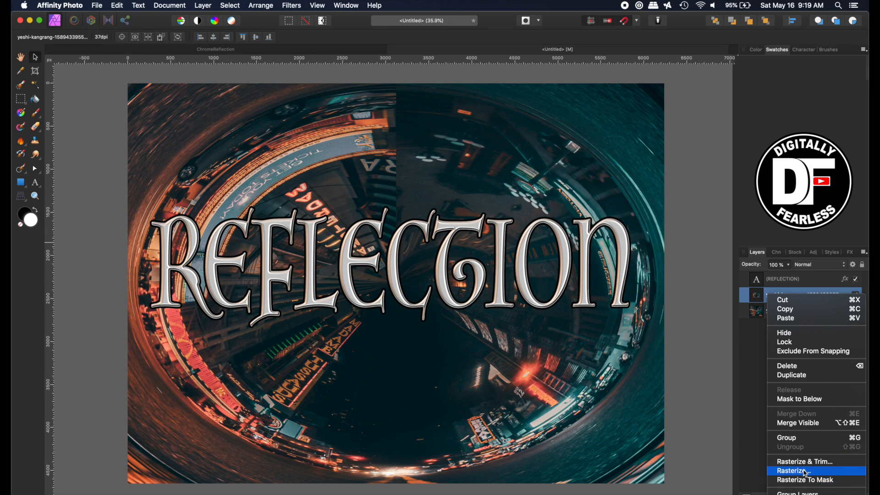
left_click(792, 470)
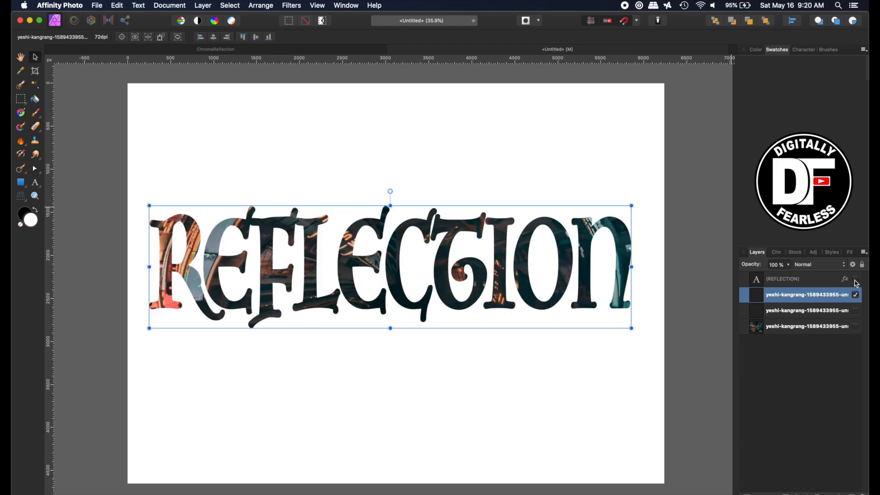
mouse_move(854, 294)
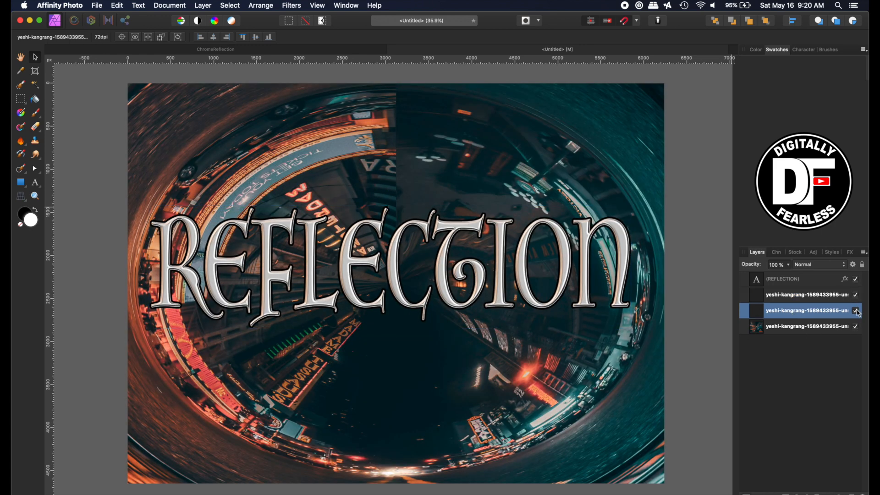
Hide the swirled photo layer and paste the copied bevel FX onto the clipped street photo.
left_click(855, 310)
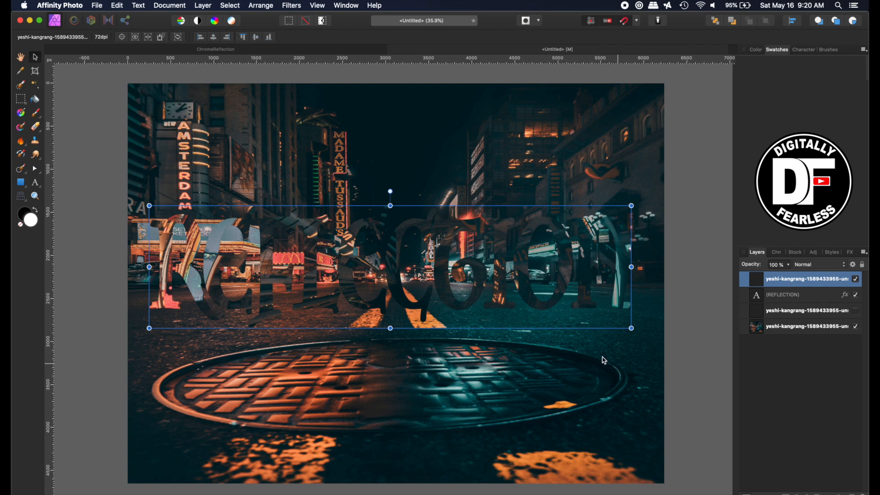
mouse_move(700, 218)
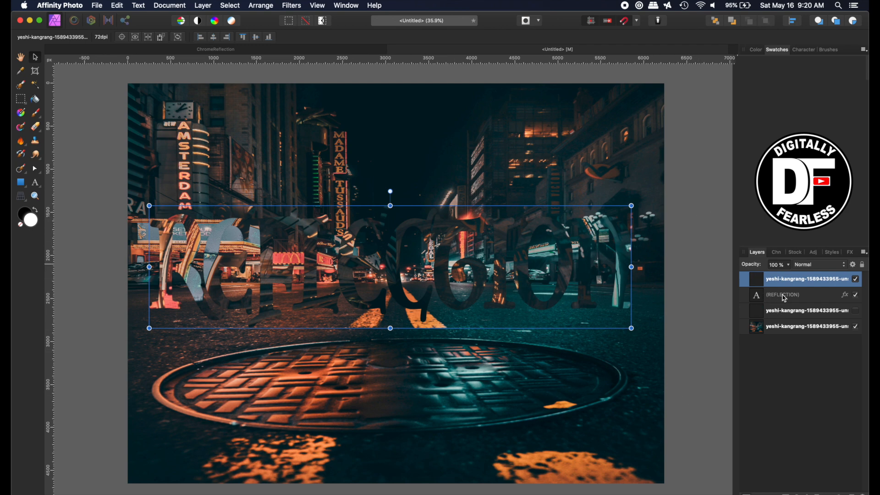
left_click(781, 295)
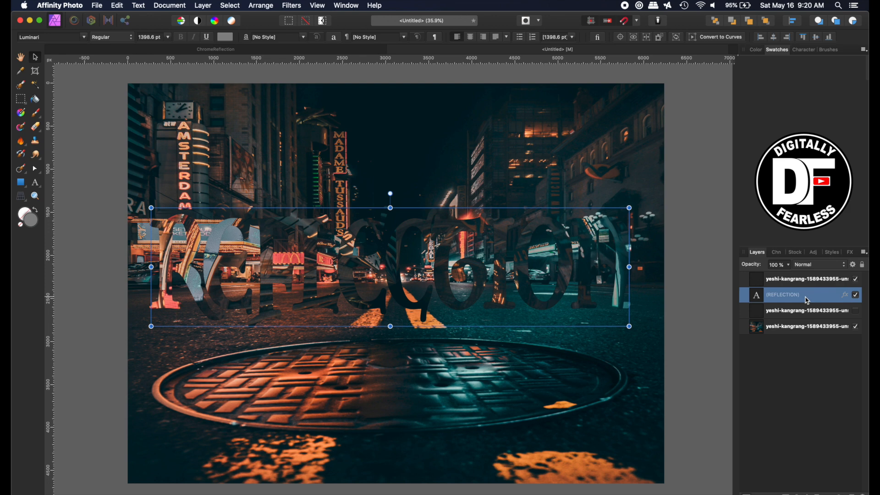
left_click(116, 5)
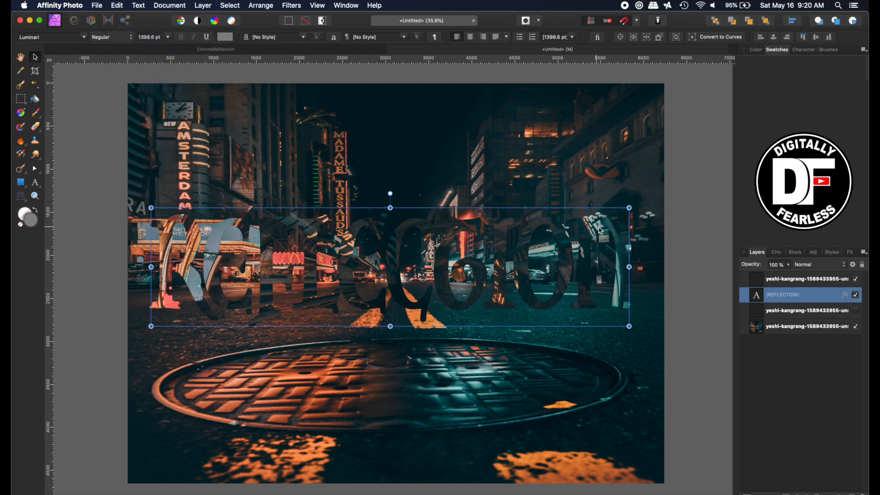
left_click(804, 279)
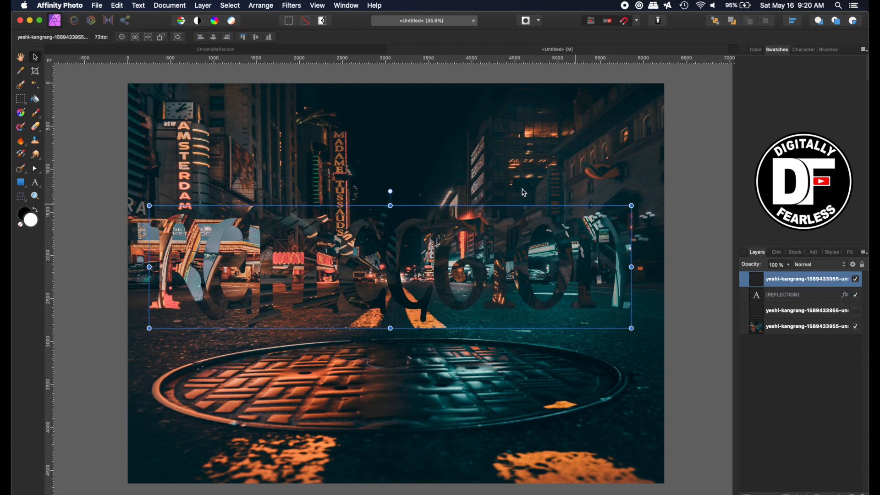
left_click(115, 5)
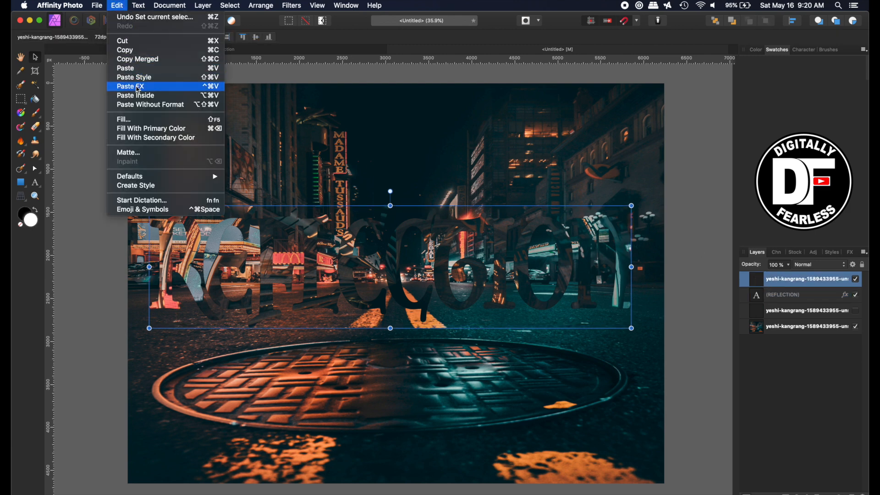
left_click(130, 85)
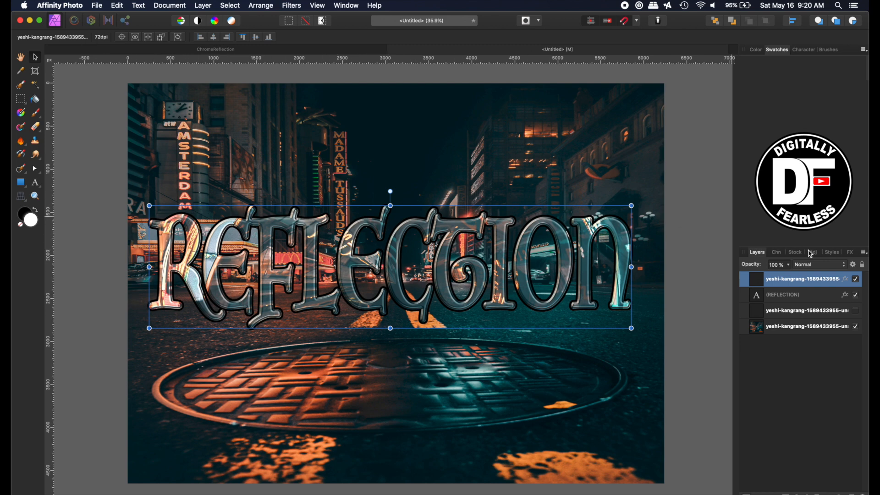
Preview Add, Soft Light, Linear Light, Pin Light, Difference and Hue blends on the photo layer.
left_click(814, 264)
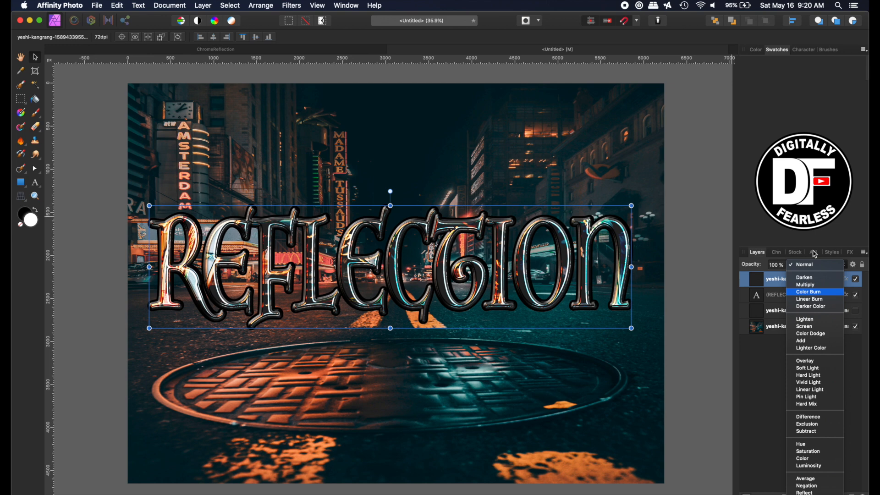
left_click(804, 318)
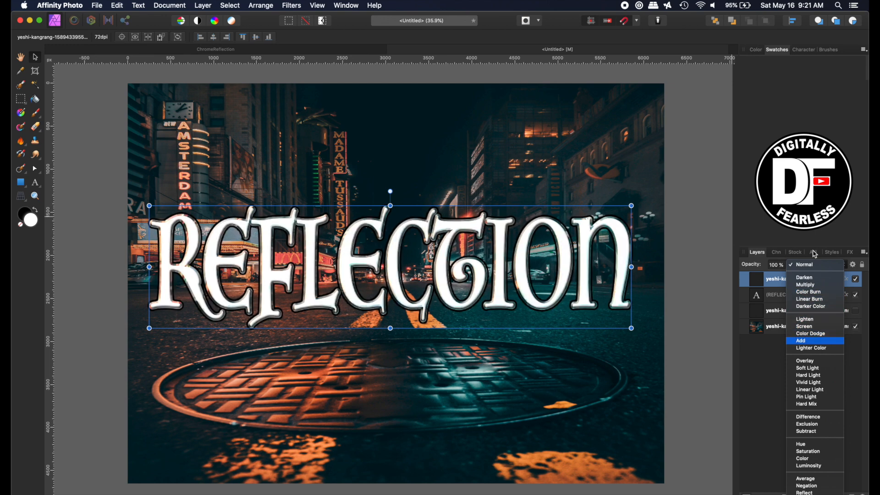
left_click(808, 368)
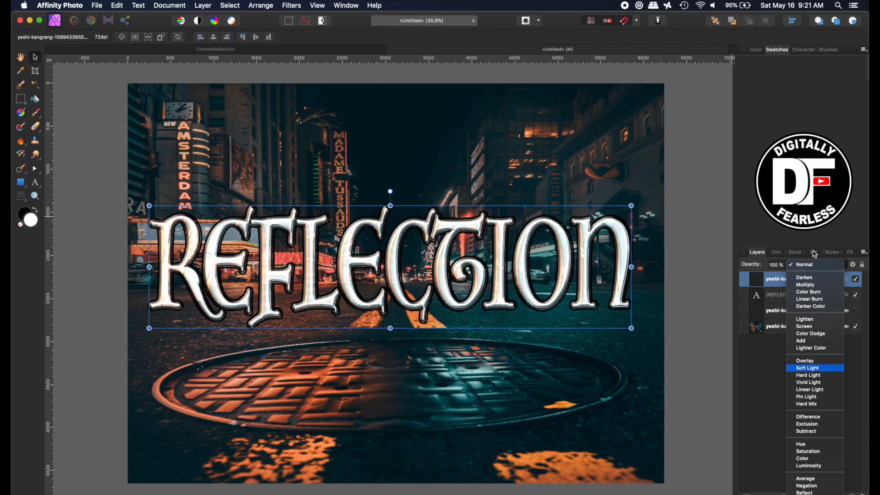
left_click(810, 389)
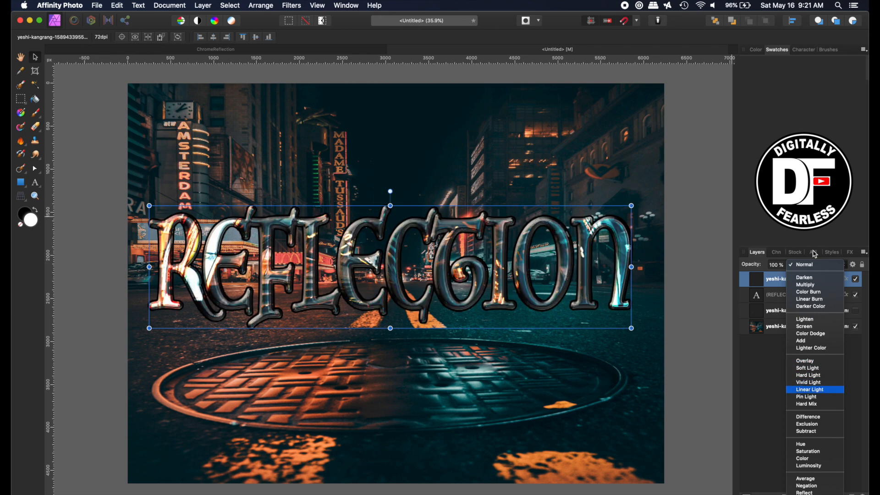
left_click(807, 395)
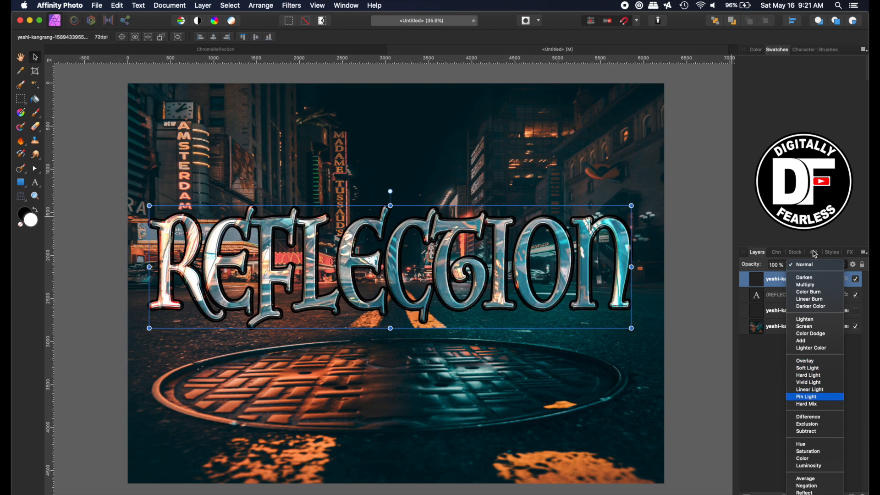
left_click(807, 416)
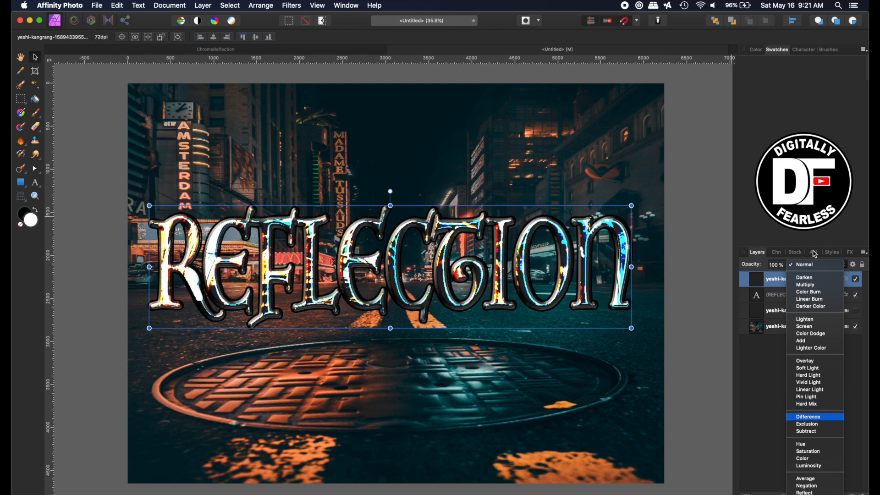
left_click(802, 444)
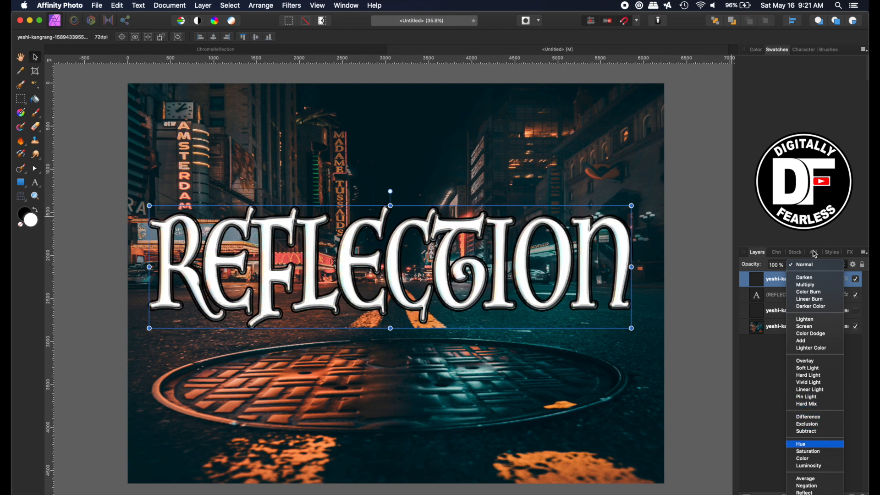
left_click(808, 465)
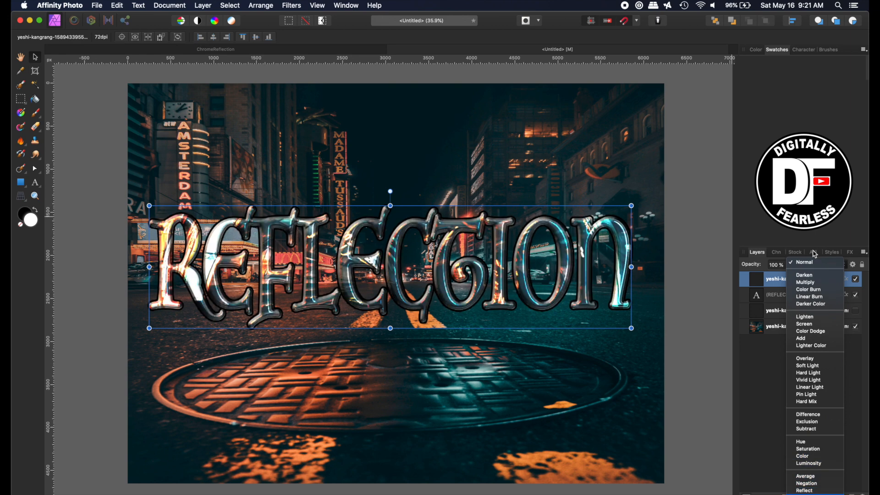
Try Saturation, Hard Mix, Vivid Light, Linear Burn and Darken, then apply Color Burn.
left_click(807, 448)
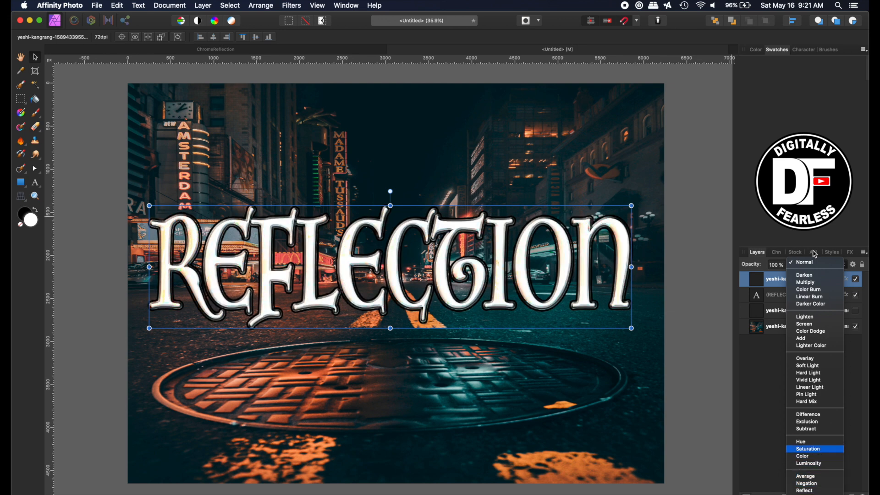
left_click(806, 401)
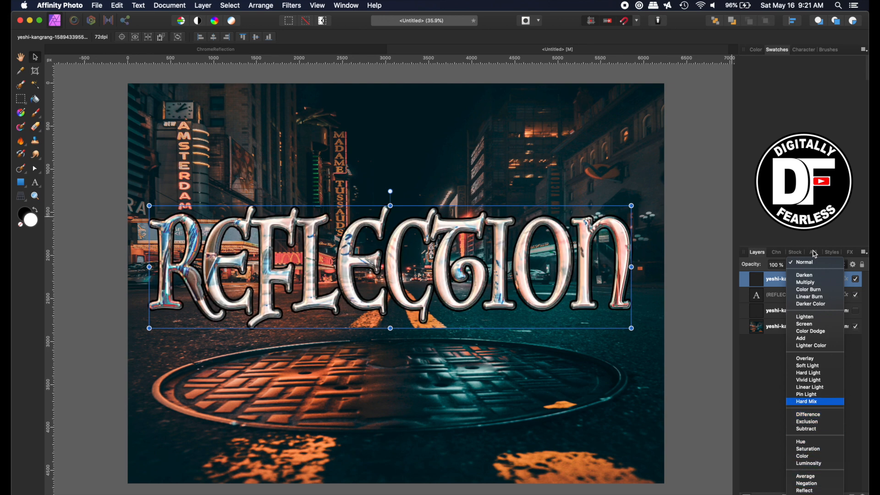
left_click(807, 380)
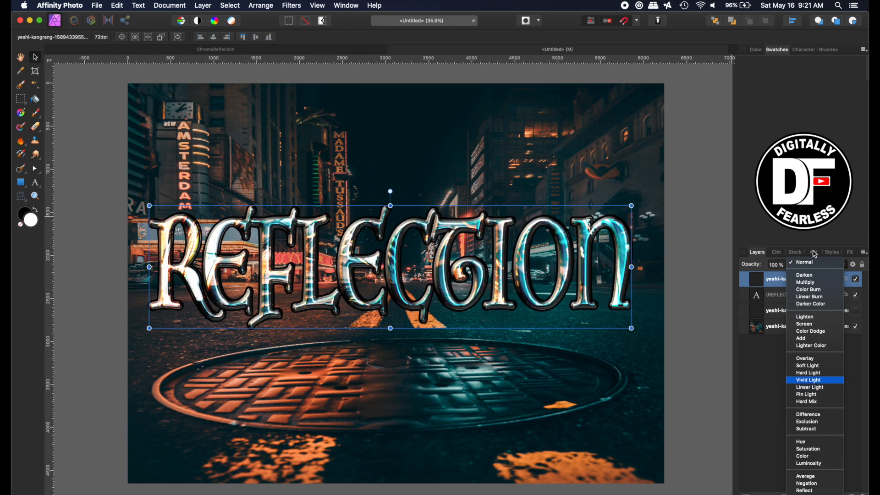
left_click(807, 365)
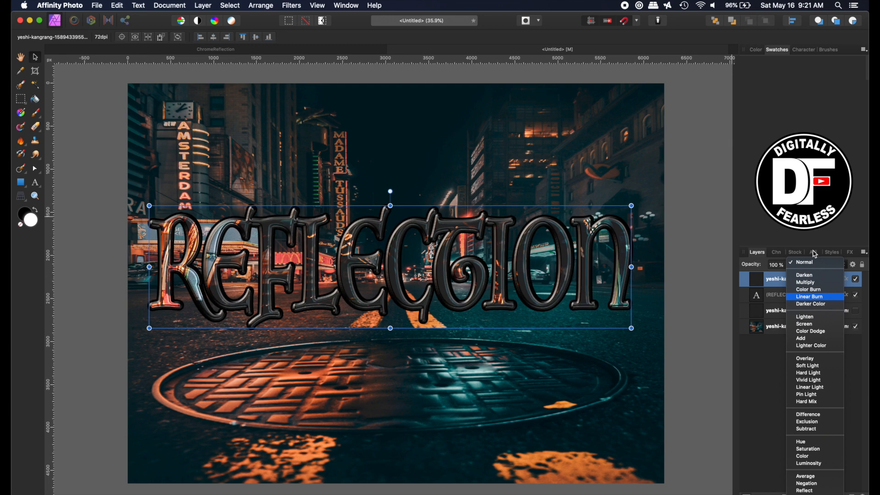
left_click(809, 289)
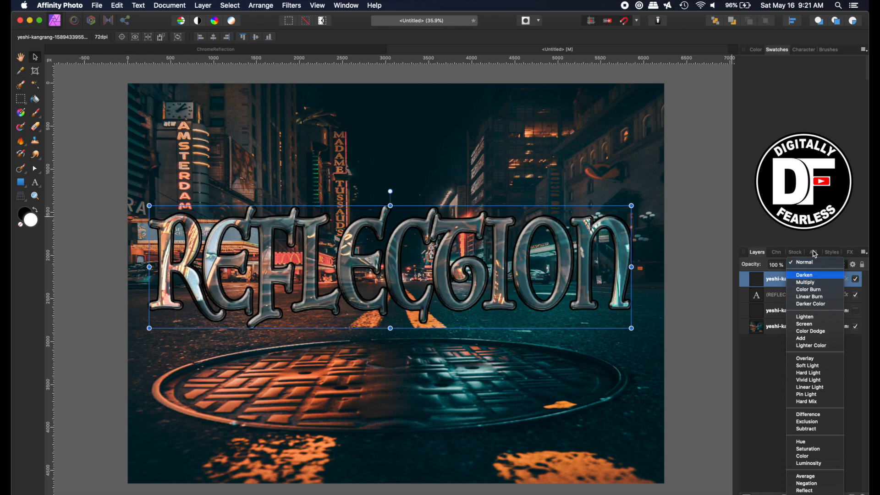
left_click(809, 297)
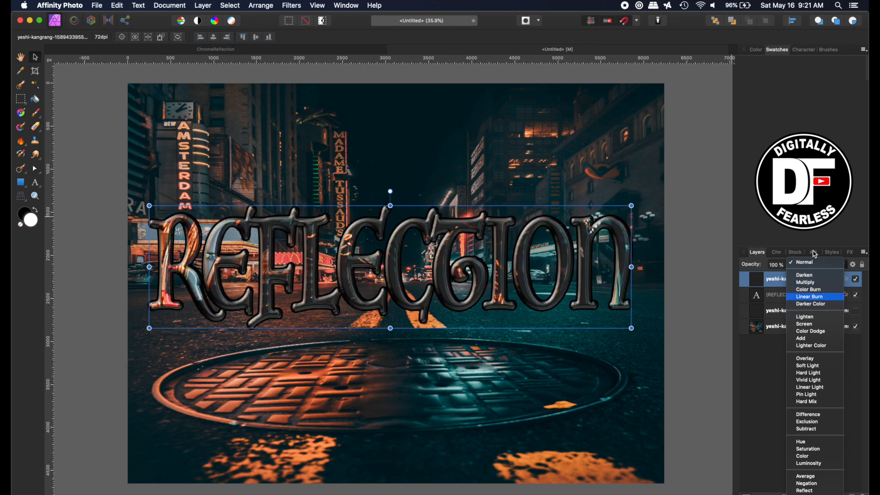
left_click(805, 289)
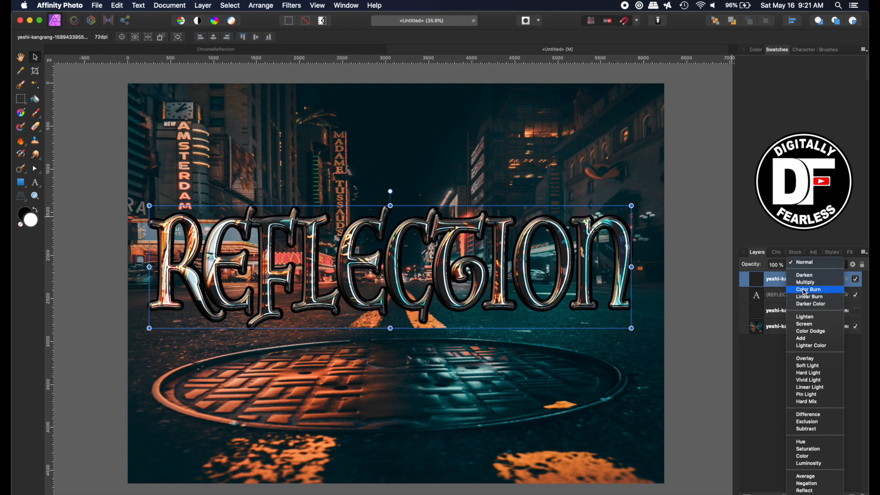
left_click(807, 289)
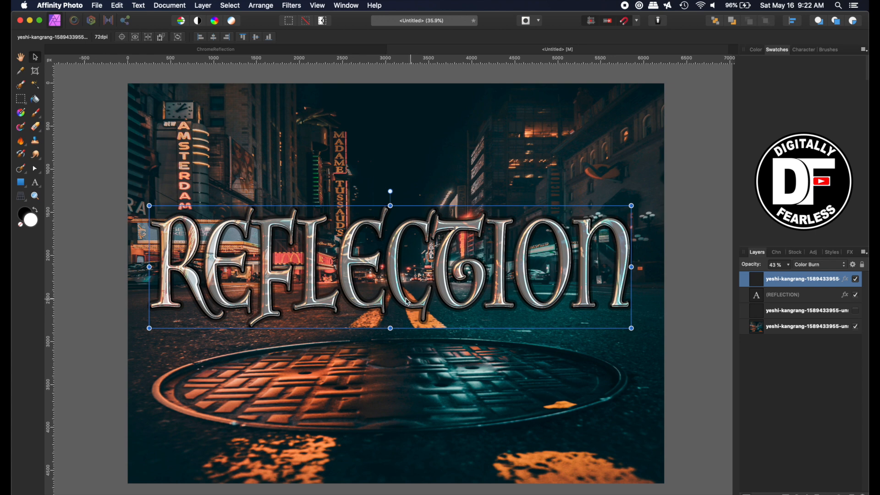
Set the REFLECTION text layer's fill to a light neutral grey on the colour wheel.
left_click(785, 295)
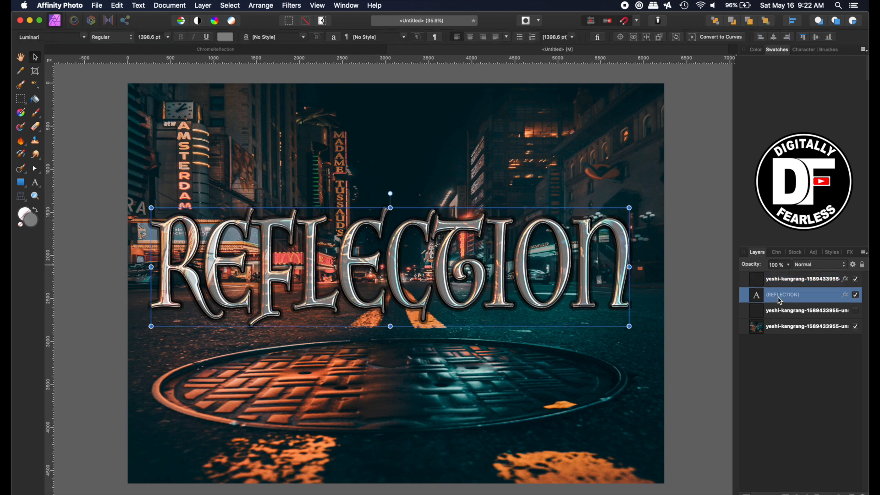
left_click(810, 279)
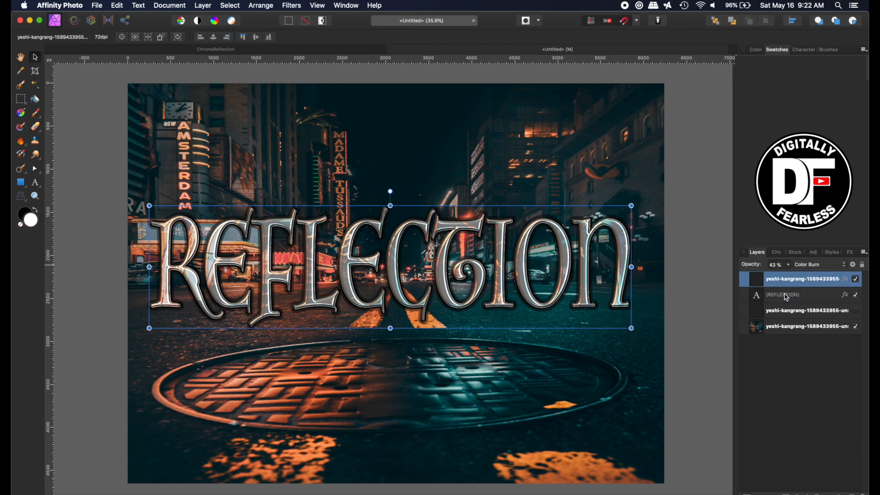
left_click(783, 294)
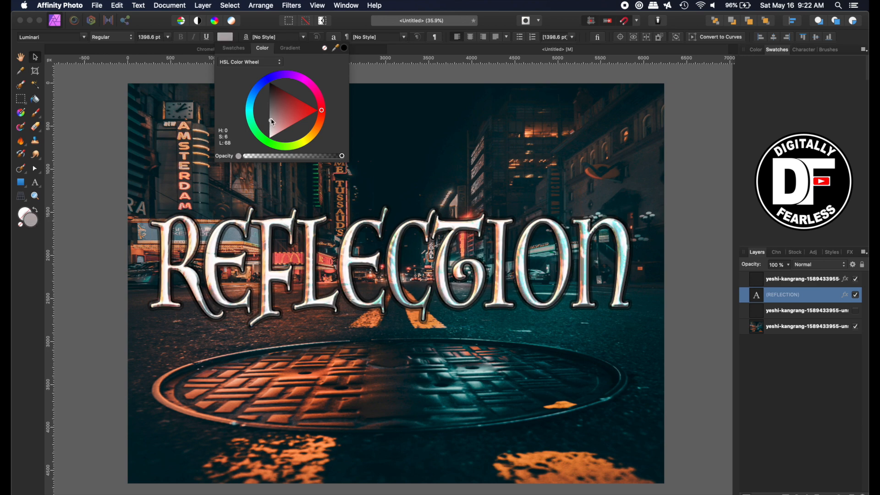
left_click(274, 106)
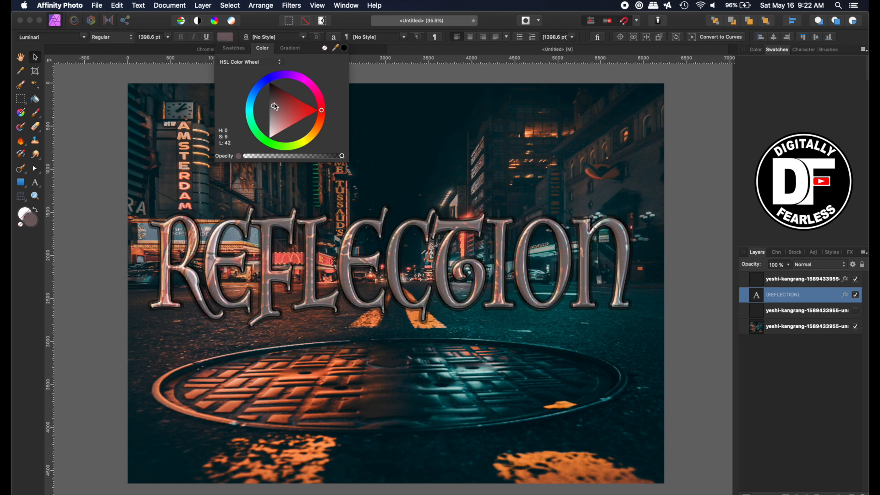
left_click_drag(274, 107, 268, 117)
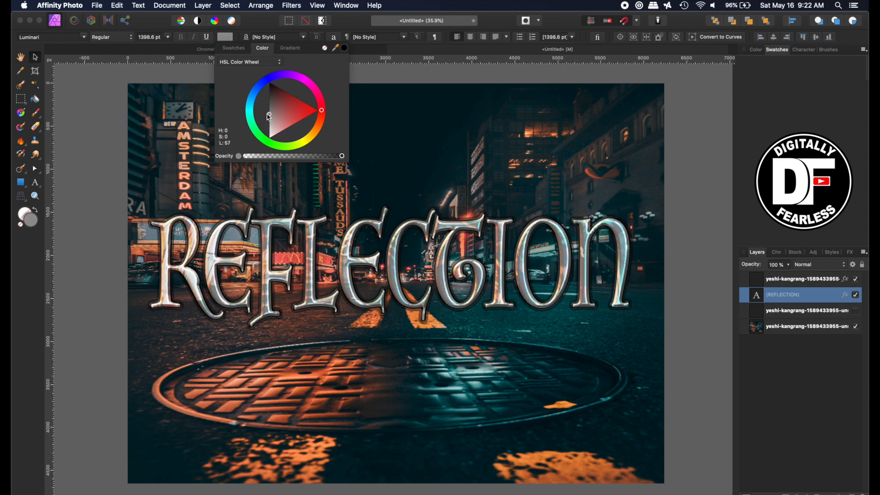
left_click_drag(268, 116, 269, 115)
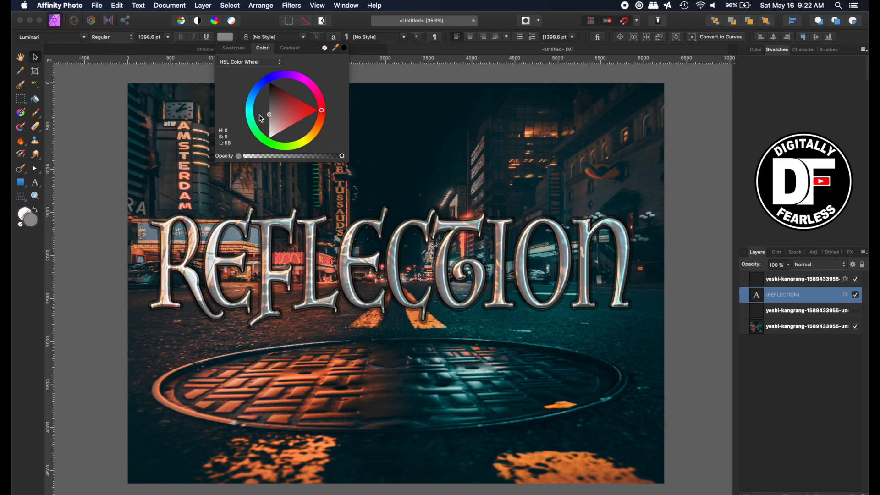
left_click_drag(269, 115, 270, 112)
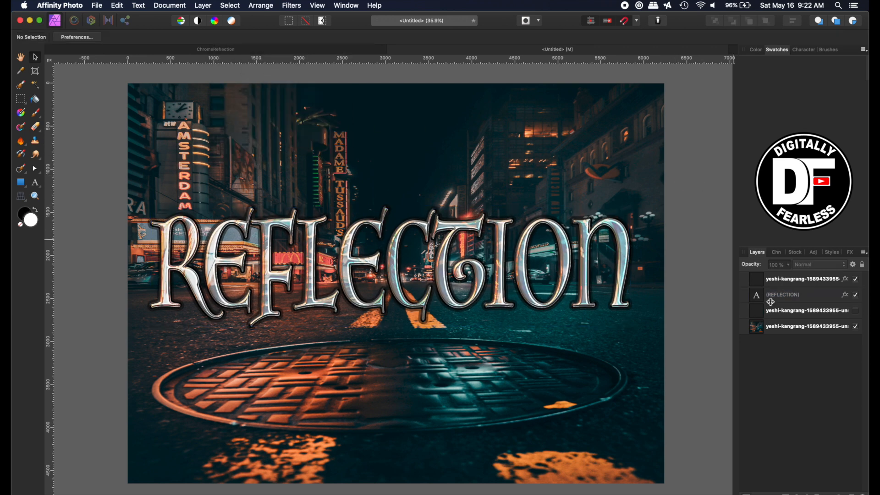
Enable an Inner Shadow on the REFLECTION text and rotate its angle.
left_click(803, 279)
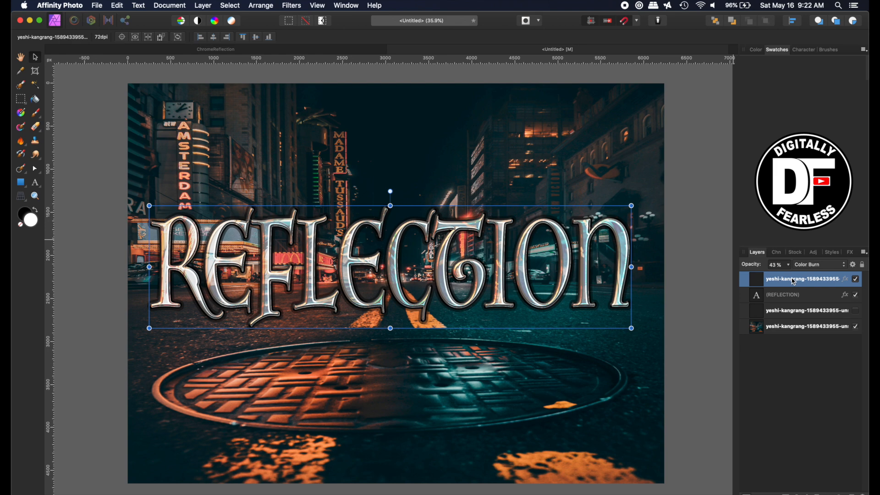
left_click(844, 279)
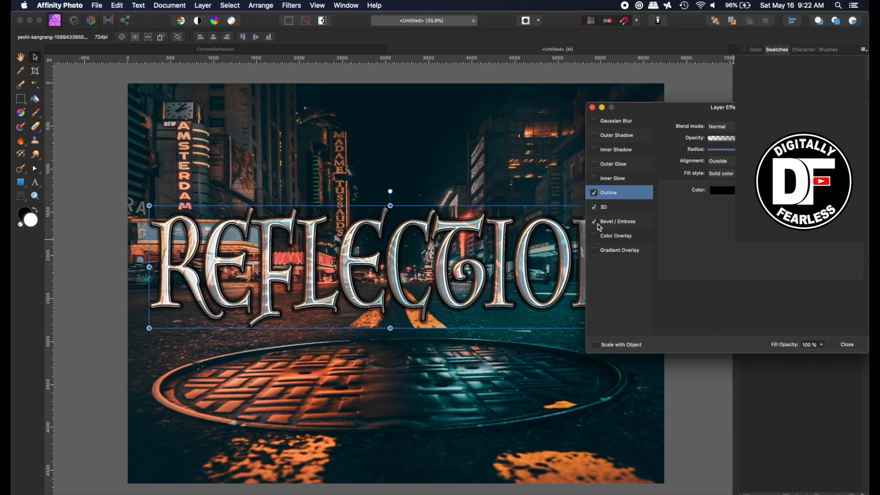
left_click(616, 150)
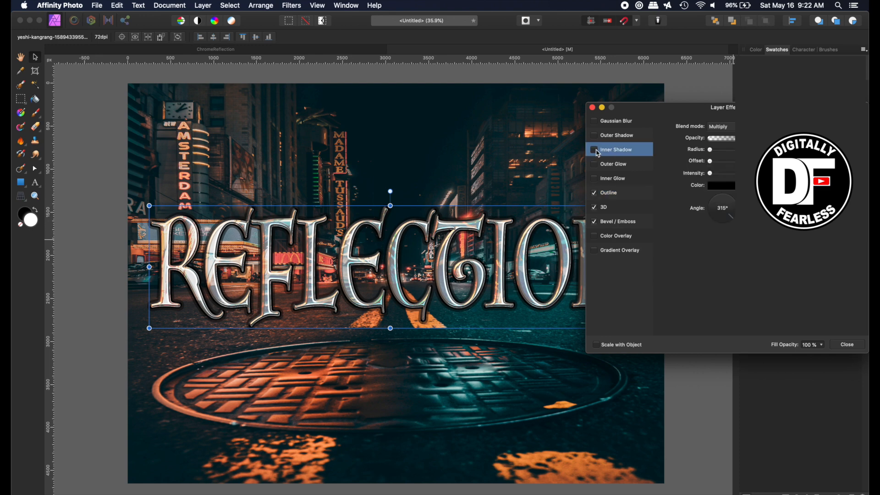
left_click(593, 150)
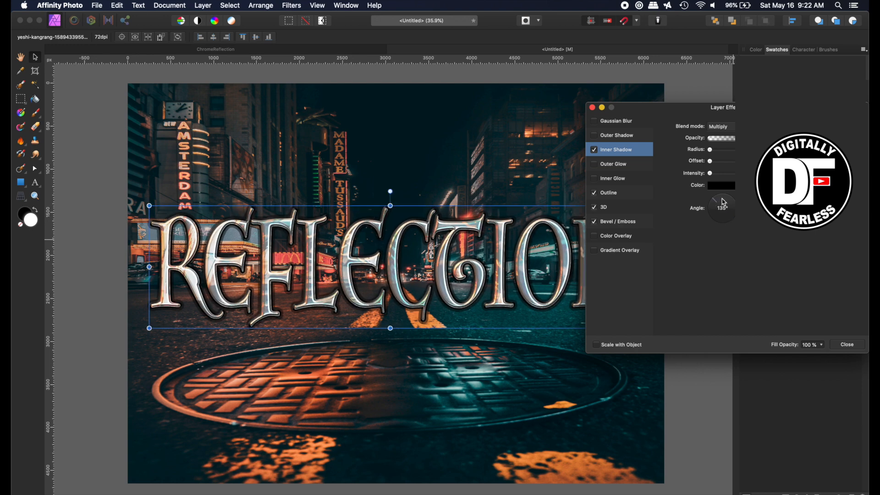
left_click_drag(726, 200, 718, 216)
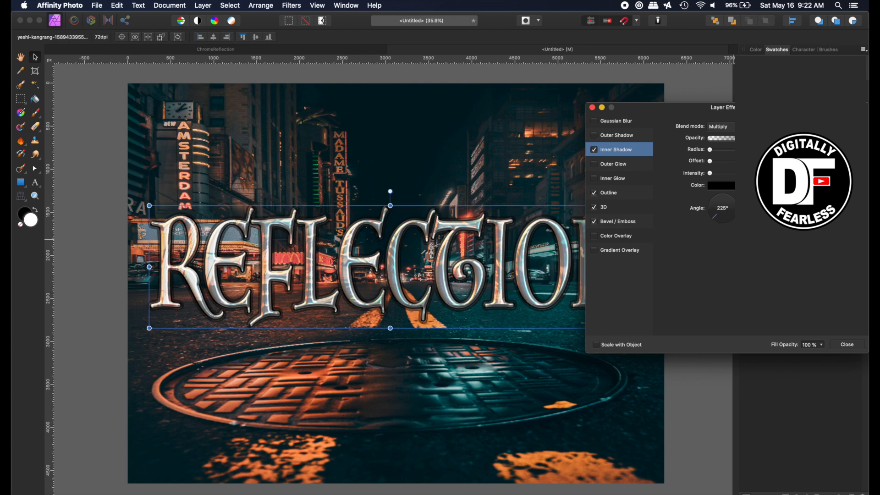
left_click_drag(727, 202, 721, 211)
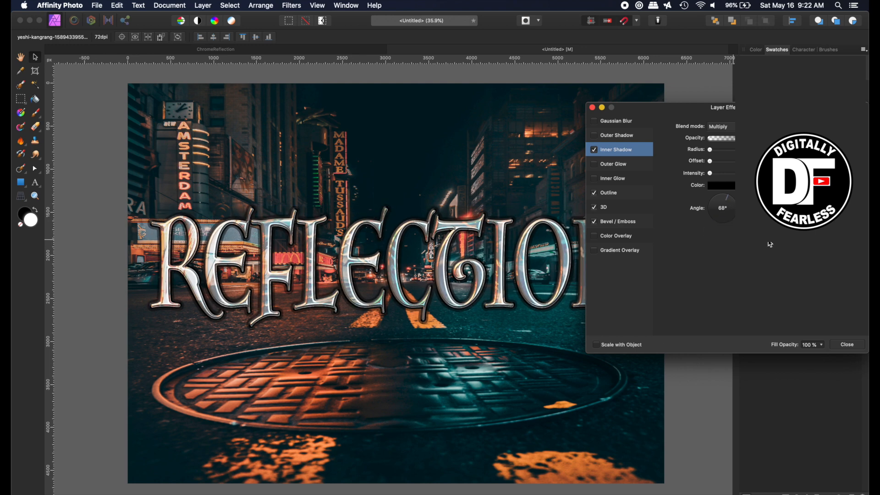
Increase the inner shadow's radius and offset, then finish the layer effects.
left_click(846, 345)
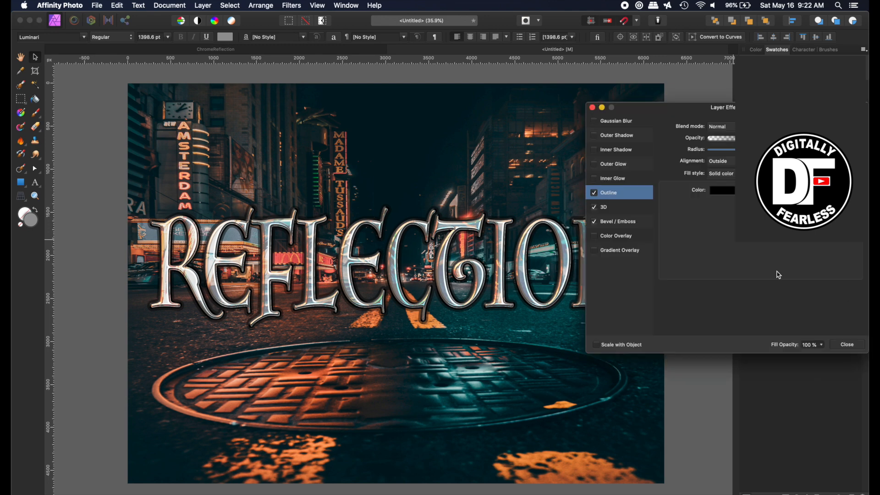
left_click(593, 149)
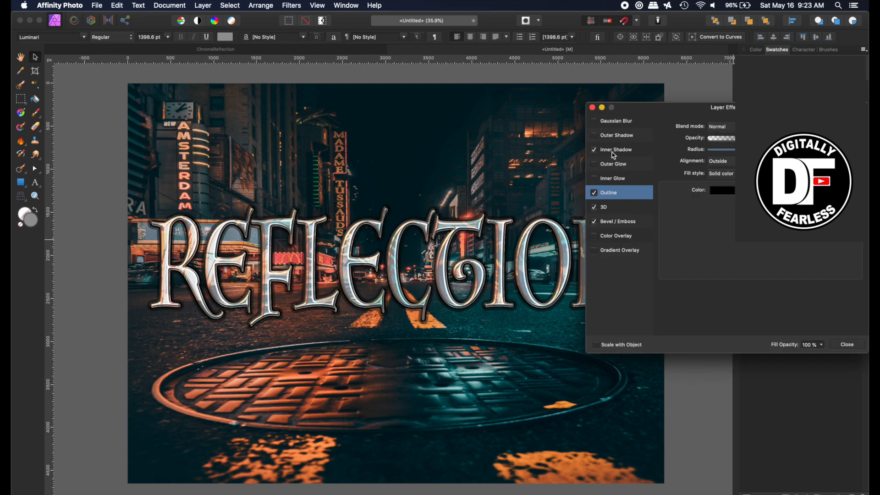
left_click(615, 150)
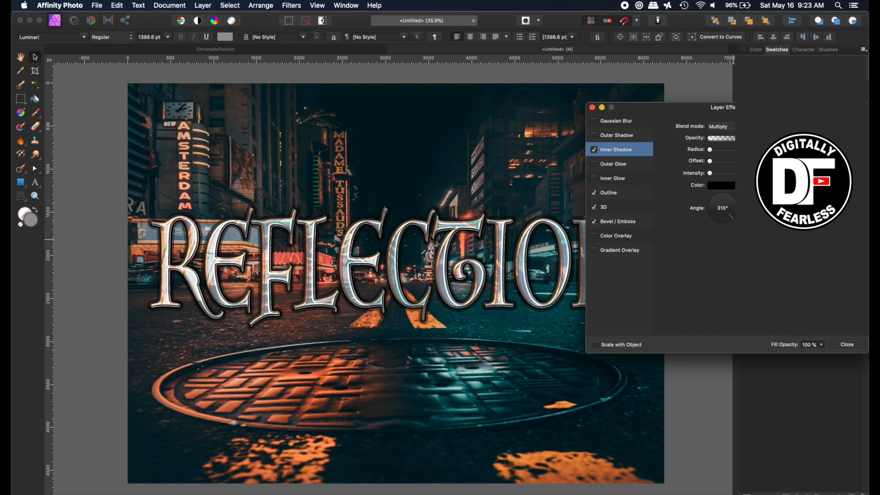
left_click_drag(710, 150, 734, 150)
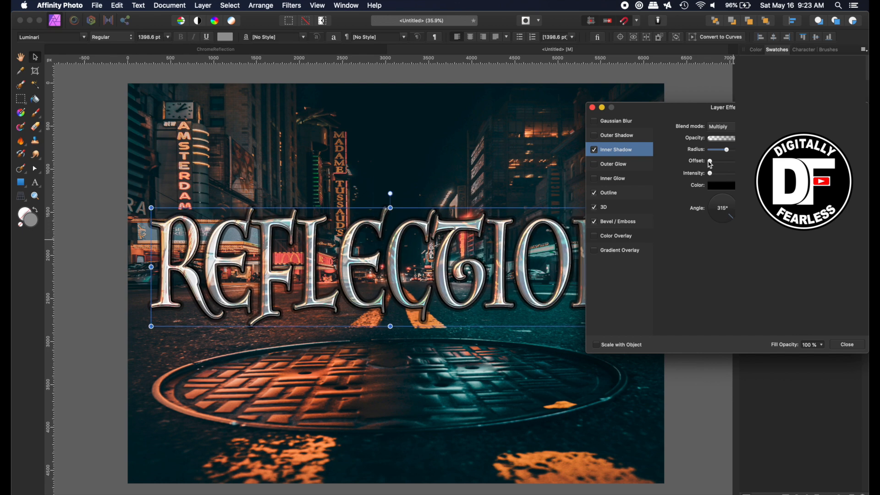
left_click_drag(709, 161, 735, 160)
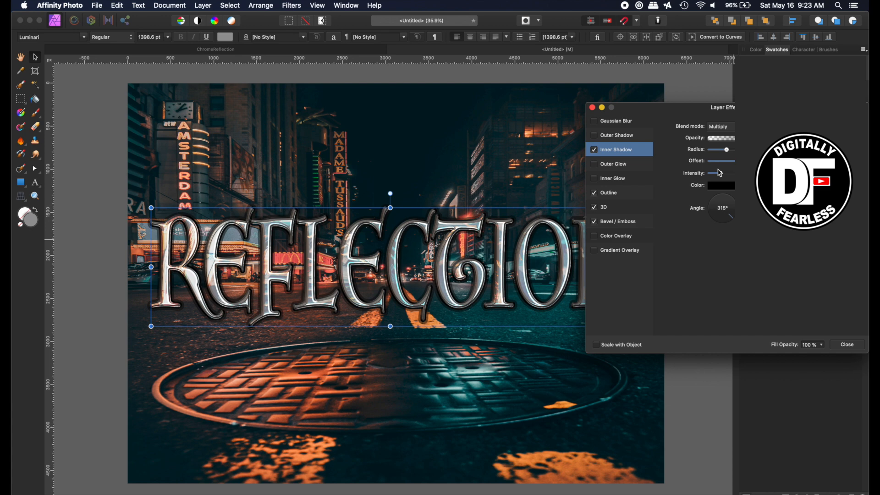
mouse_move(699, 170)
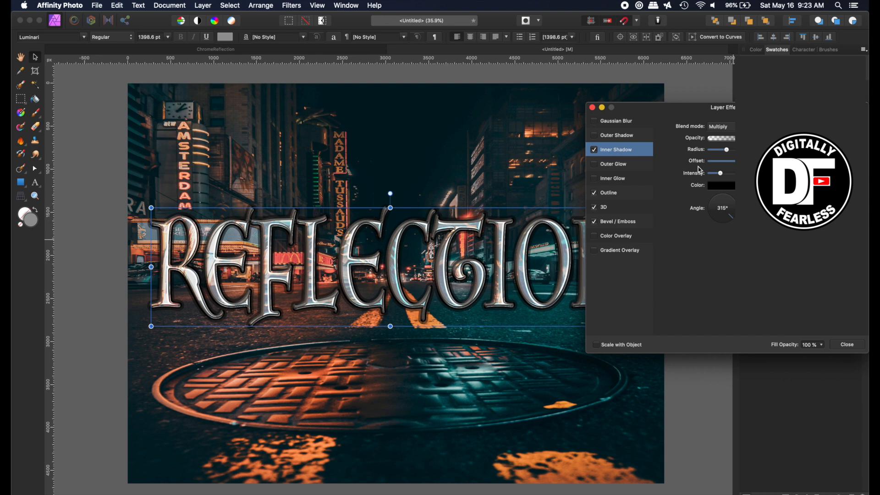
mouse_move(716, 188)
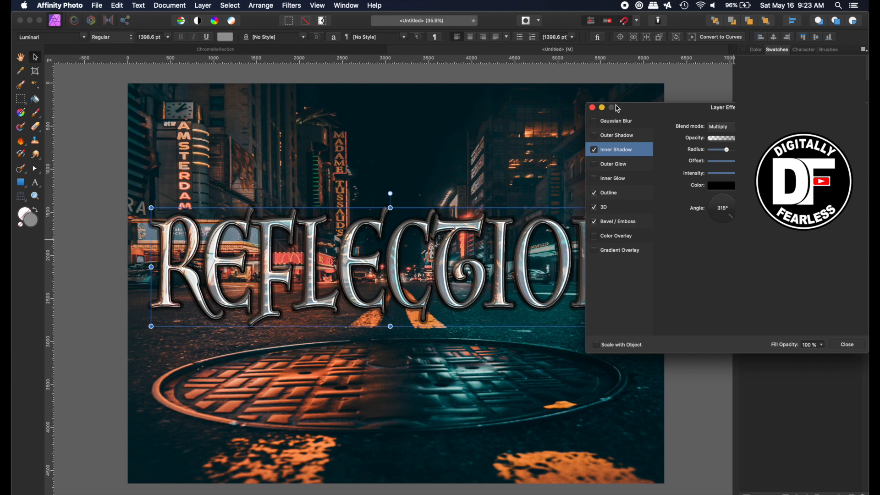
left_click(847, 344)
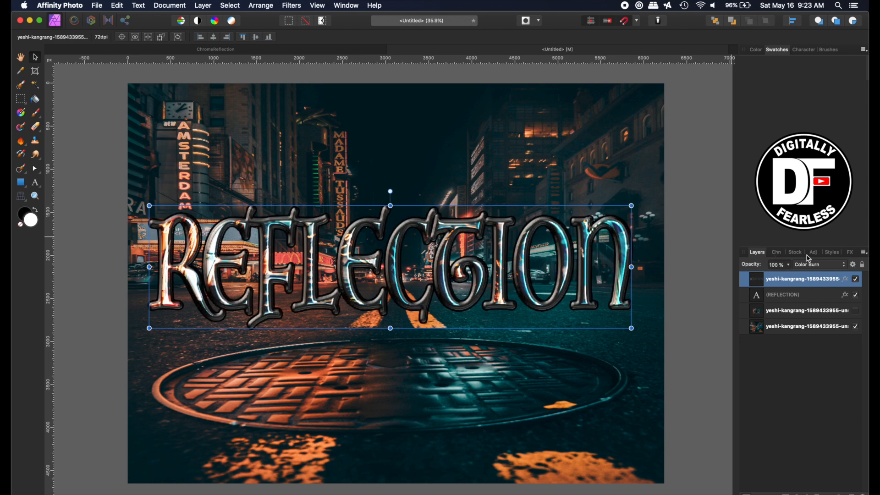
Lower the reflection layer's opacity, select the lettering layers and rasterize the duplicated group.
left_click(776, 264)
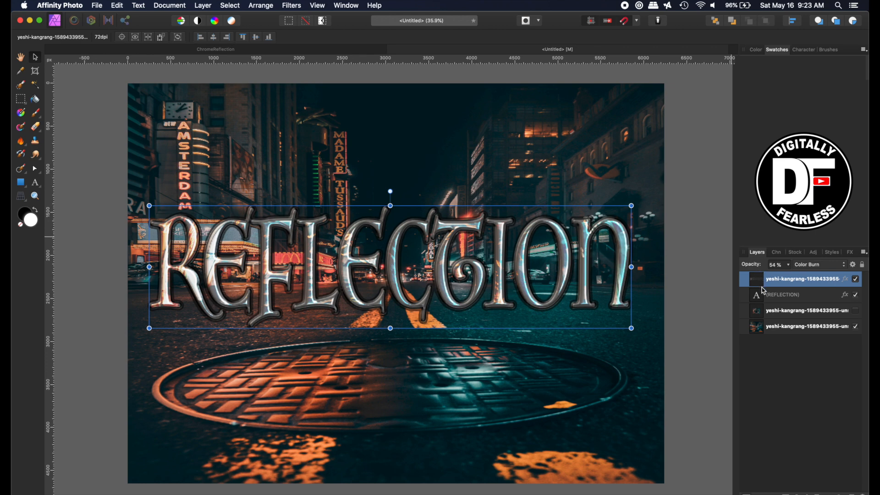
left_click(785, 294)
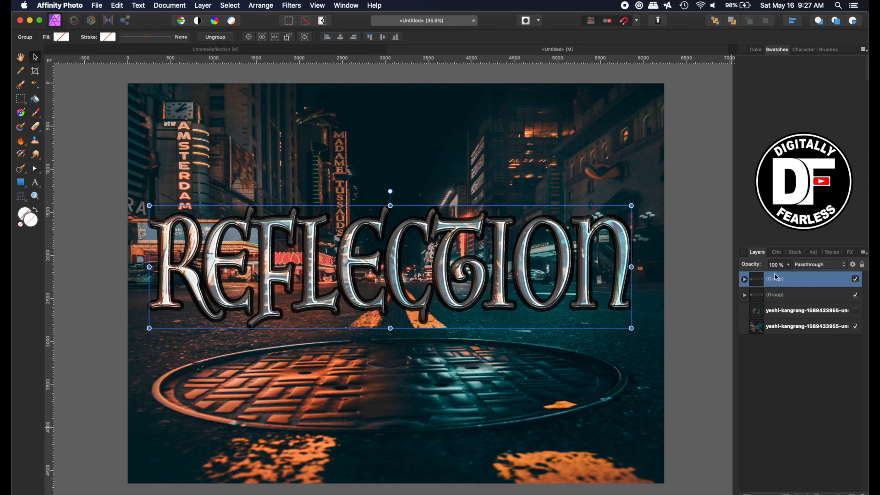
right_click(774, 279)
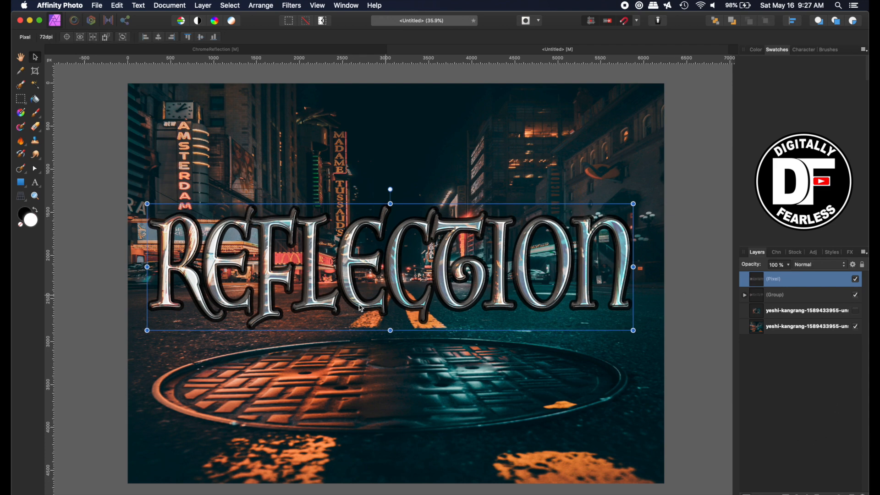
mouse_move(807, 320)
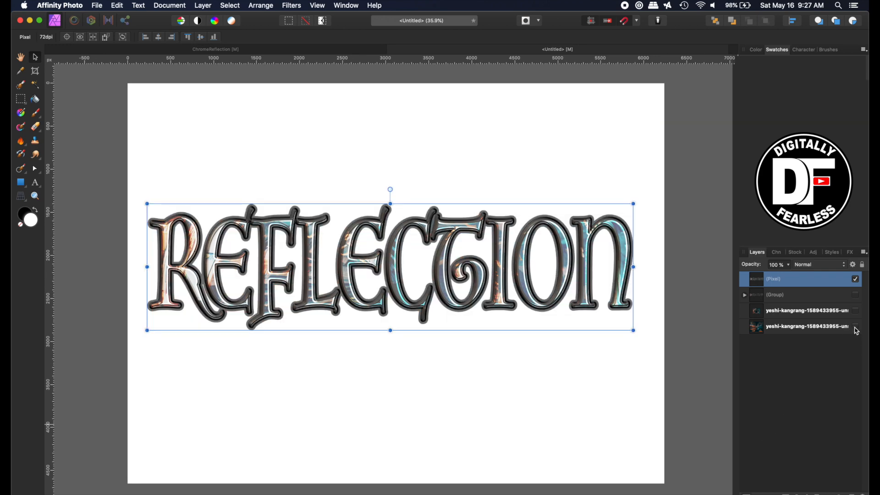
Show the street photo again and add an Overlay-mode Gradient Overlay to the lettering.
left_click(855, 325)
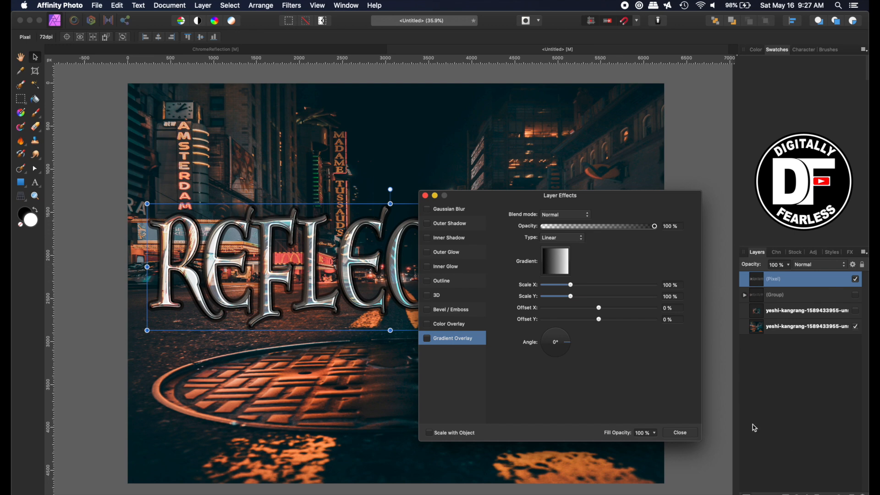
left_click(427, 341)
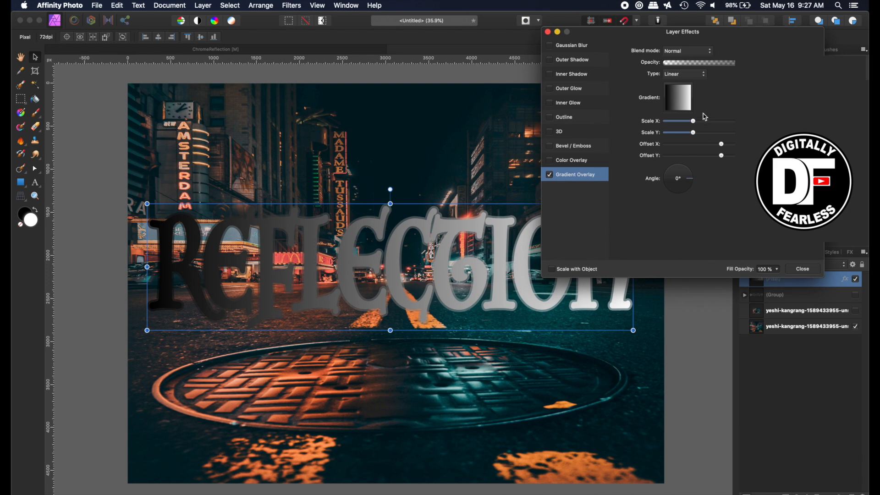
left_click(686, 50)
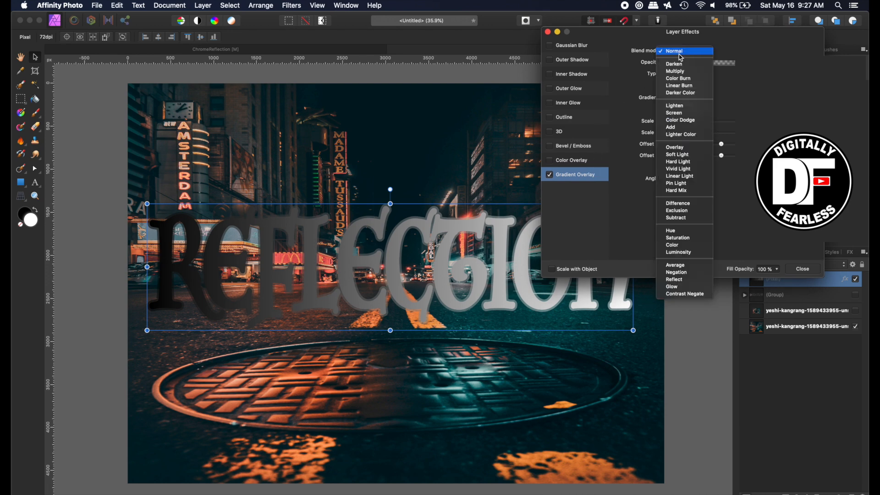
left_click(674, 147)
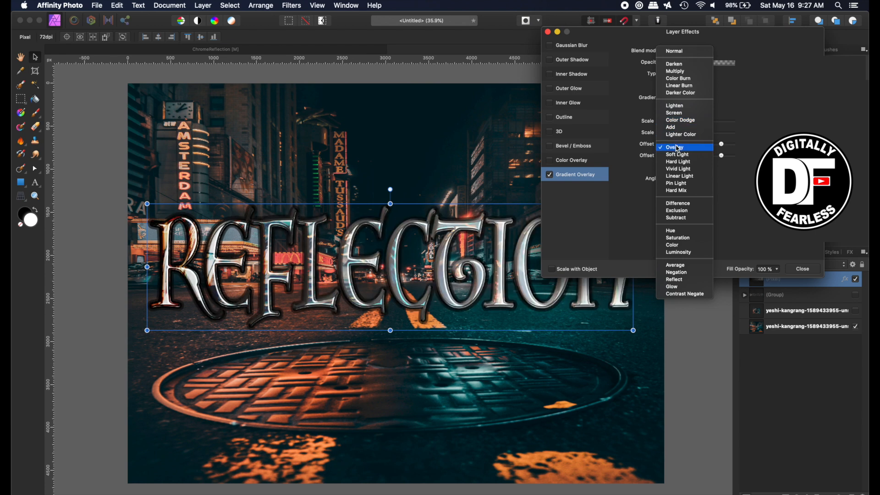
Set the gradient stops to an orange sampled from the street lights and teal.
left_click(674, 147)
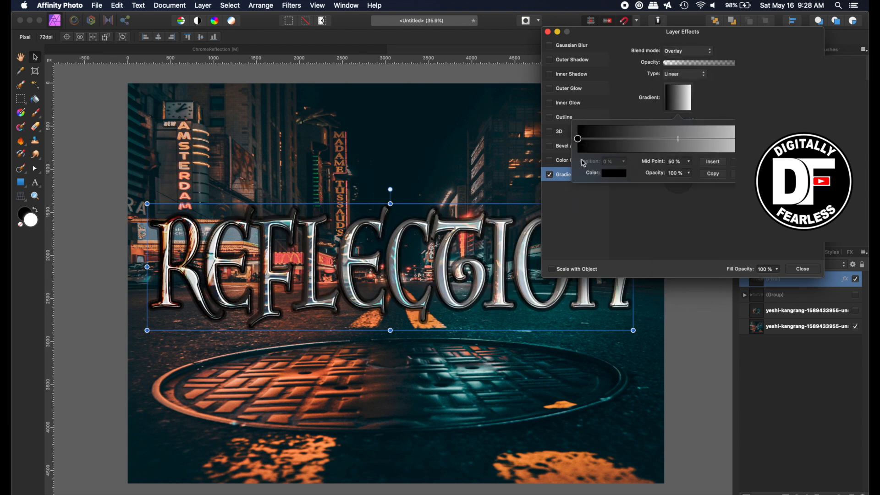
left_click(612, 173)
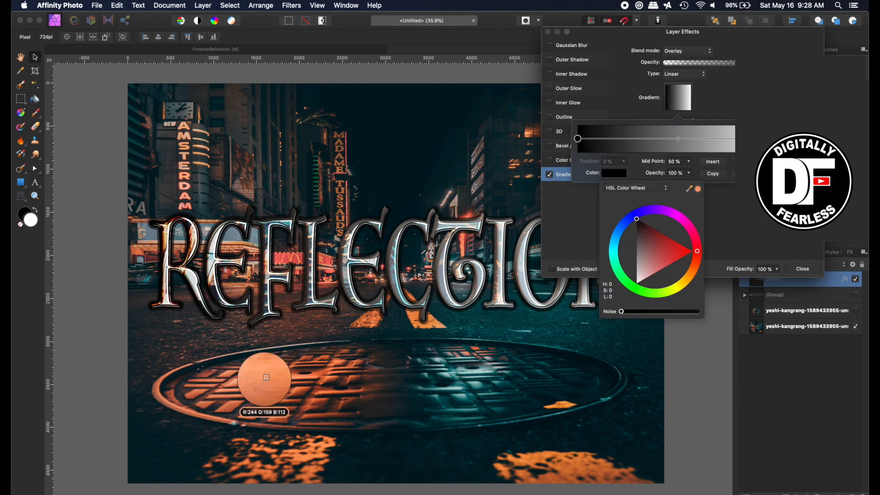
left_click(690, 188)
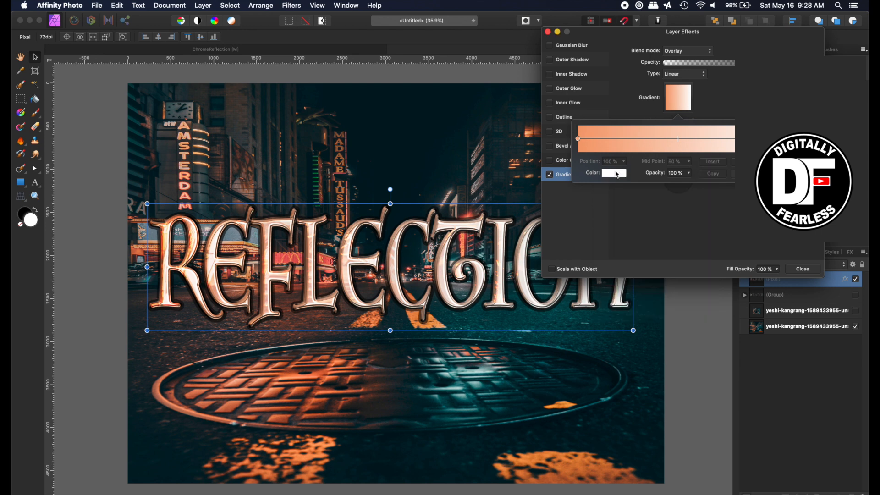
left_click(613, 172)
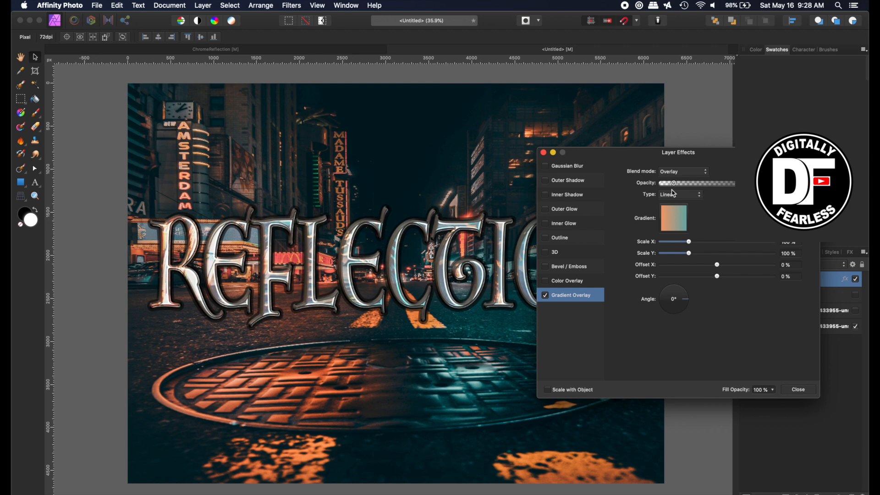
left_click(797, 389)
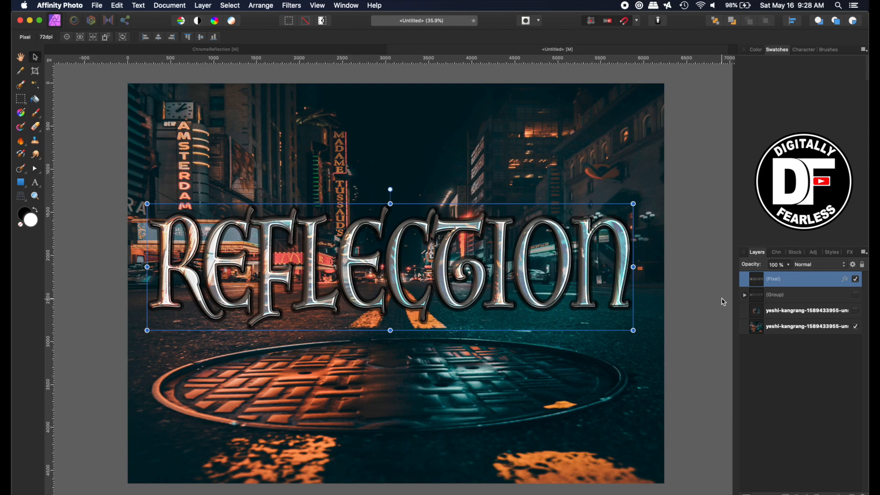